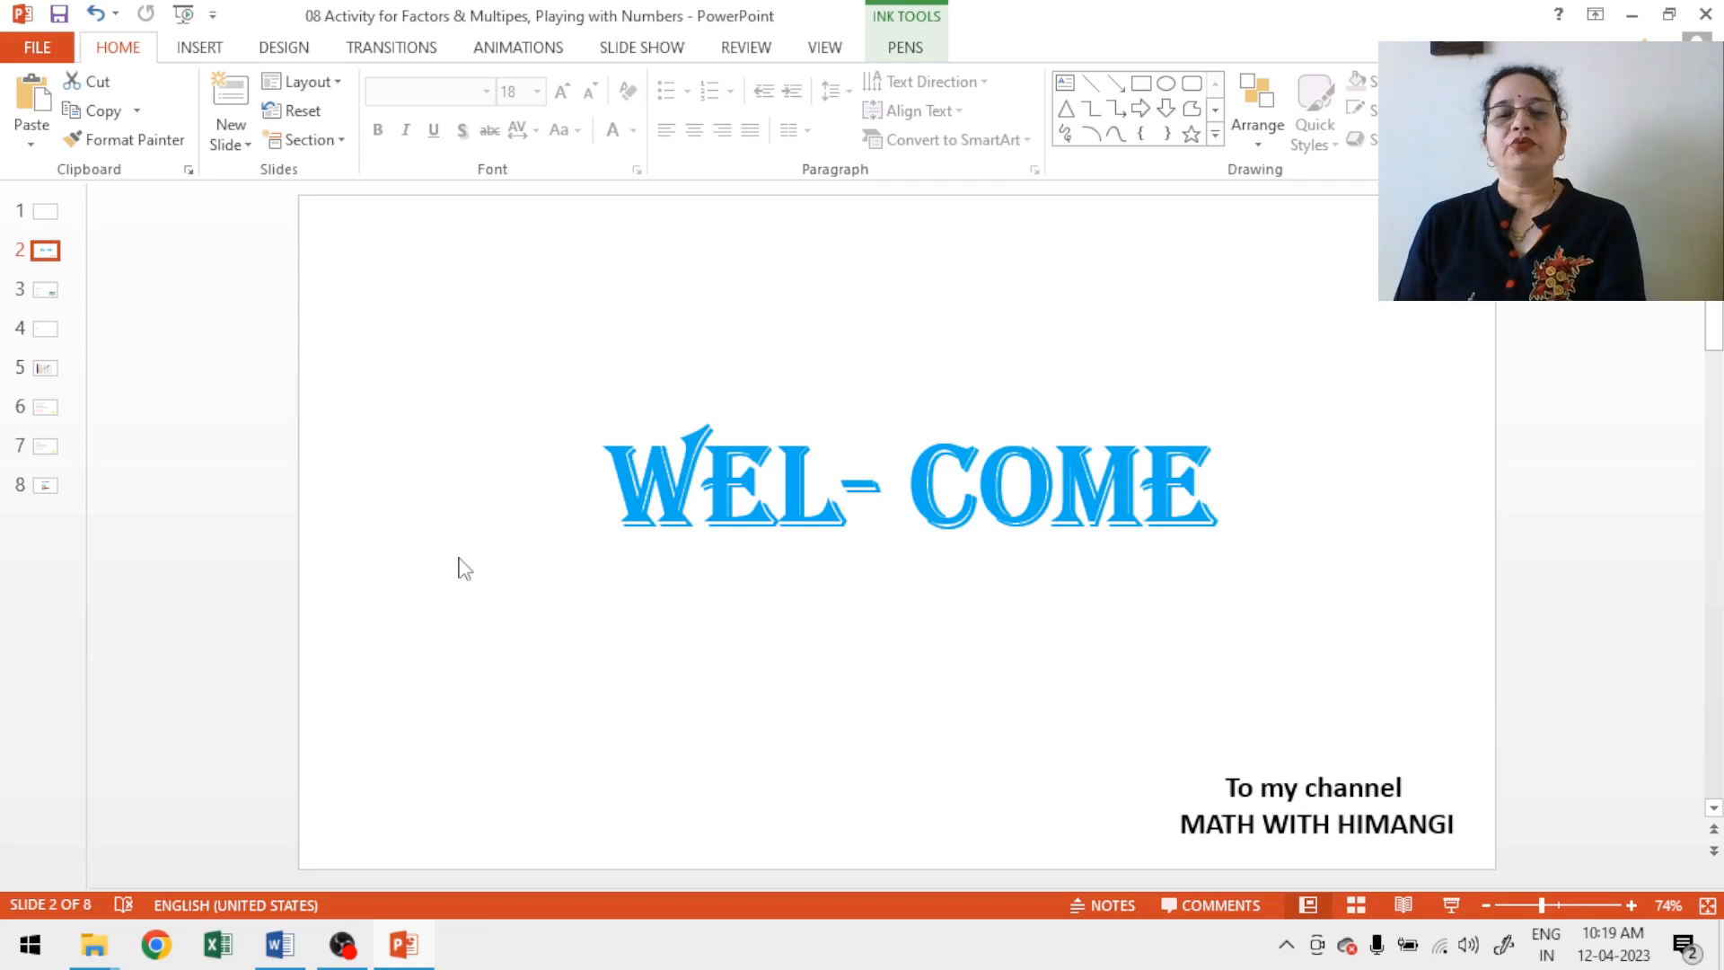
Step: Page from the welcome slide through the chapter overview to the Material required slide
click(43, 291)
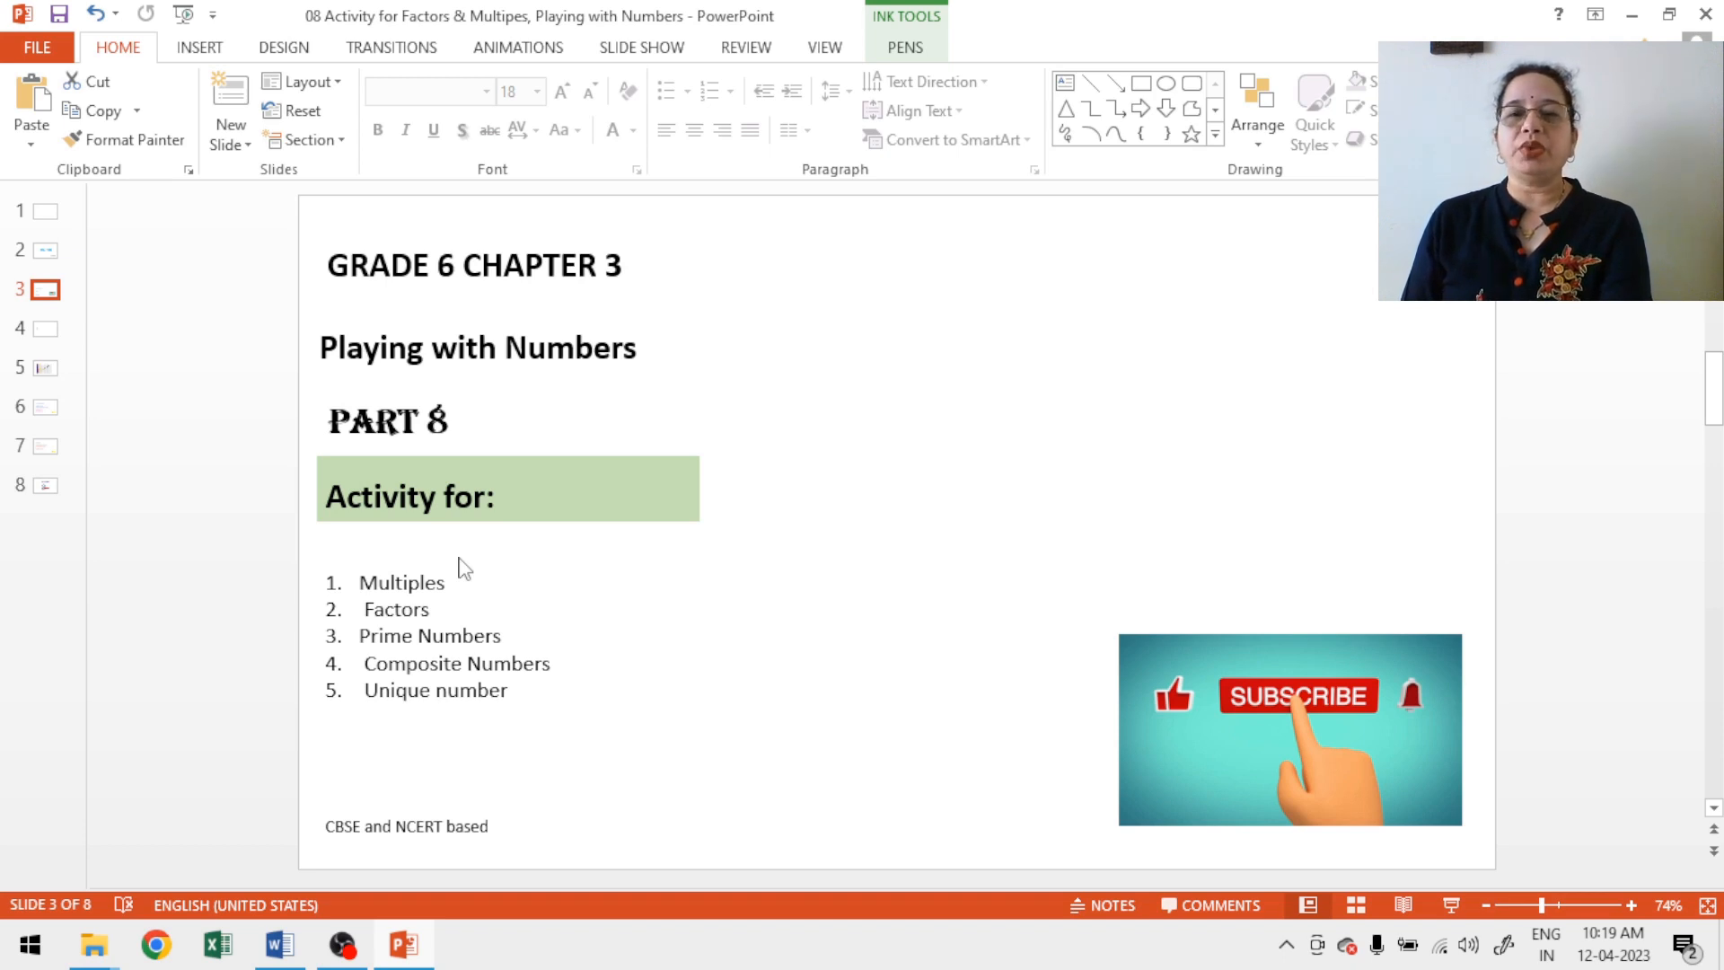
click(39, 329)
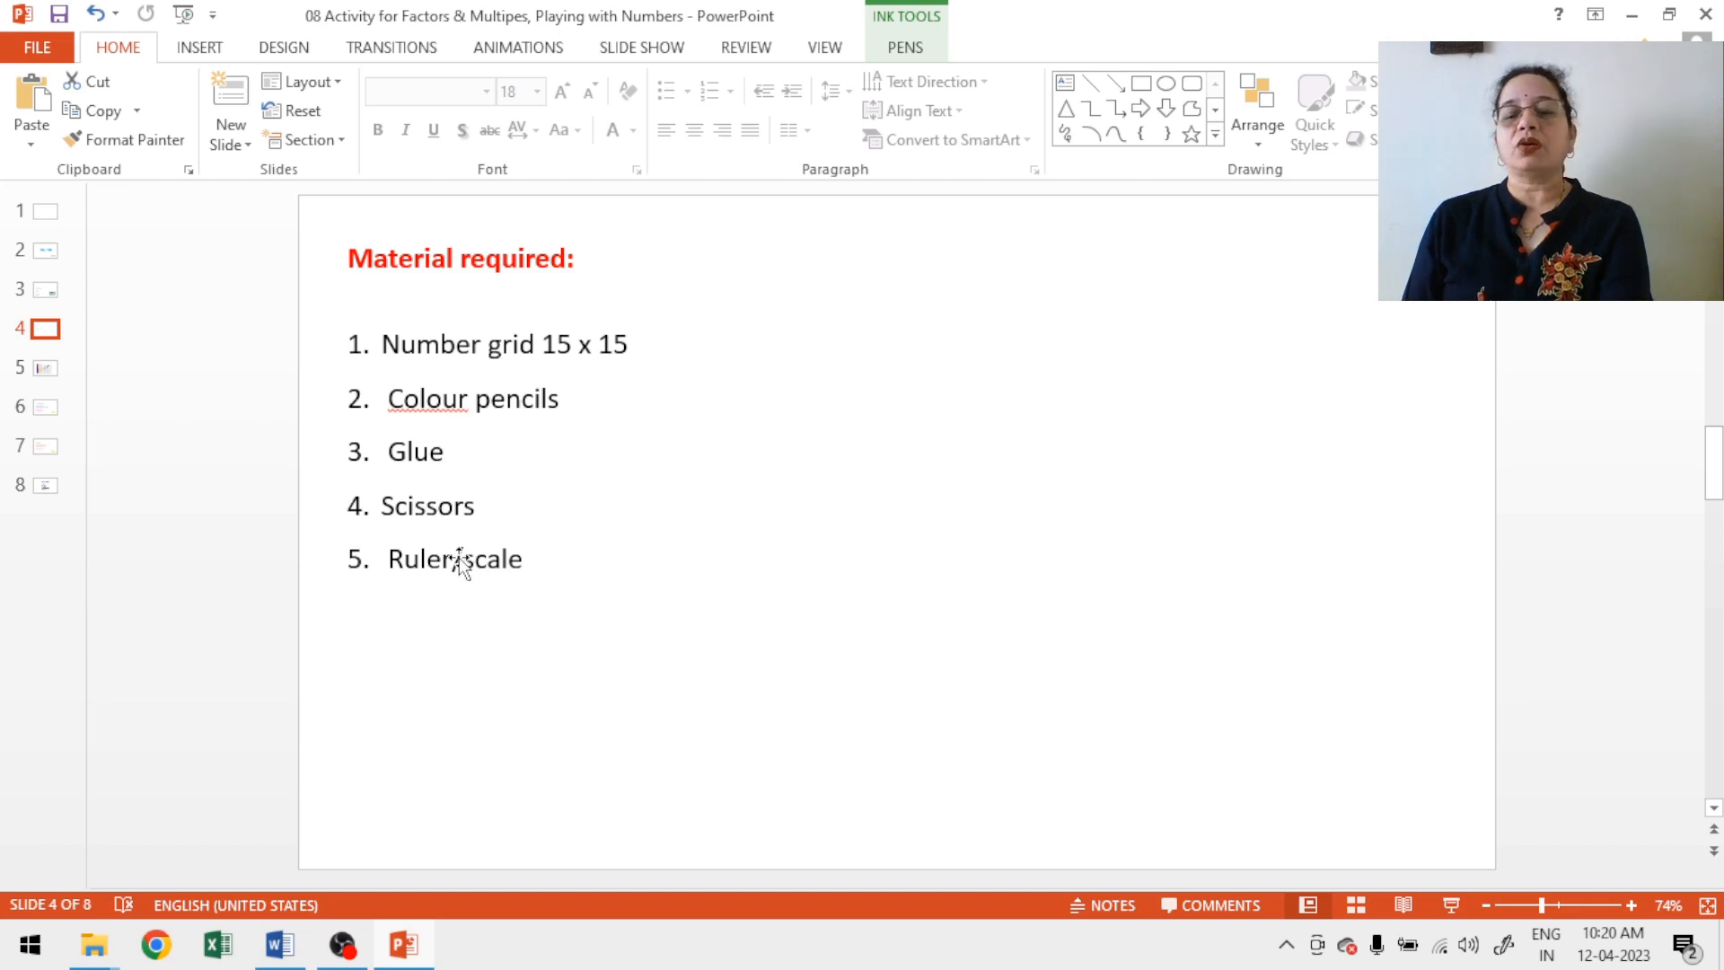
Step: Show slide 5 with the colour-coded 15×15 number grid
click(43, 366)
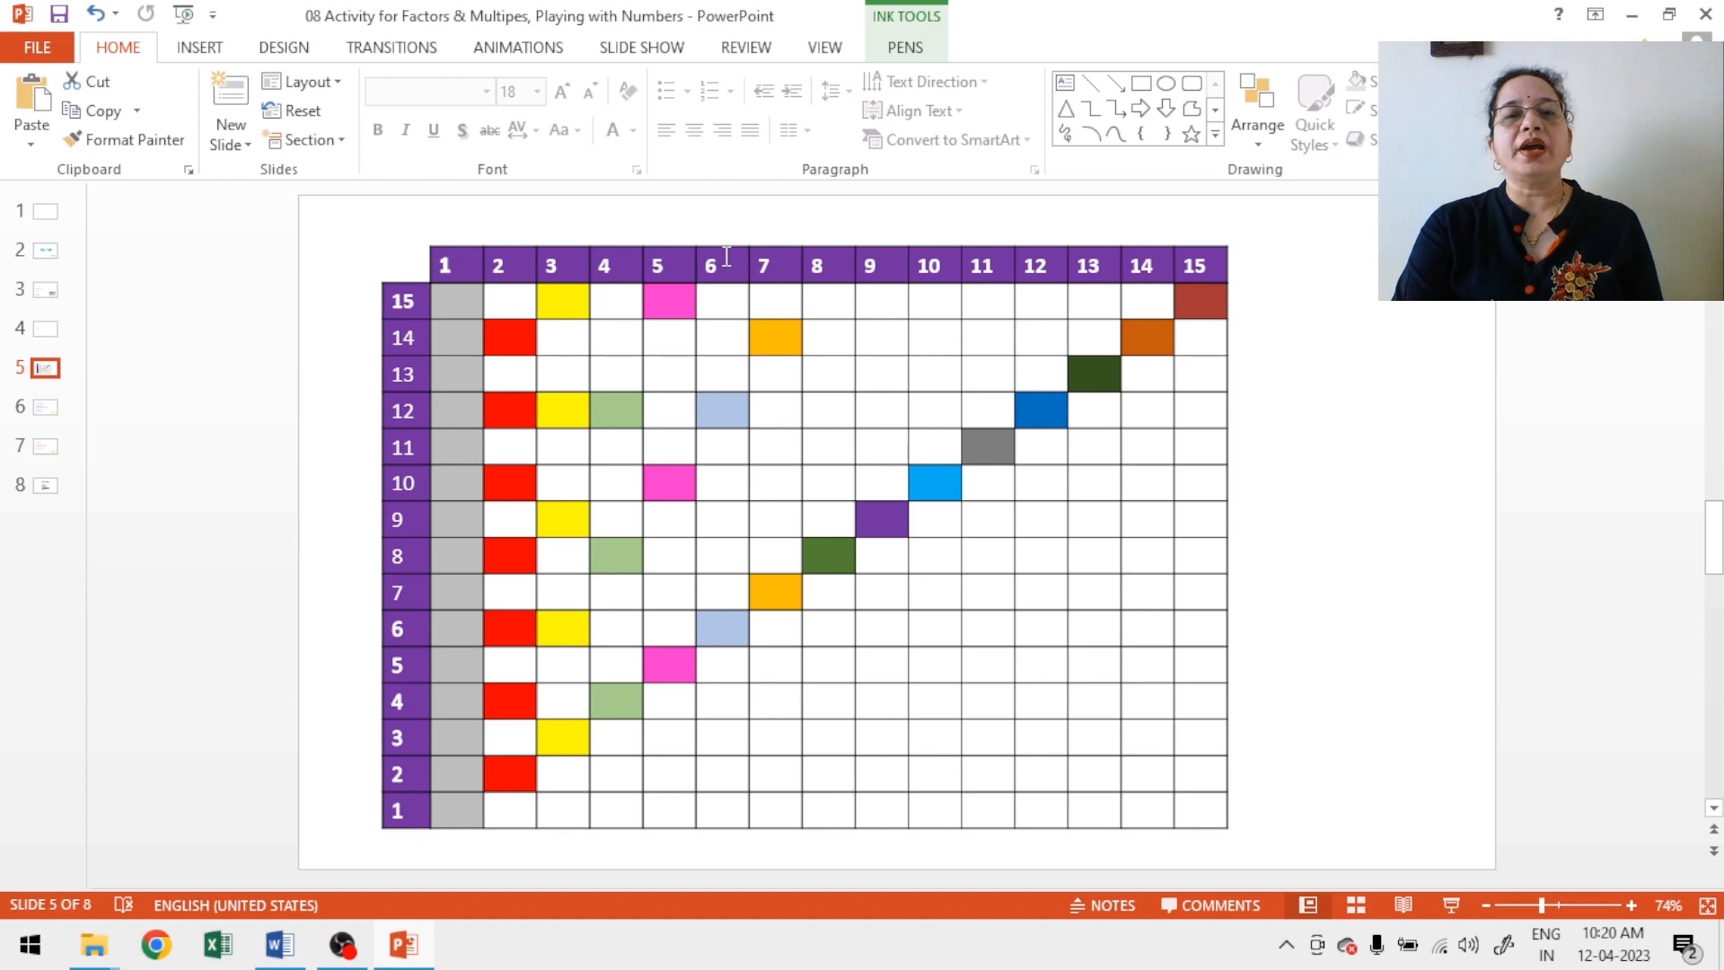
mouse_move(1167, 260)
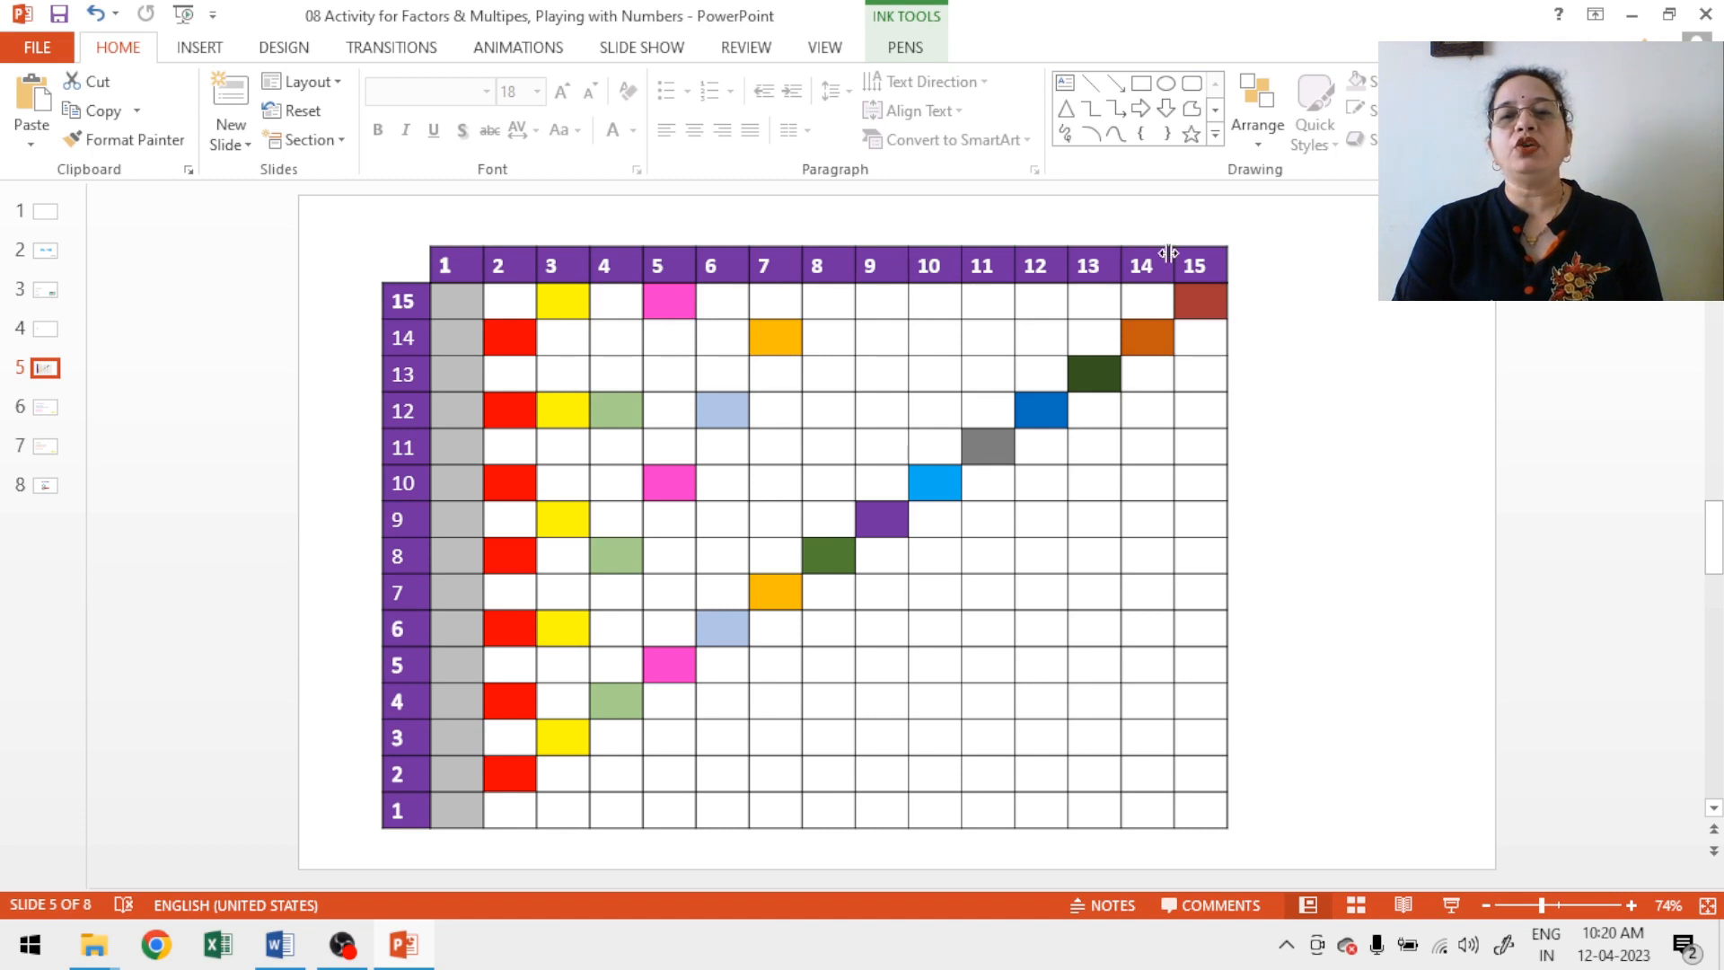
mouse_move(393, 255)
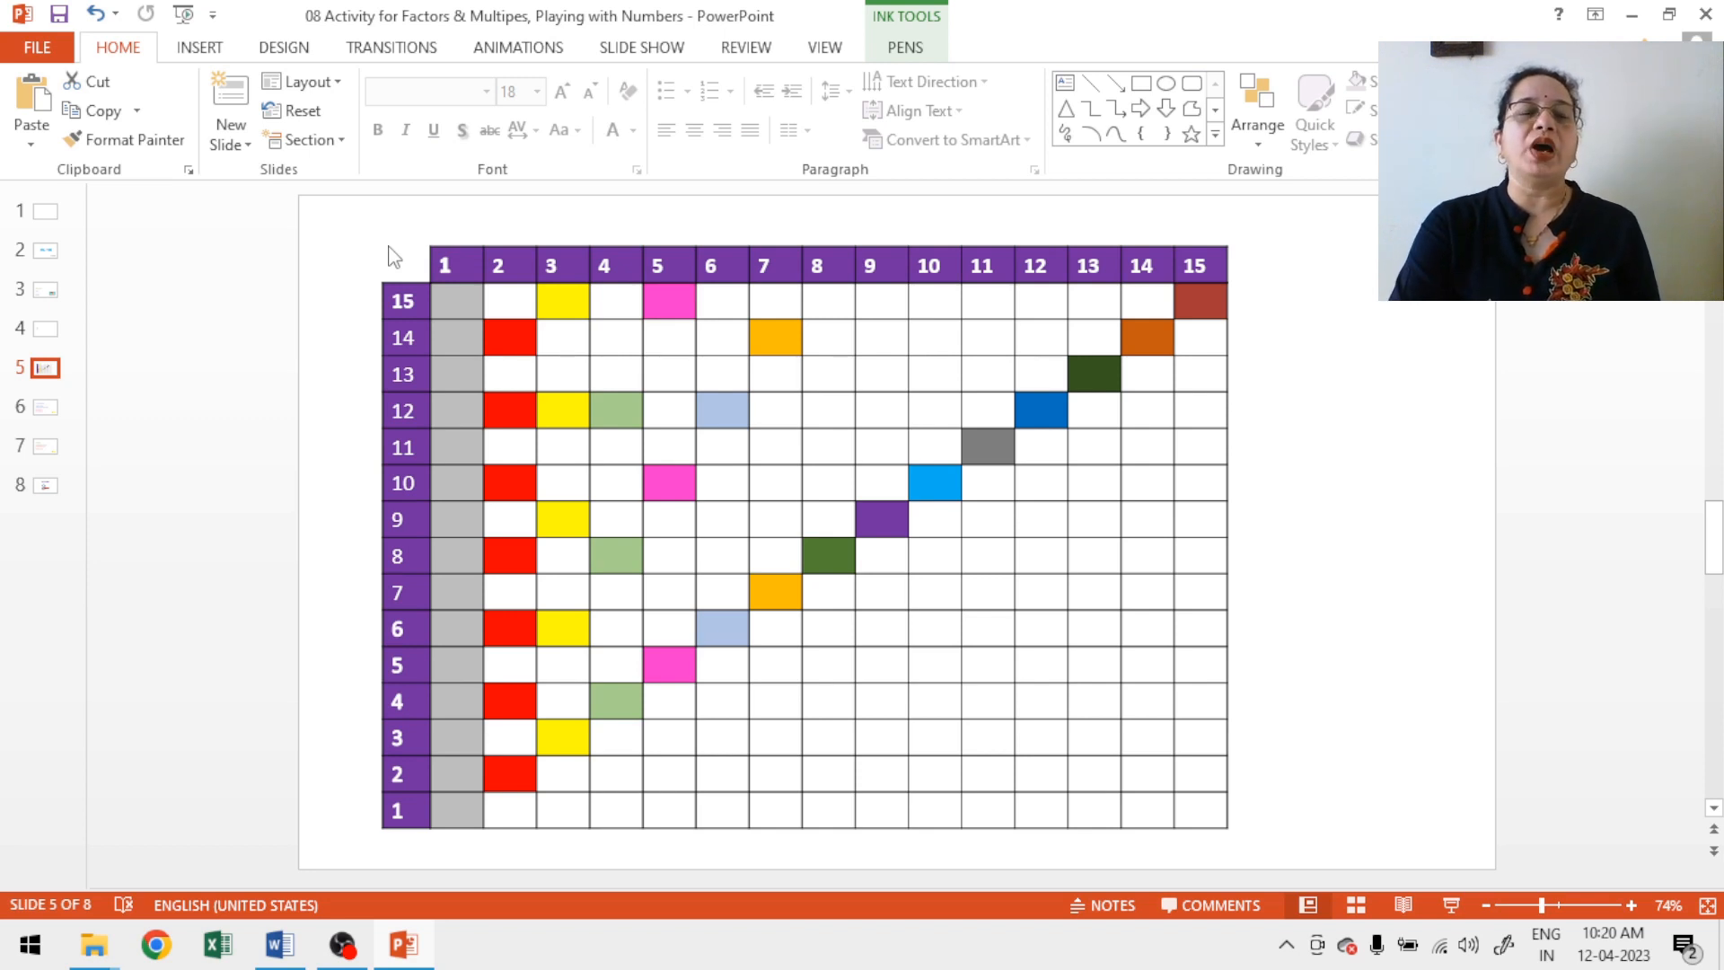
mouse_move(458, 235)
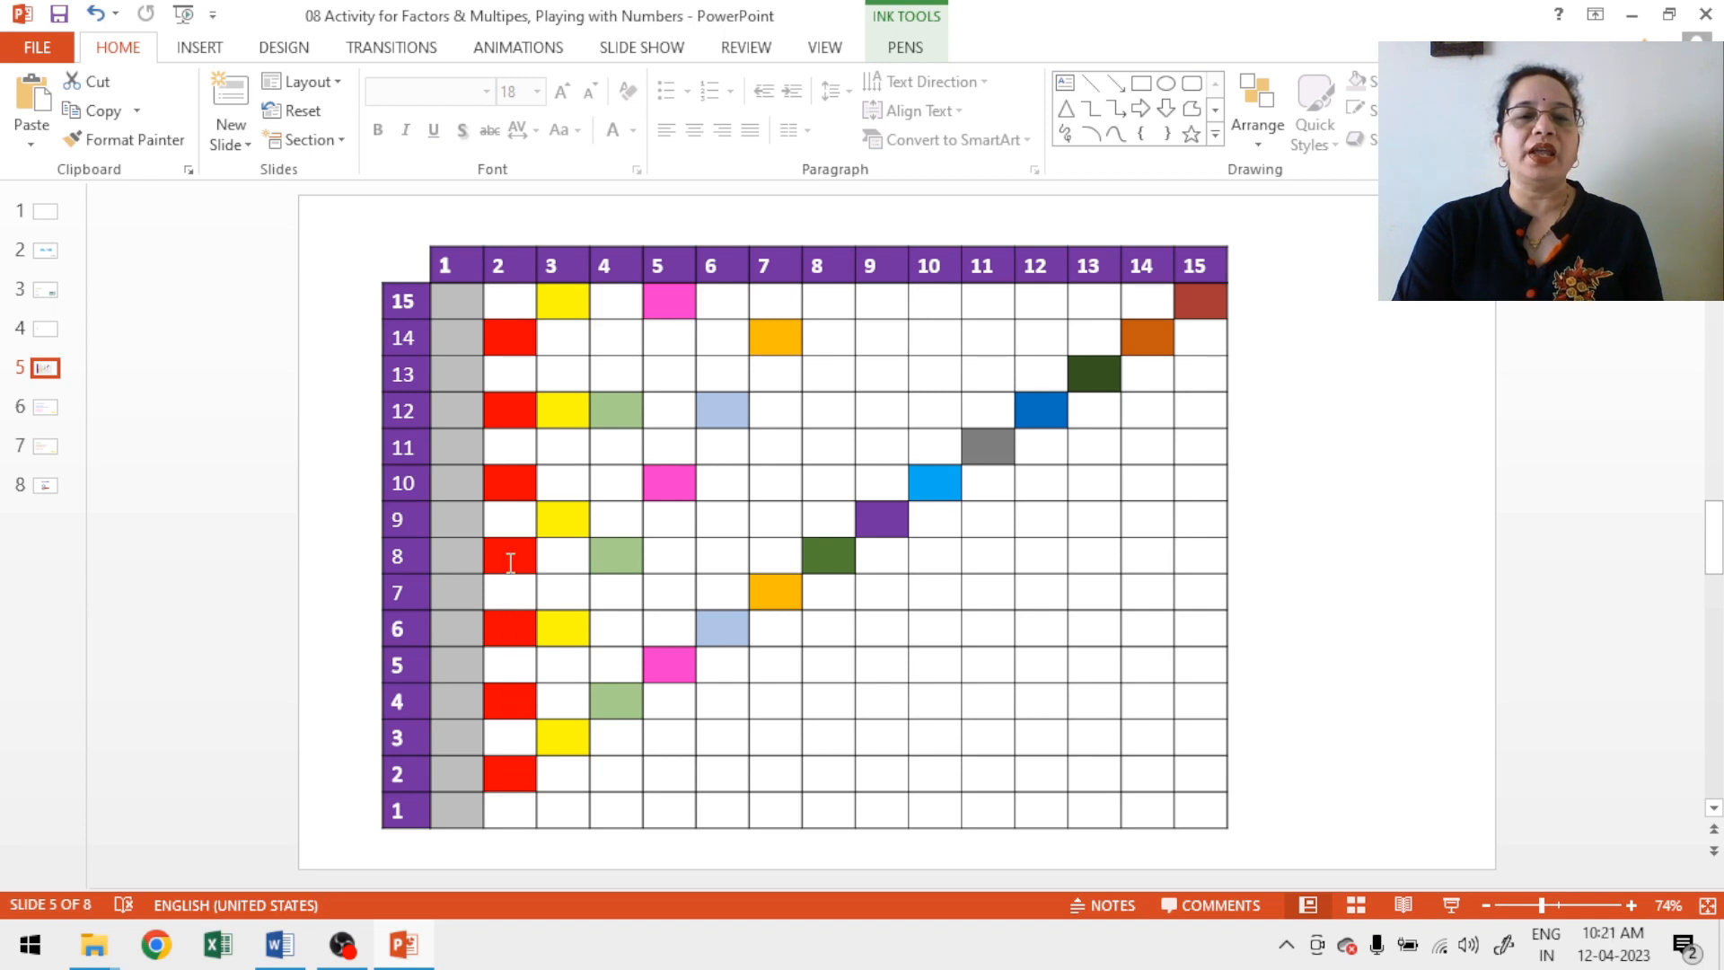
mouse_move(510, 413)
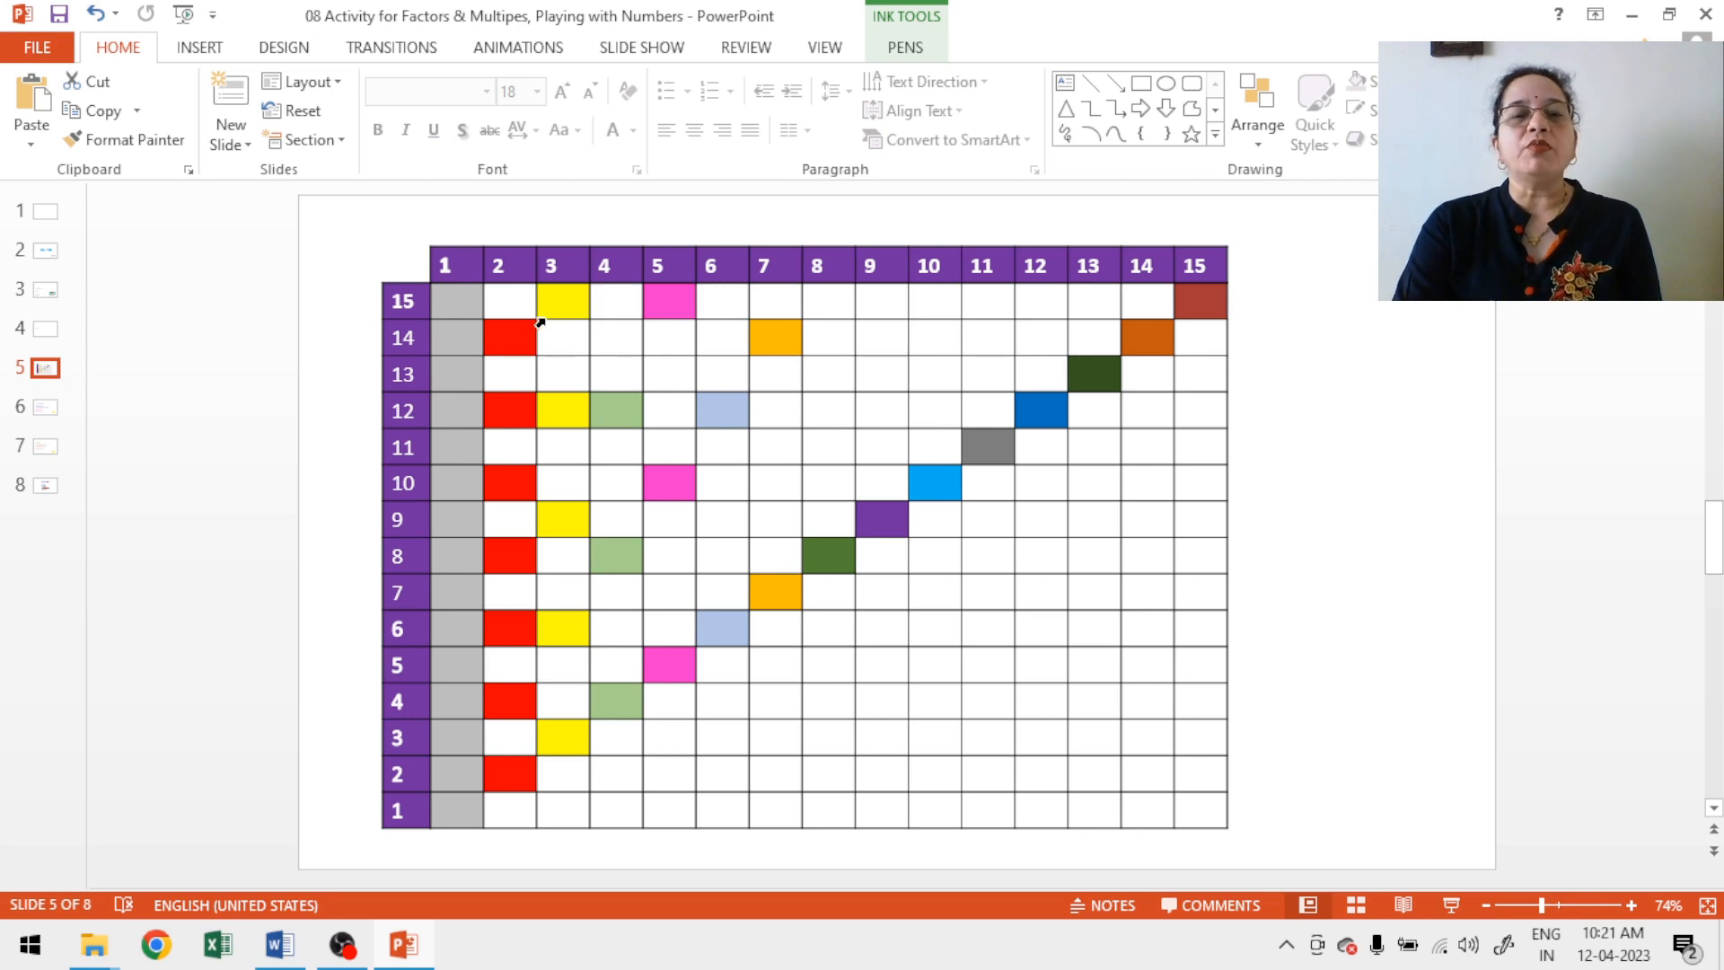
mouse_move(562, 736)
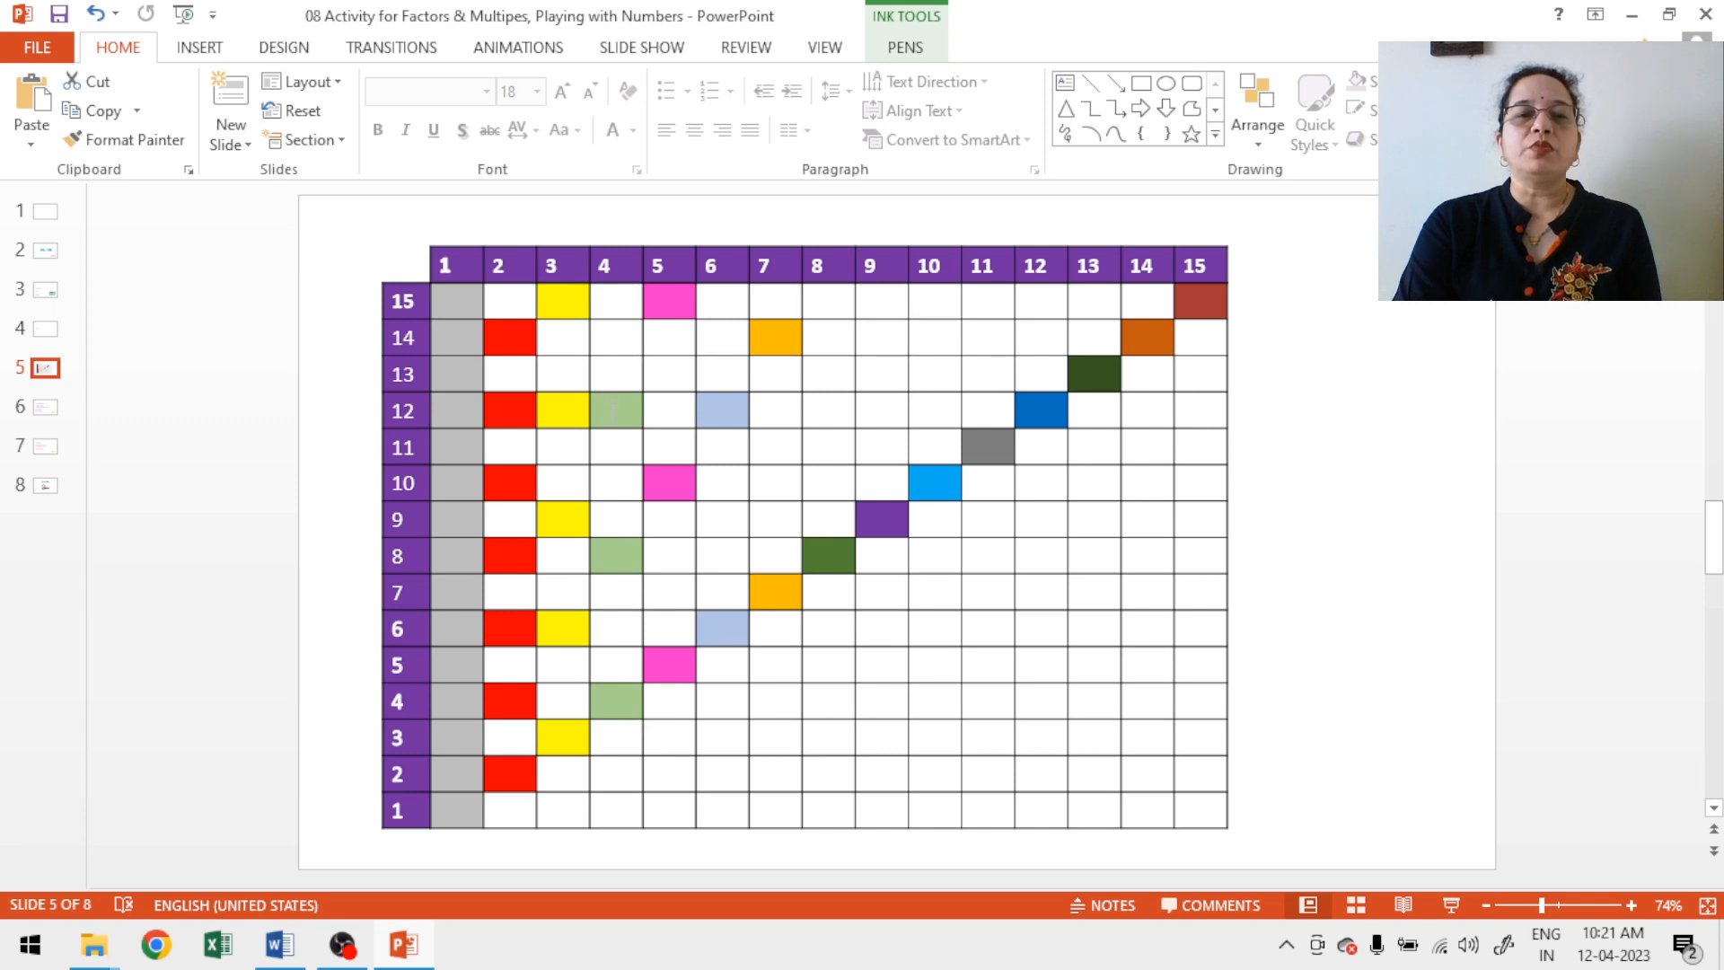
mouse_move(611, 674)
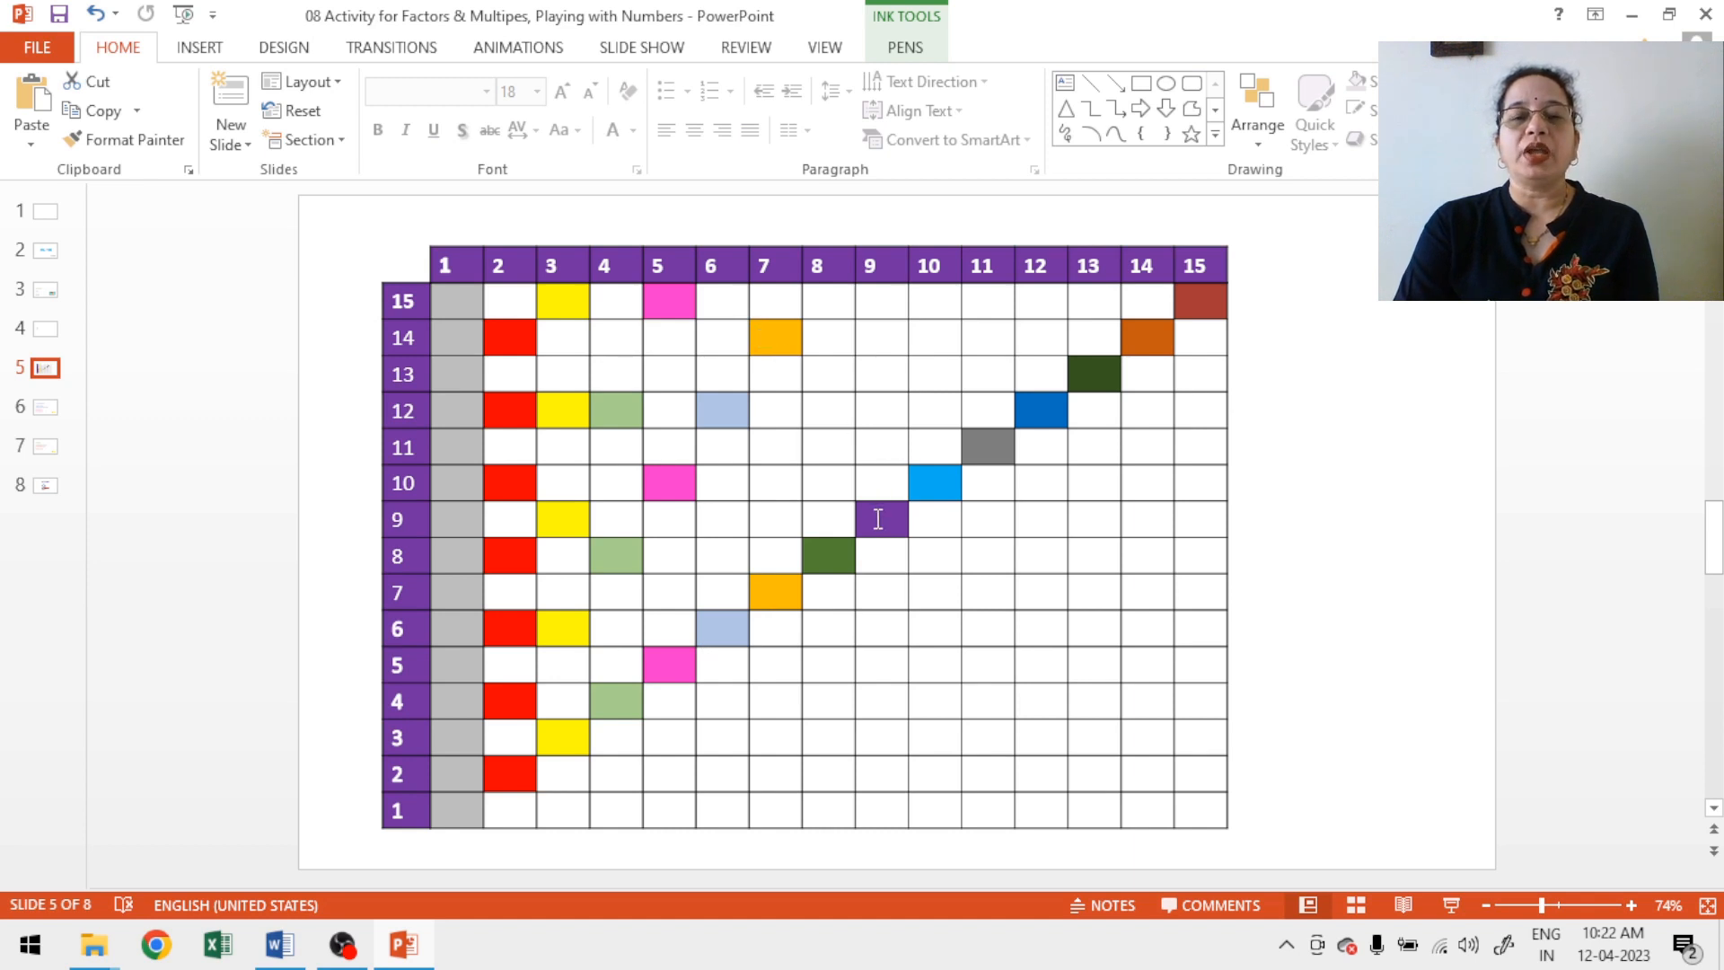
mouse_move(833, 553)
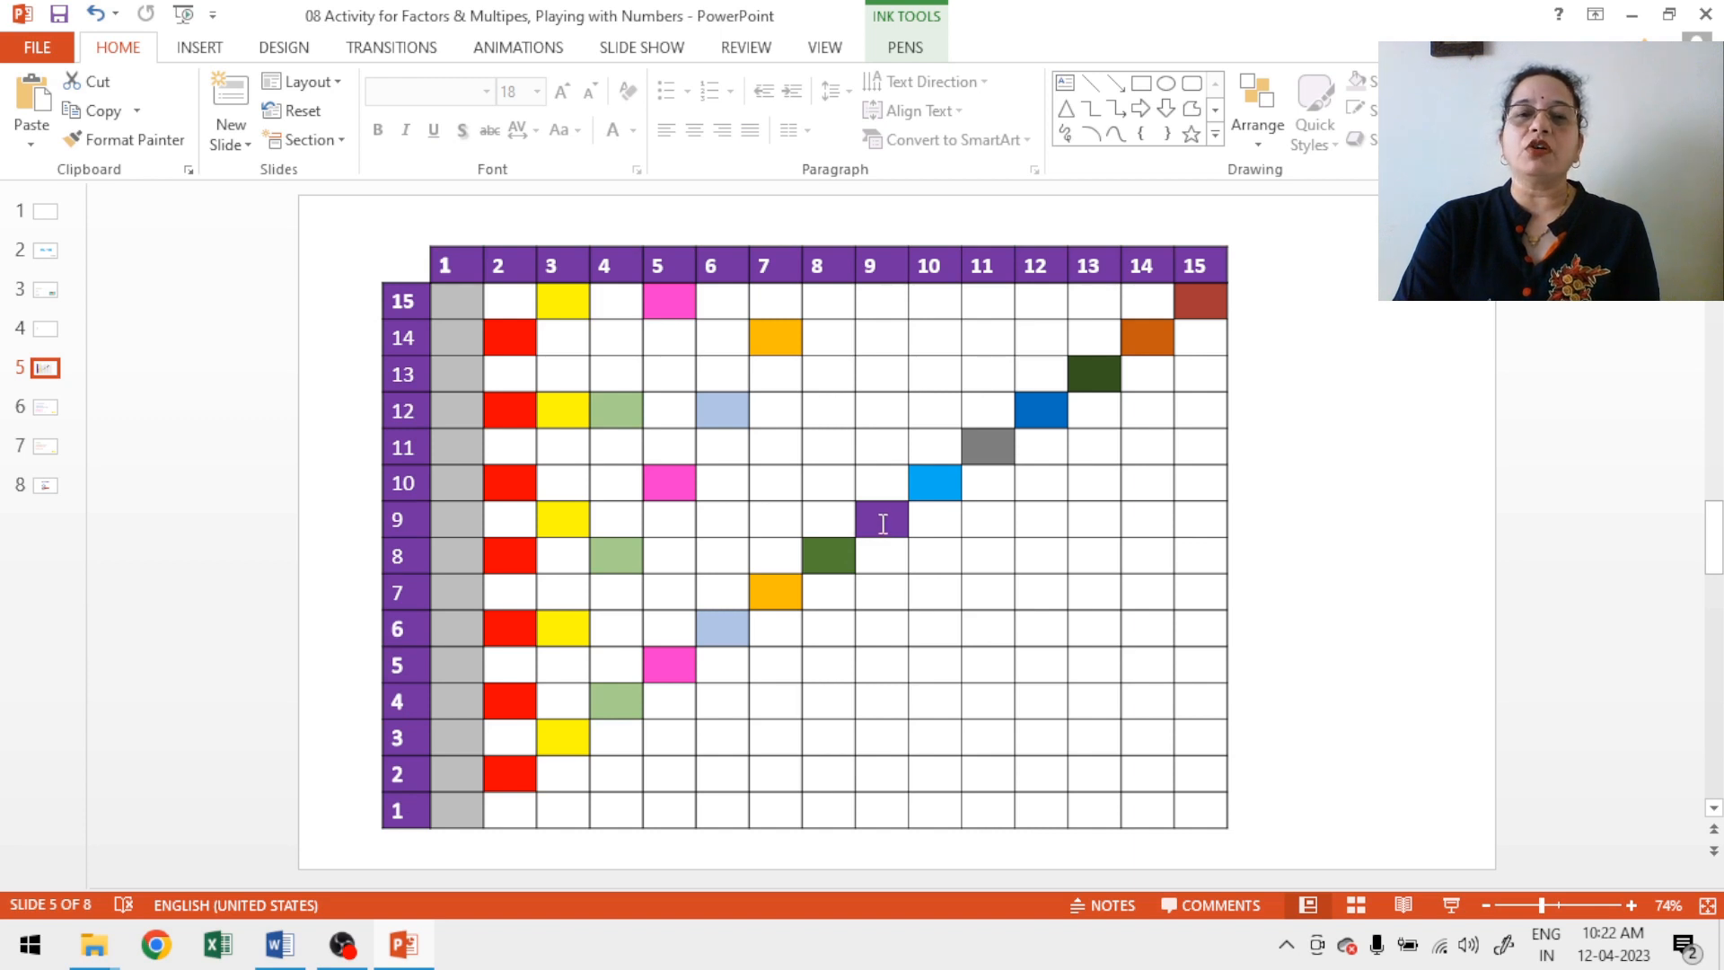
mouse_move(934, 488)
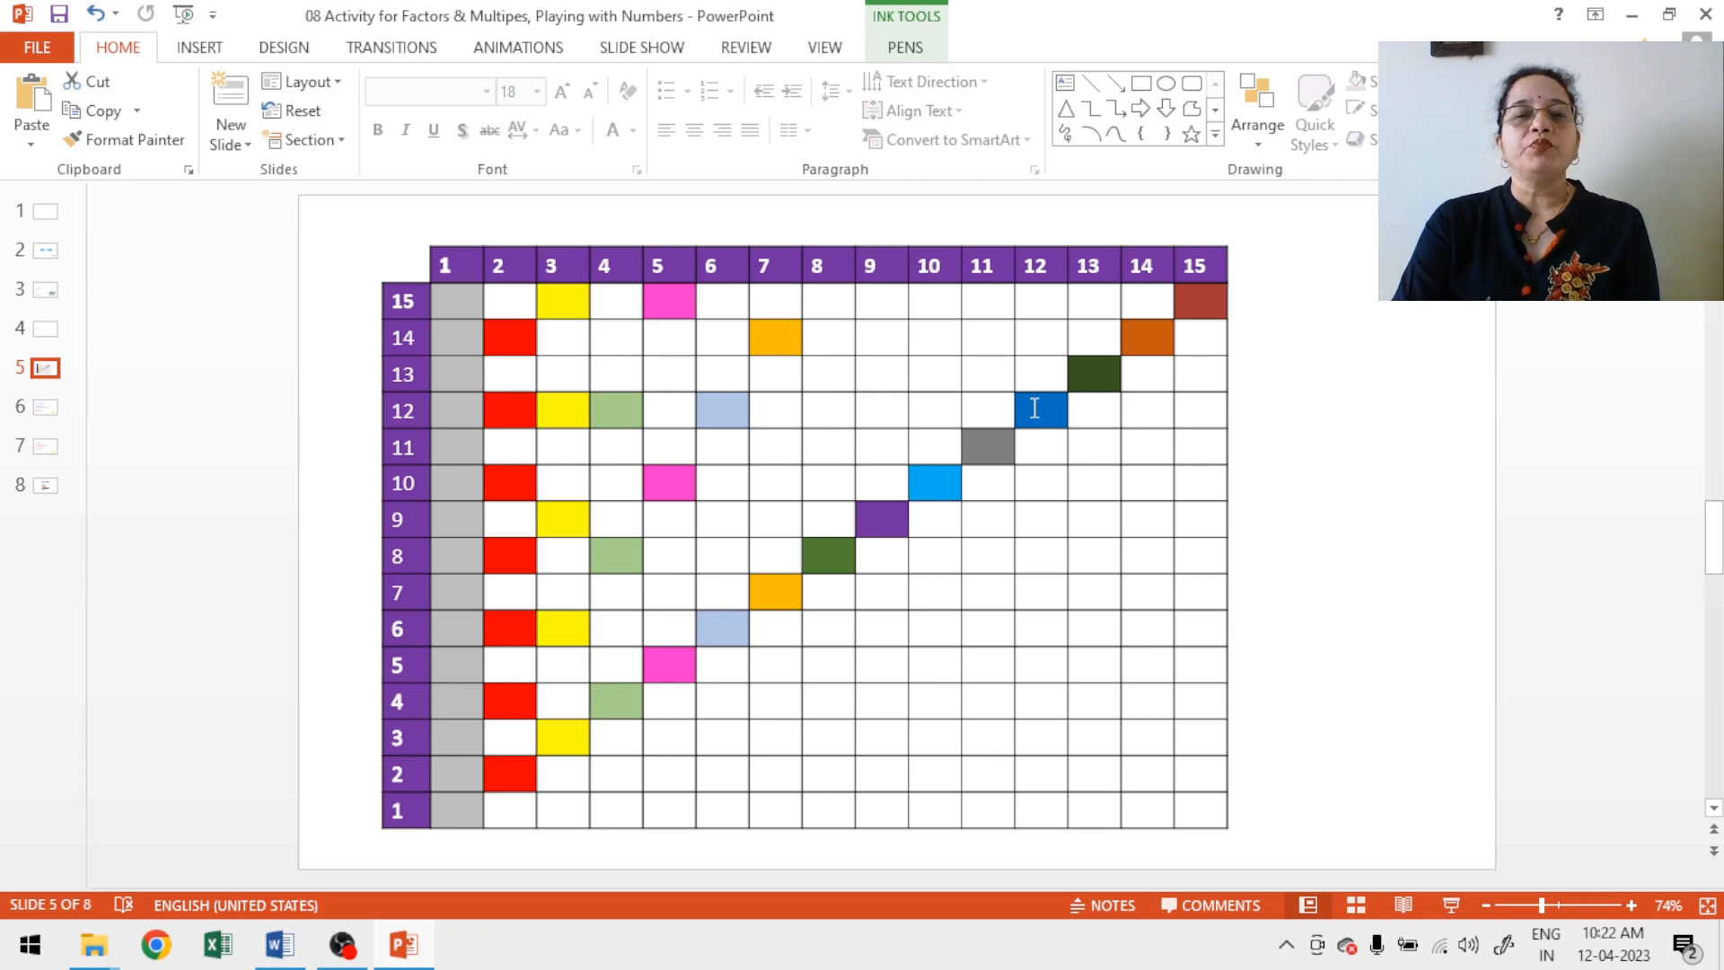
mouse_move(1049, 410)
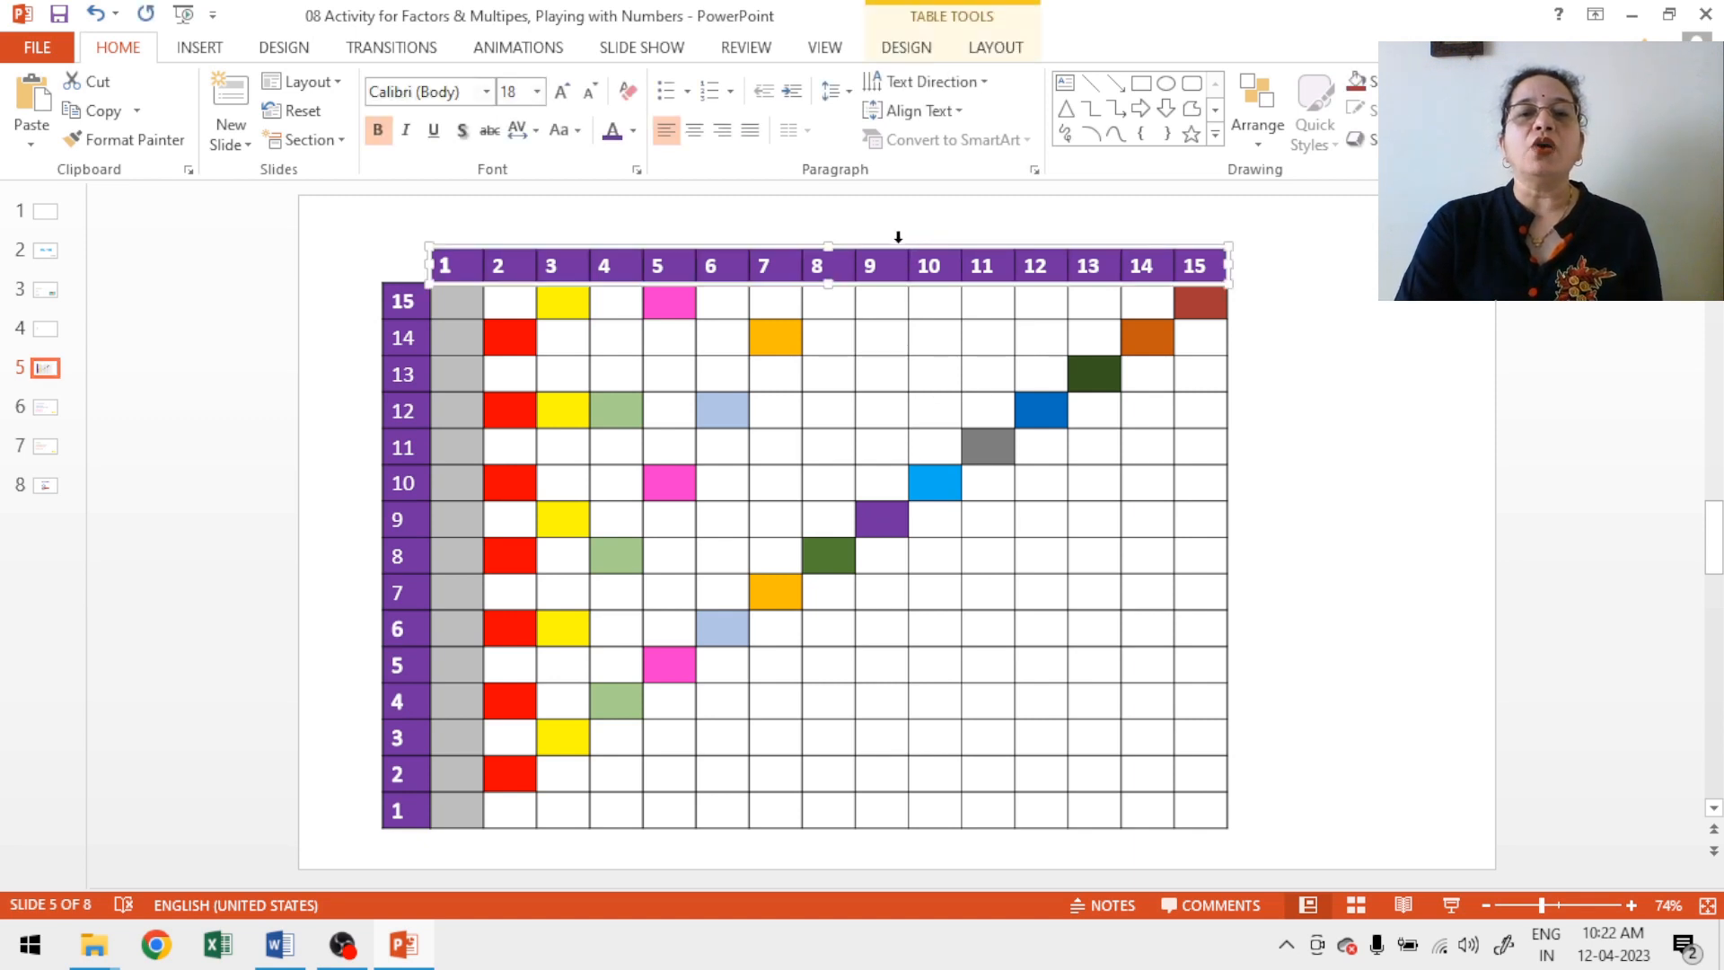
mouse_move(898, 251)
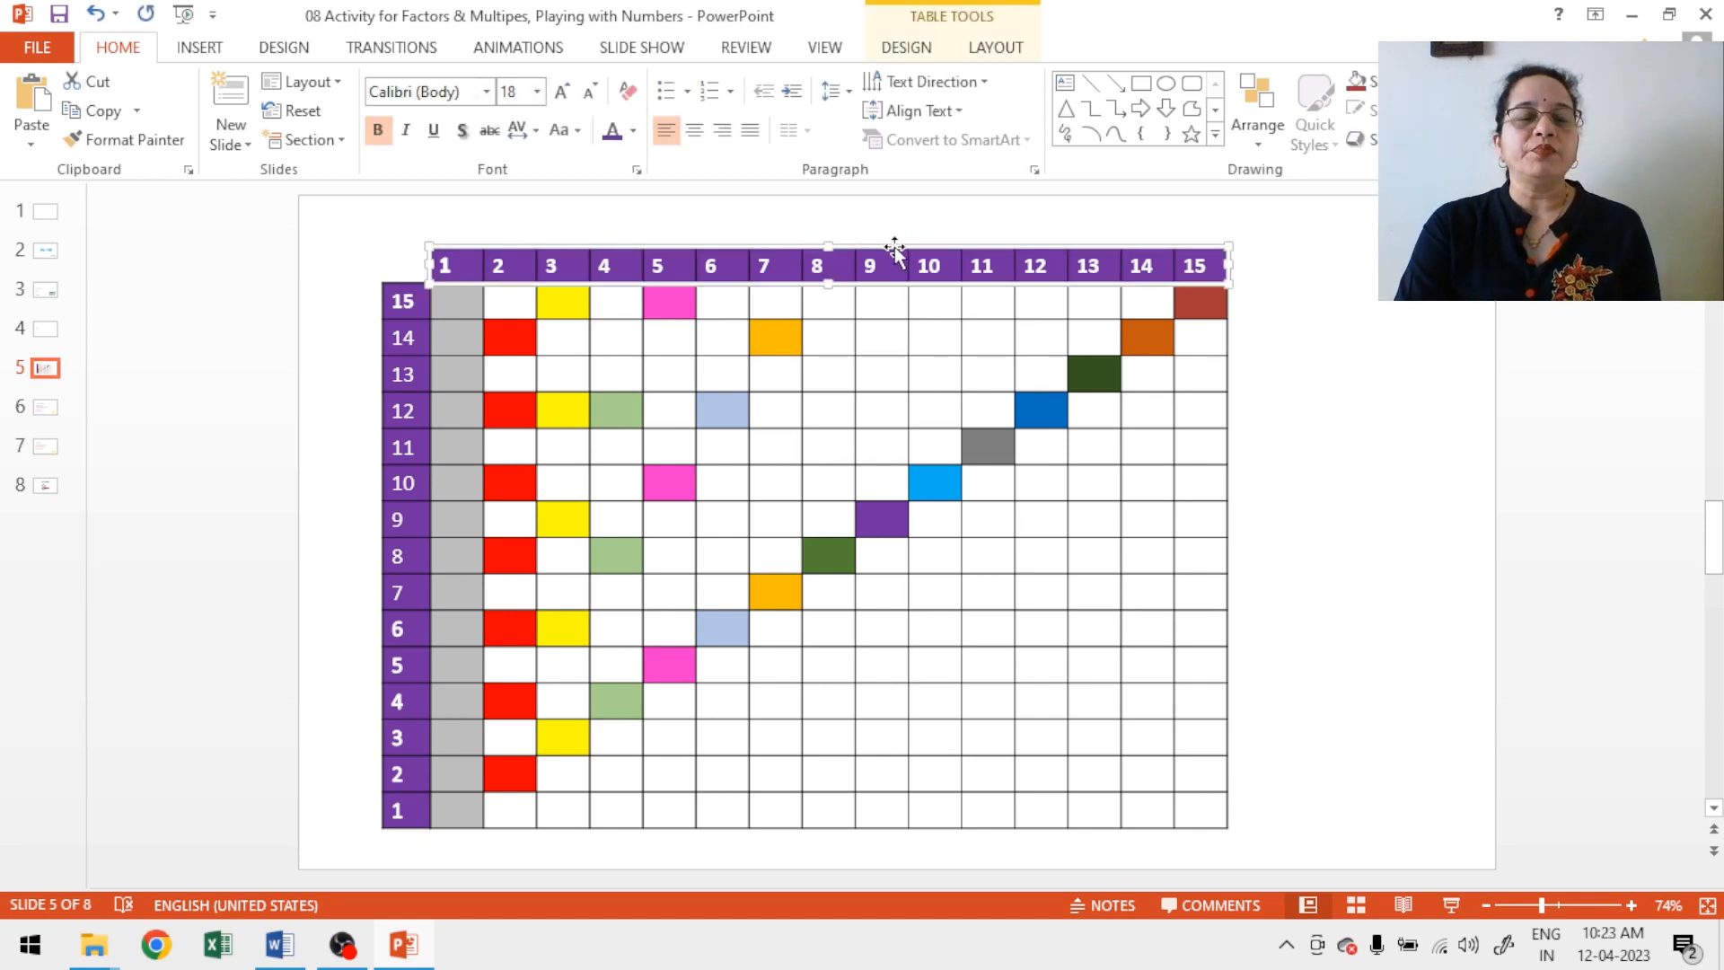
mouse_move(765, 259)
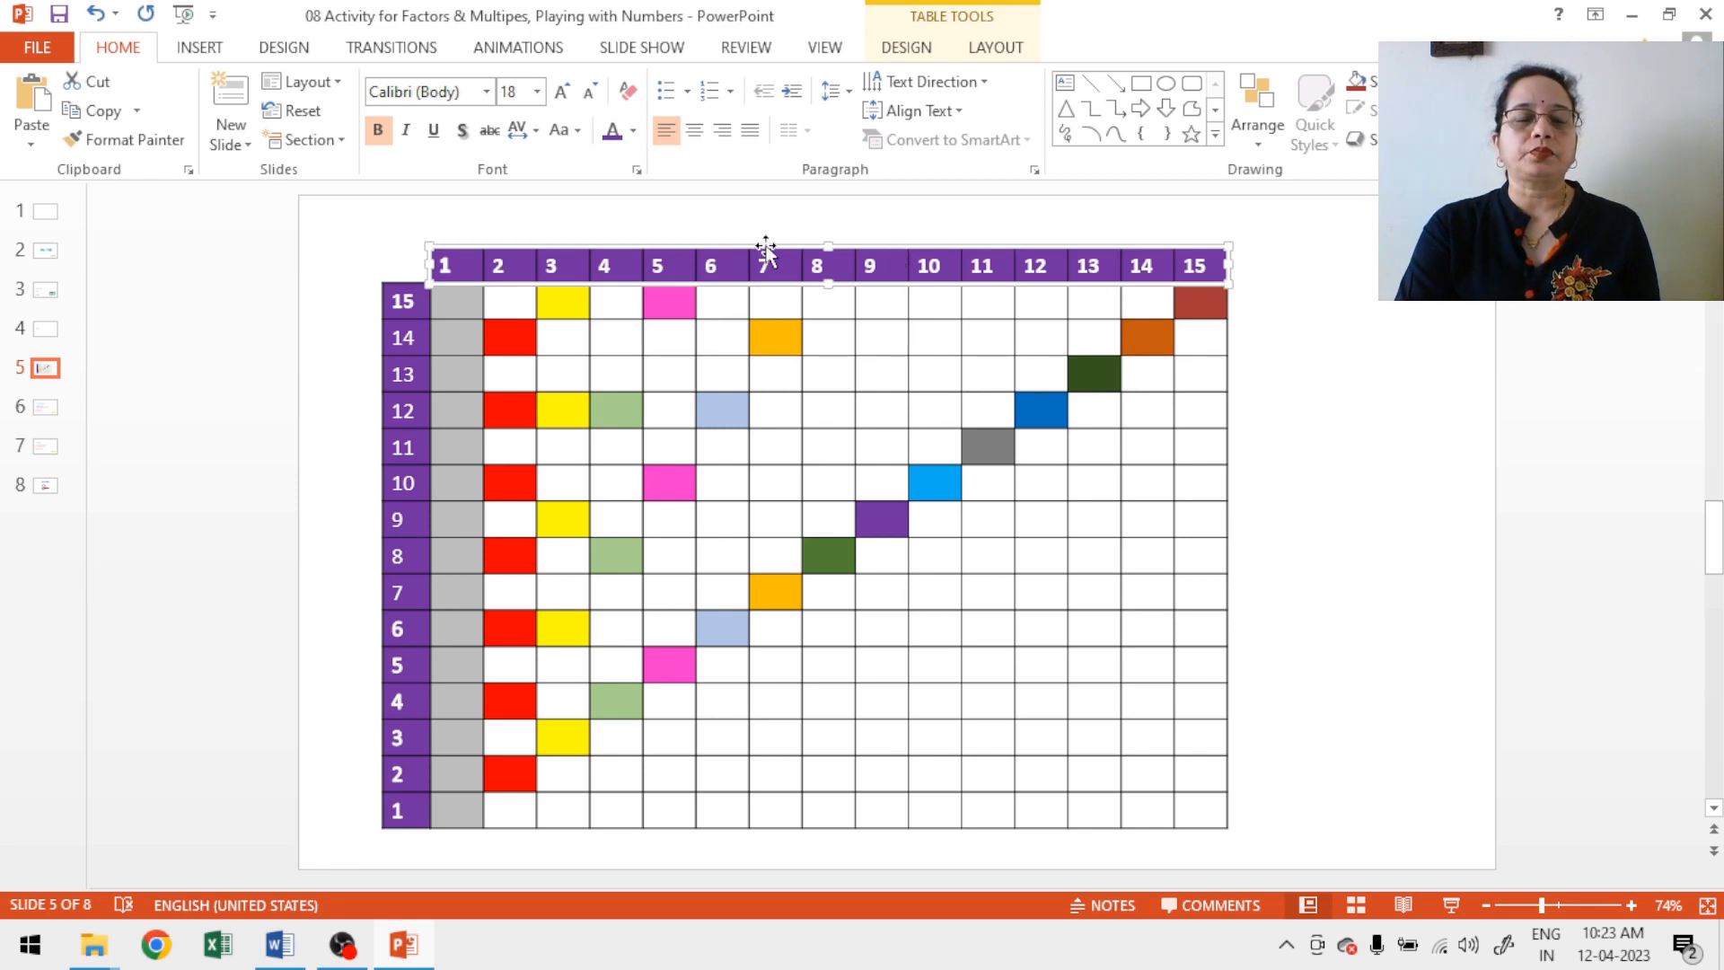
Step: Drag the purple 1–15 header row down the grid to rest over row 2
drag(767, 266, 744, 490)
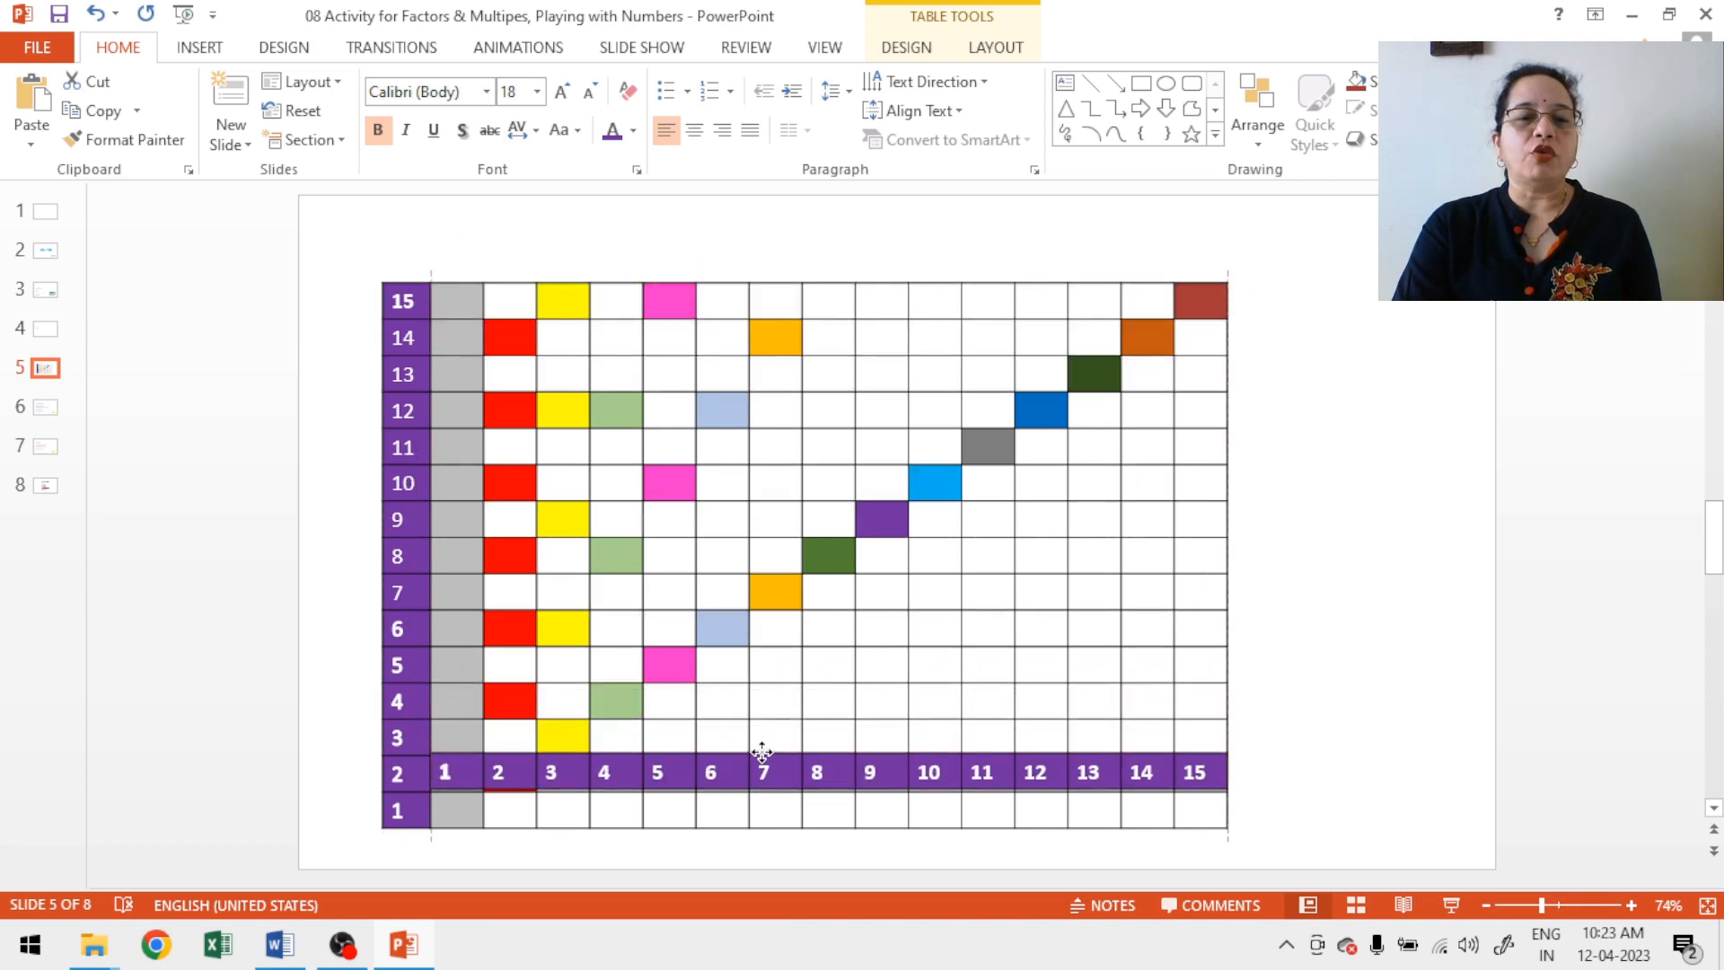
click(765, 772)
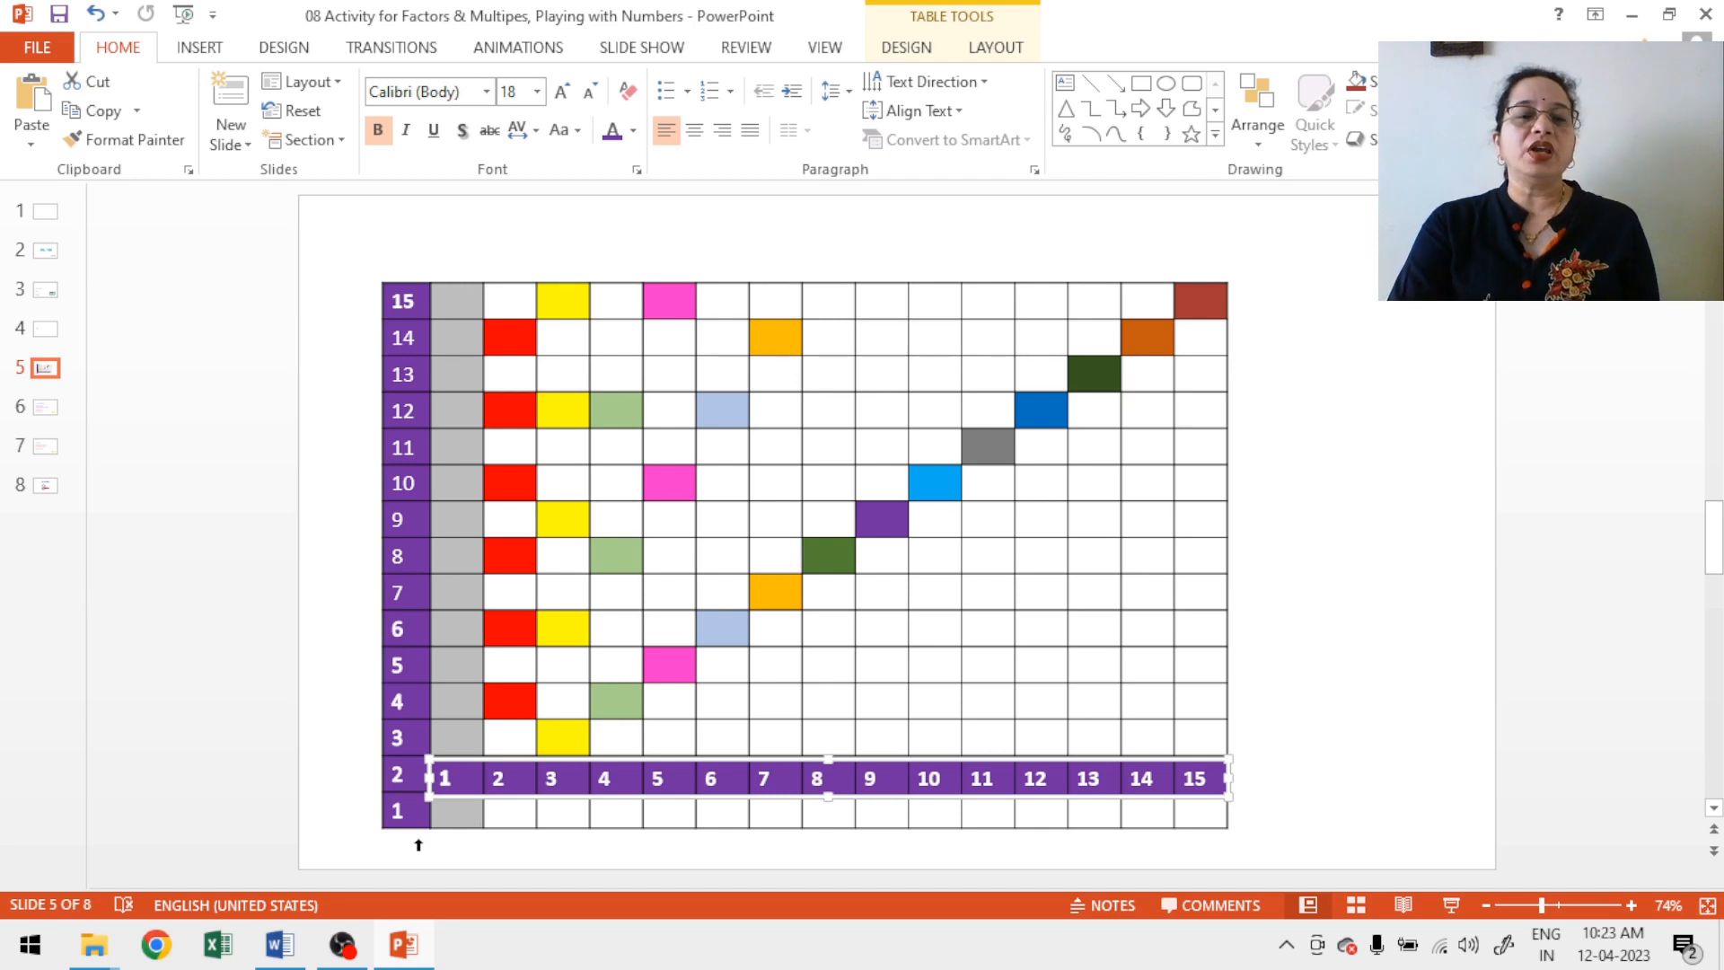
mouse_move(454, 826)
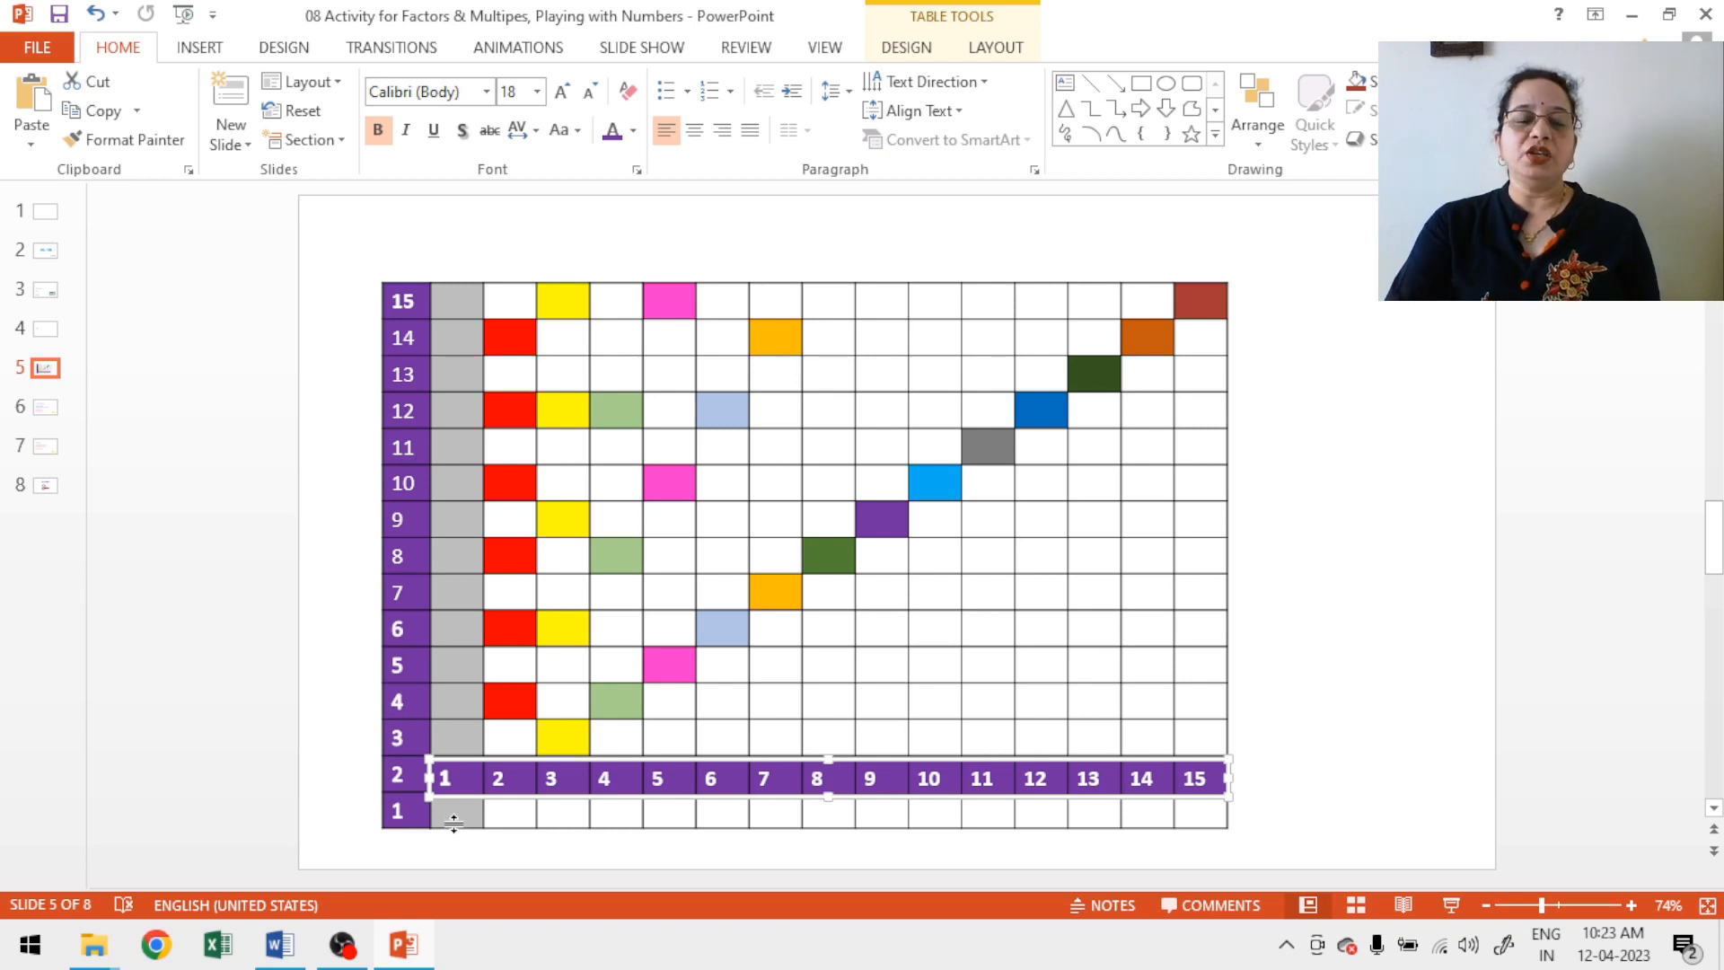
mouse_move(593, 761)
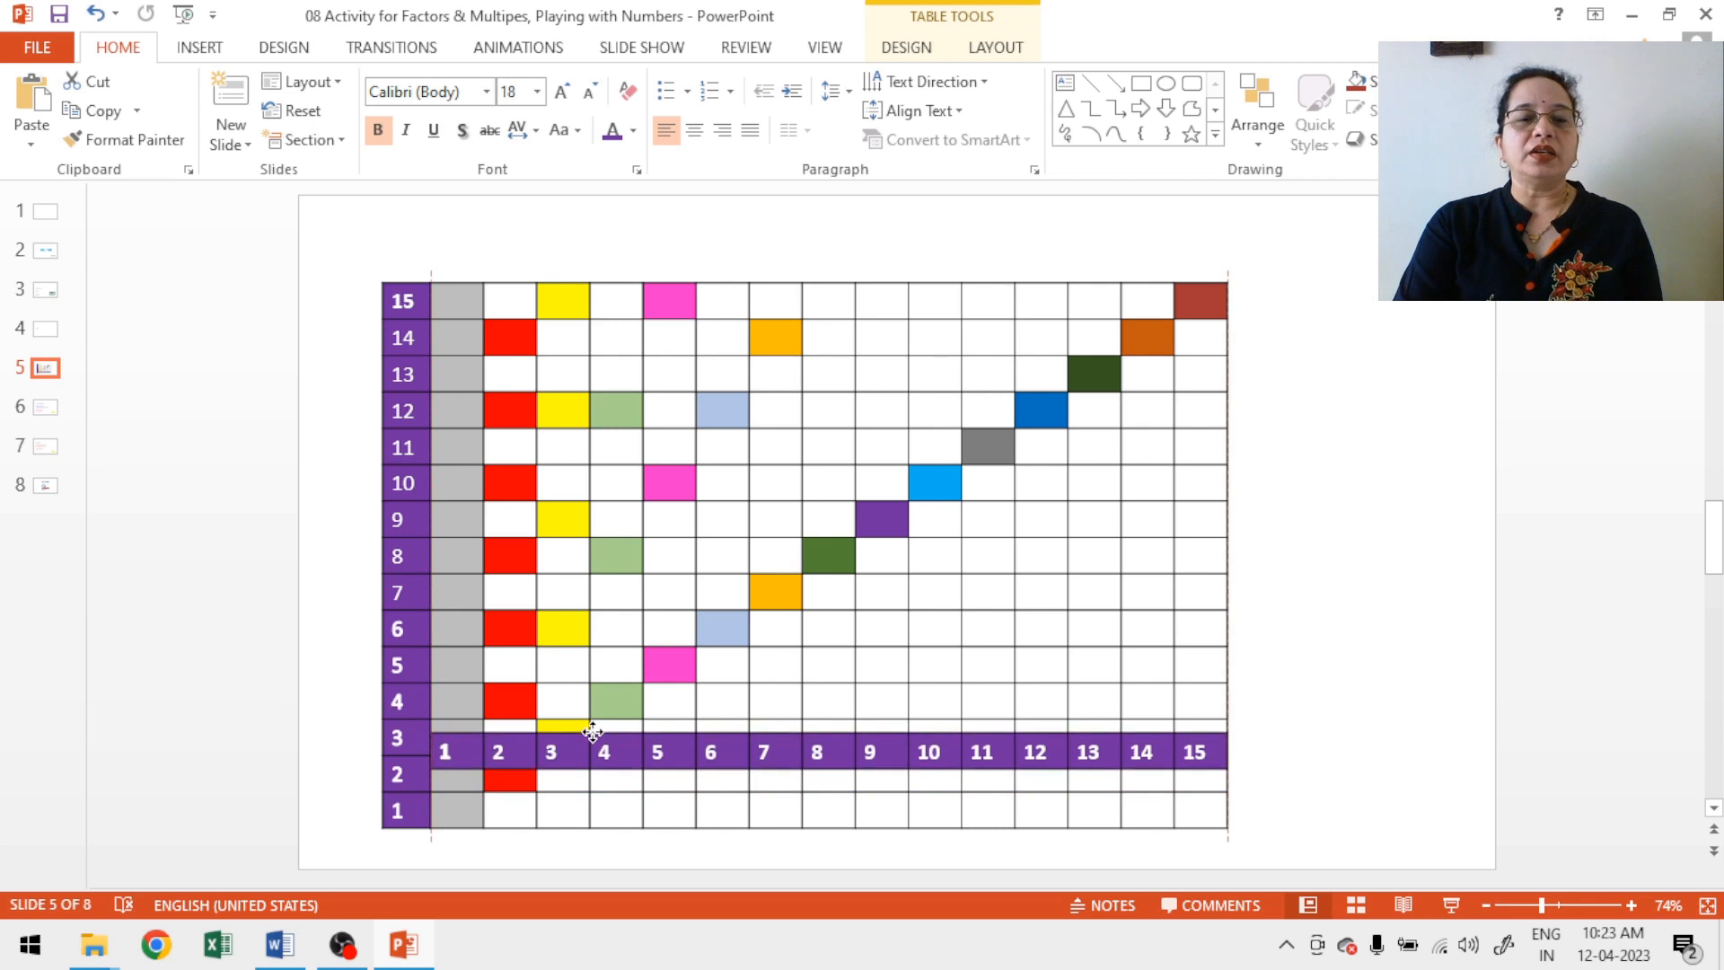
Step: Move the purple header row up one step so it covers row 4
click(603, 750)
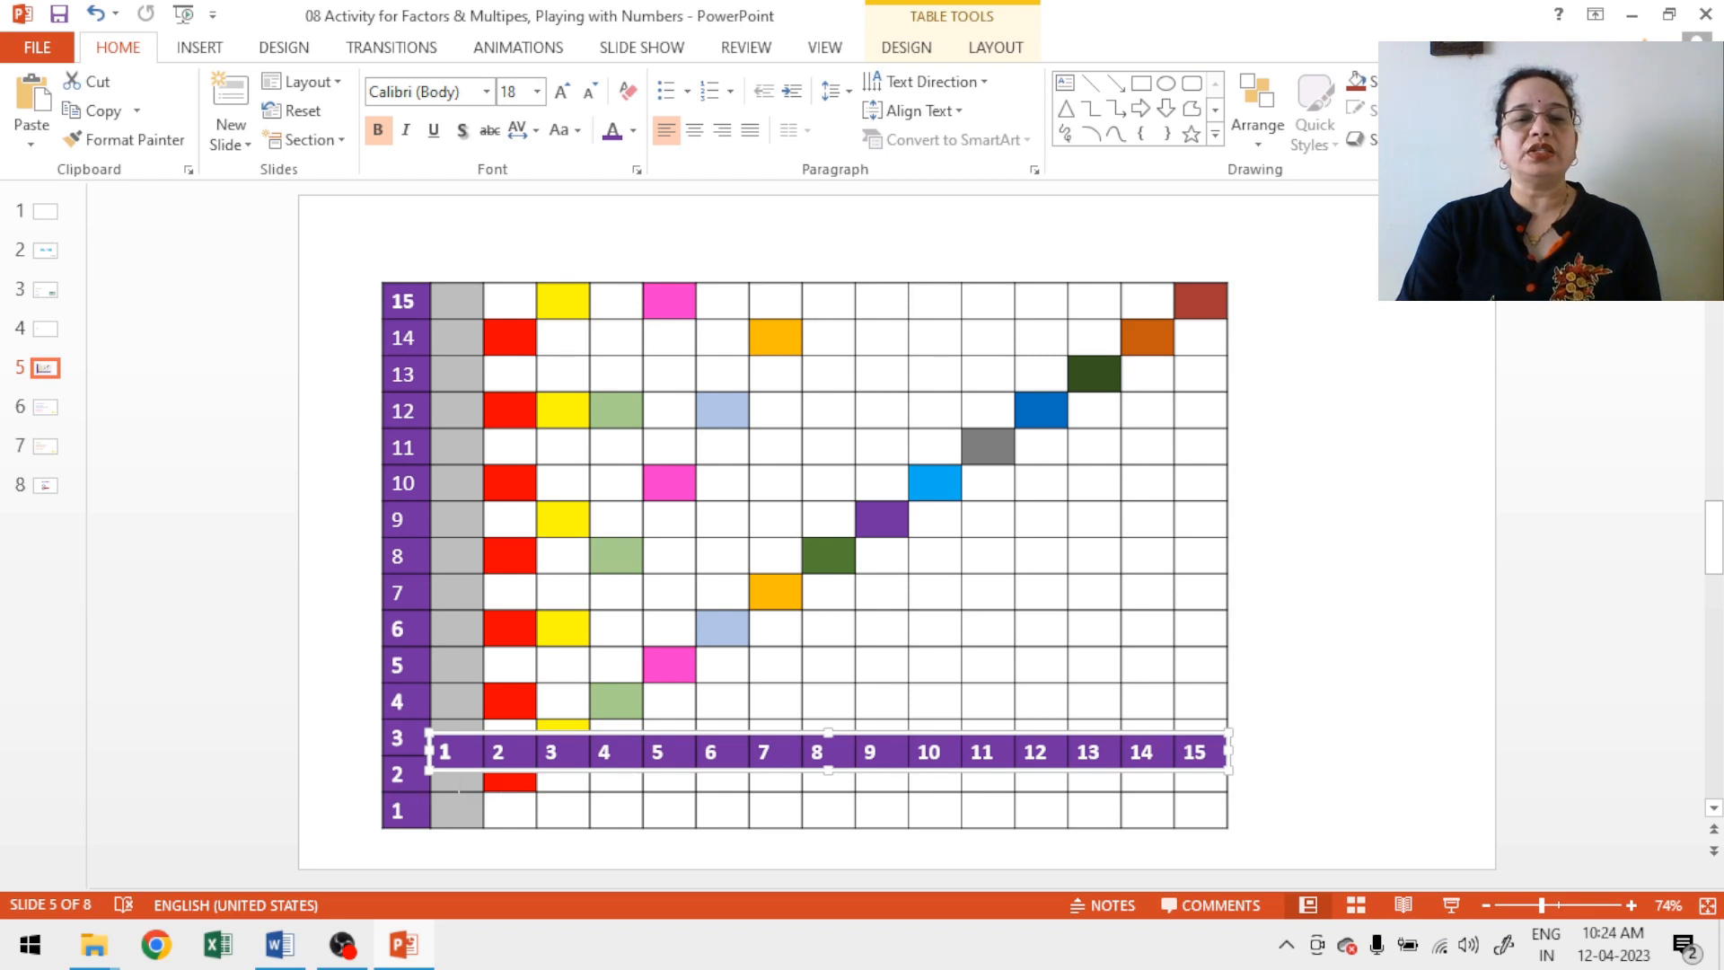
mouse_move(487, 794)
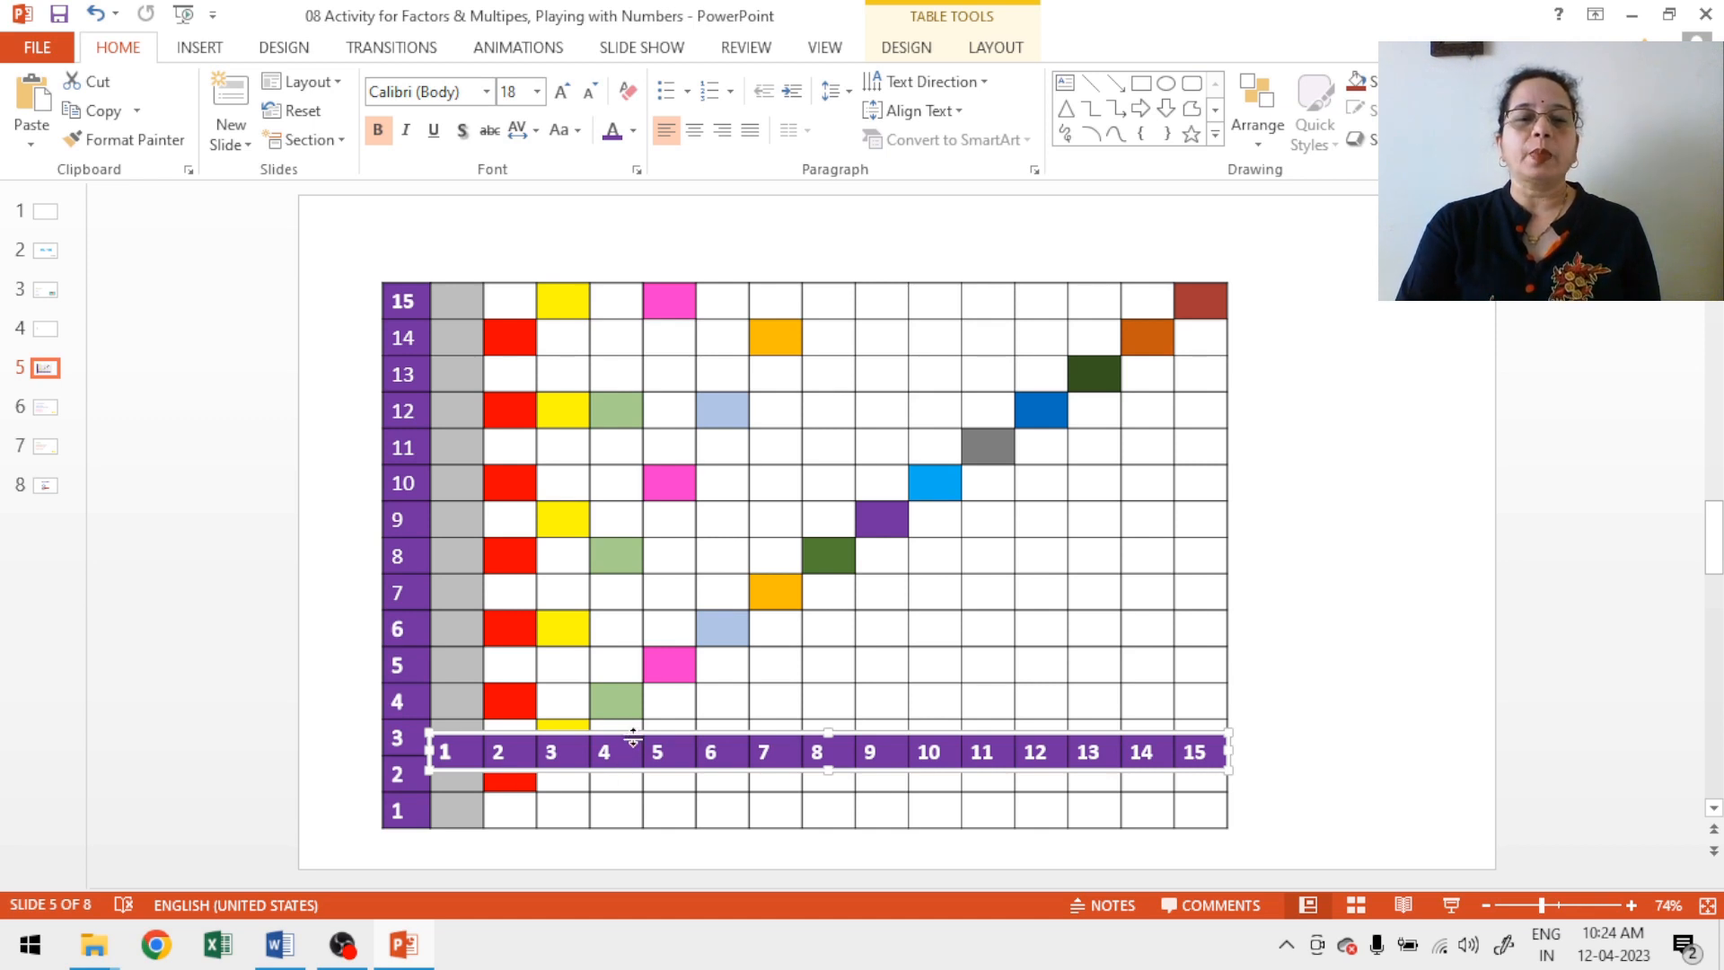
drag(632, 753, 641, 700)
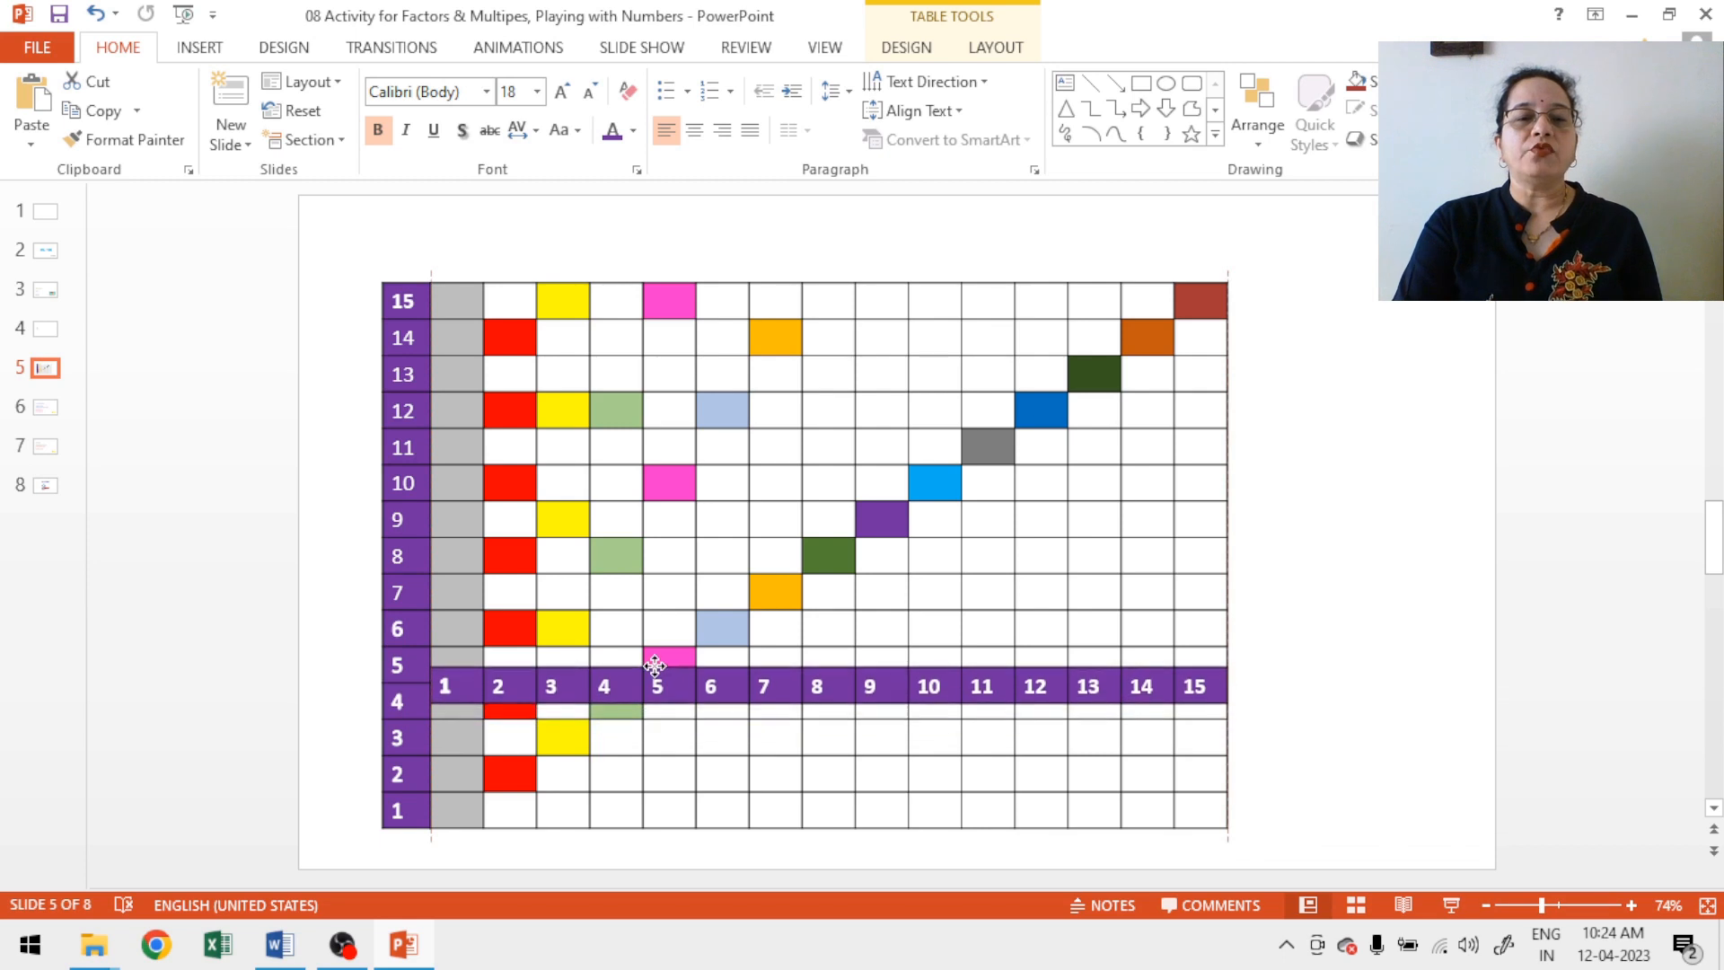
Step: Raise the 1–15 number strip row by row past rows 6 and 7 up to rows 7–8
click(653, 669)
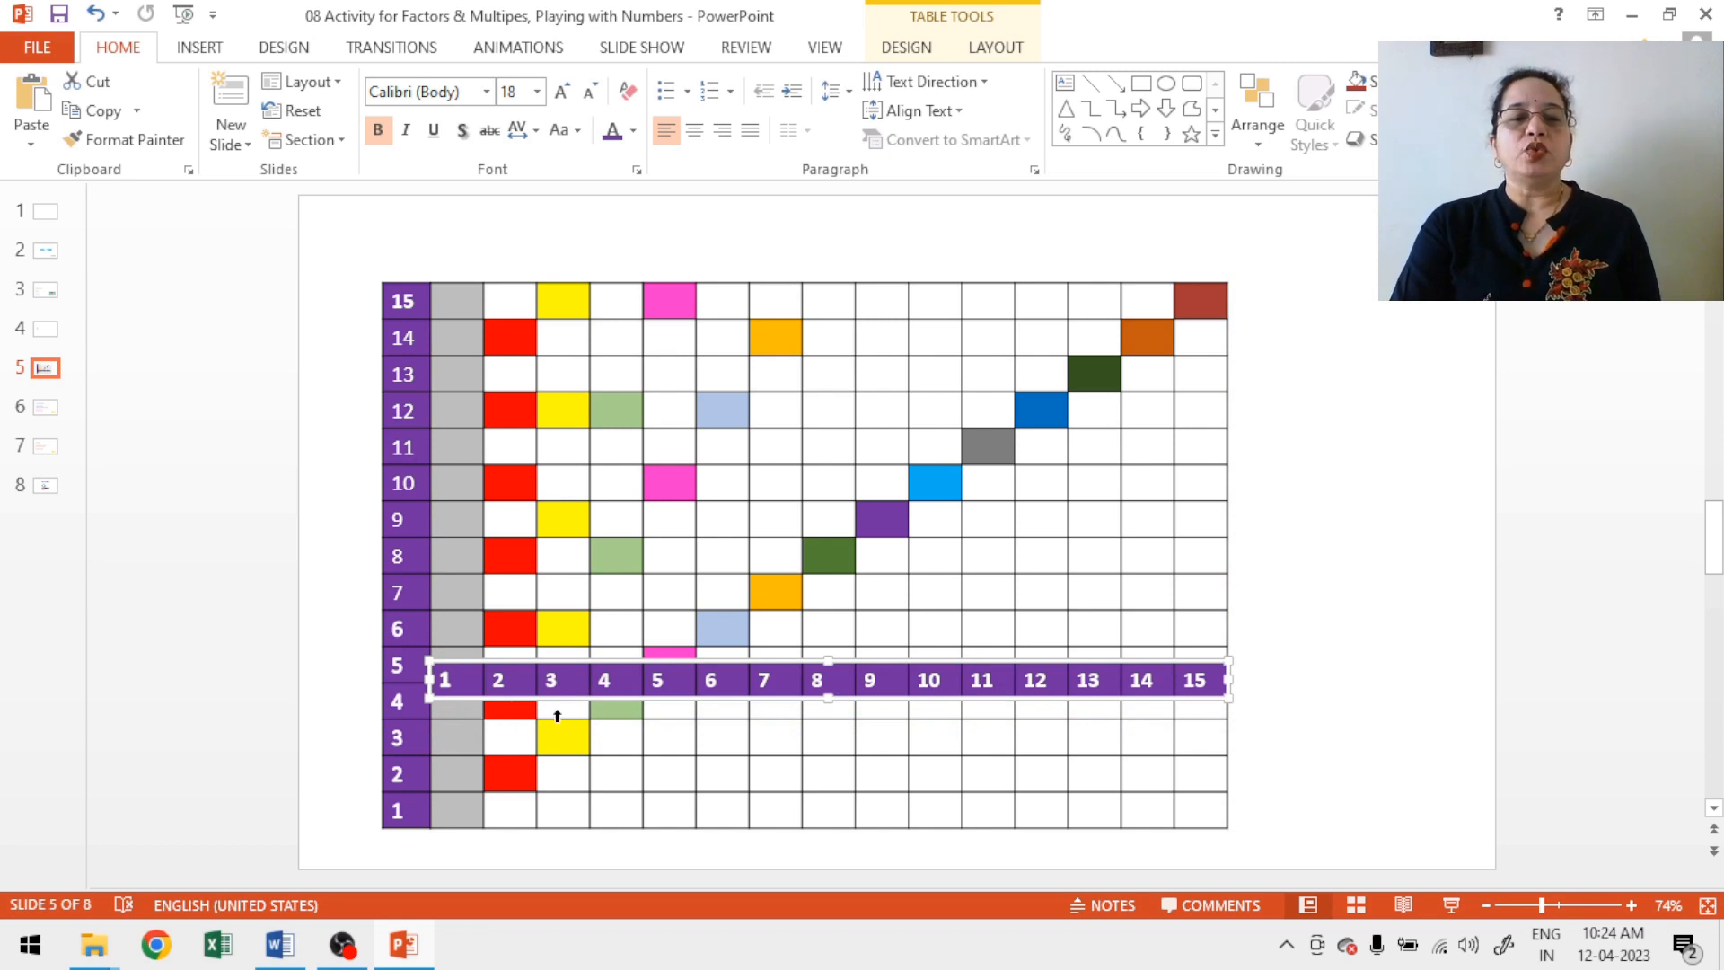
mouse_move(621, 713)
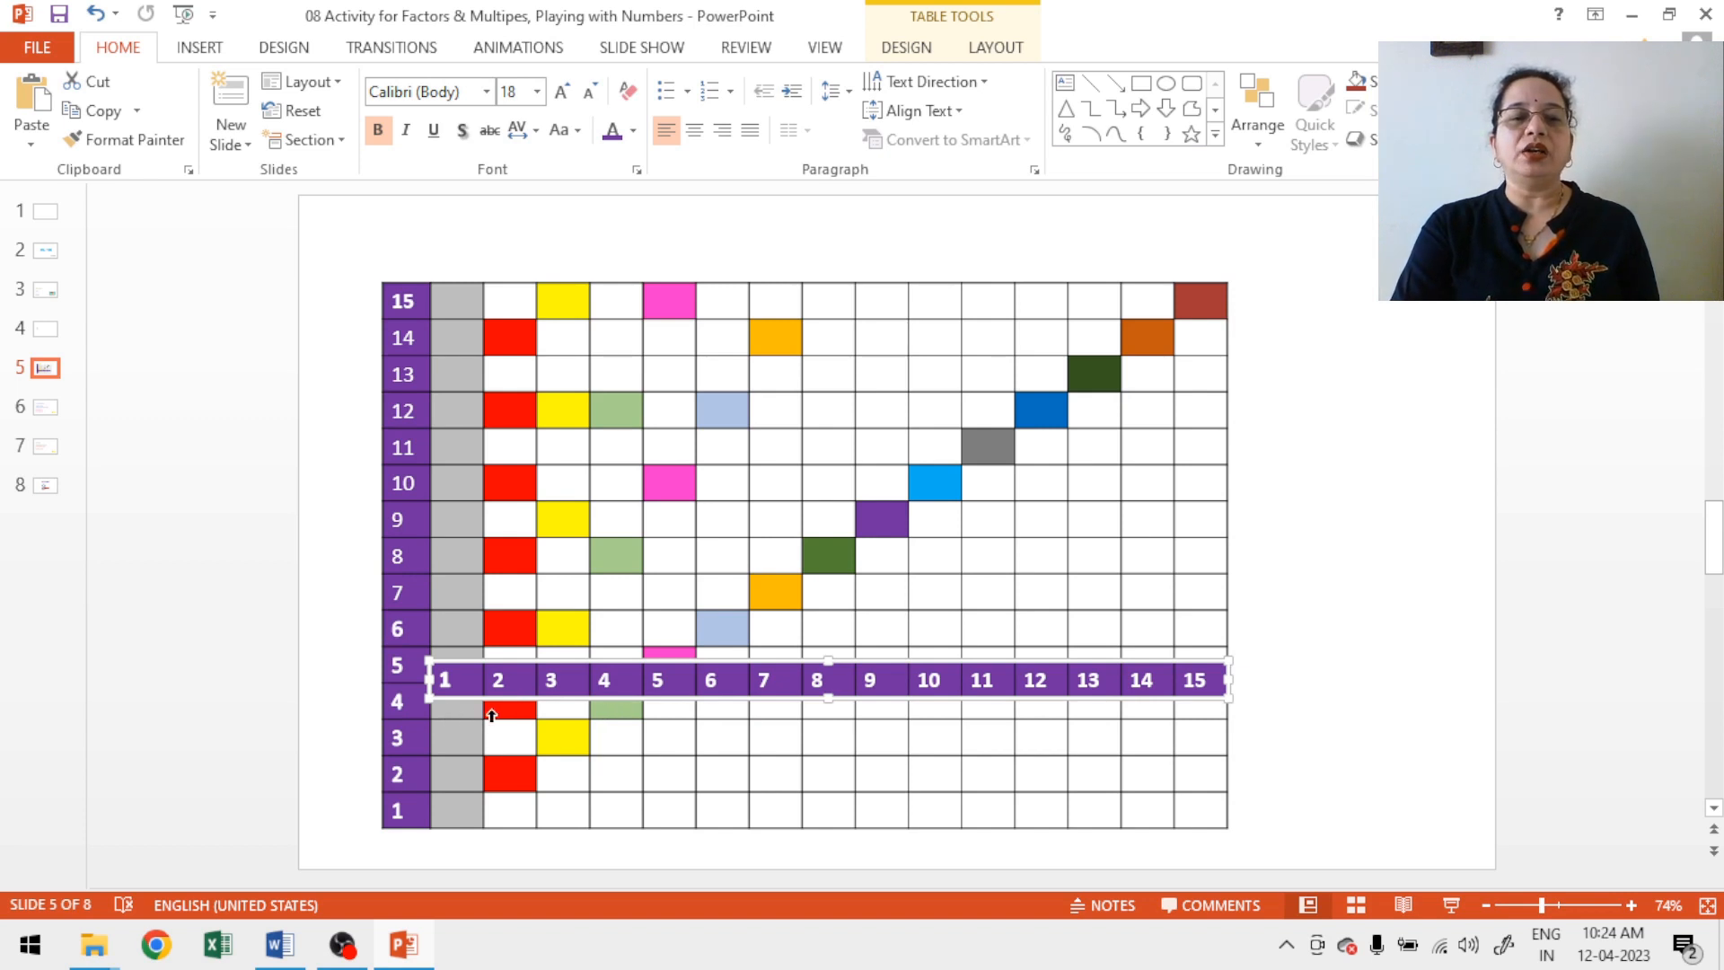
mouse_move(613, 714)
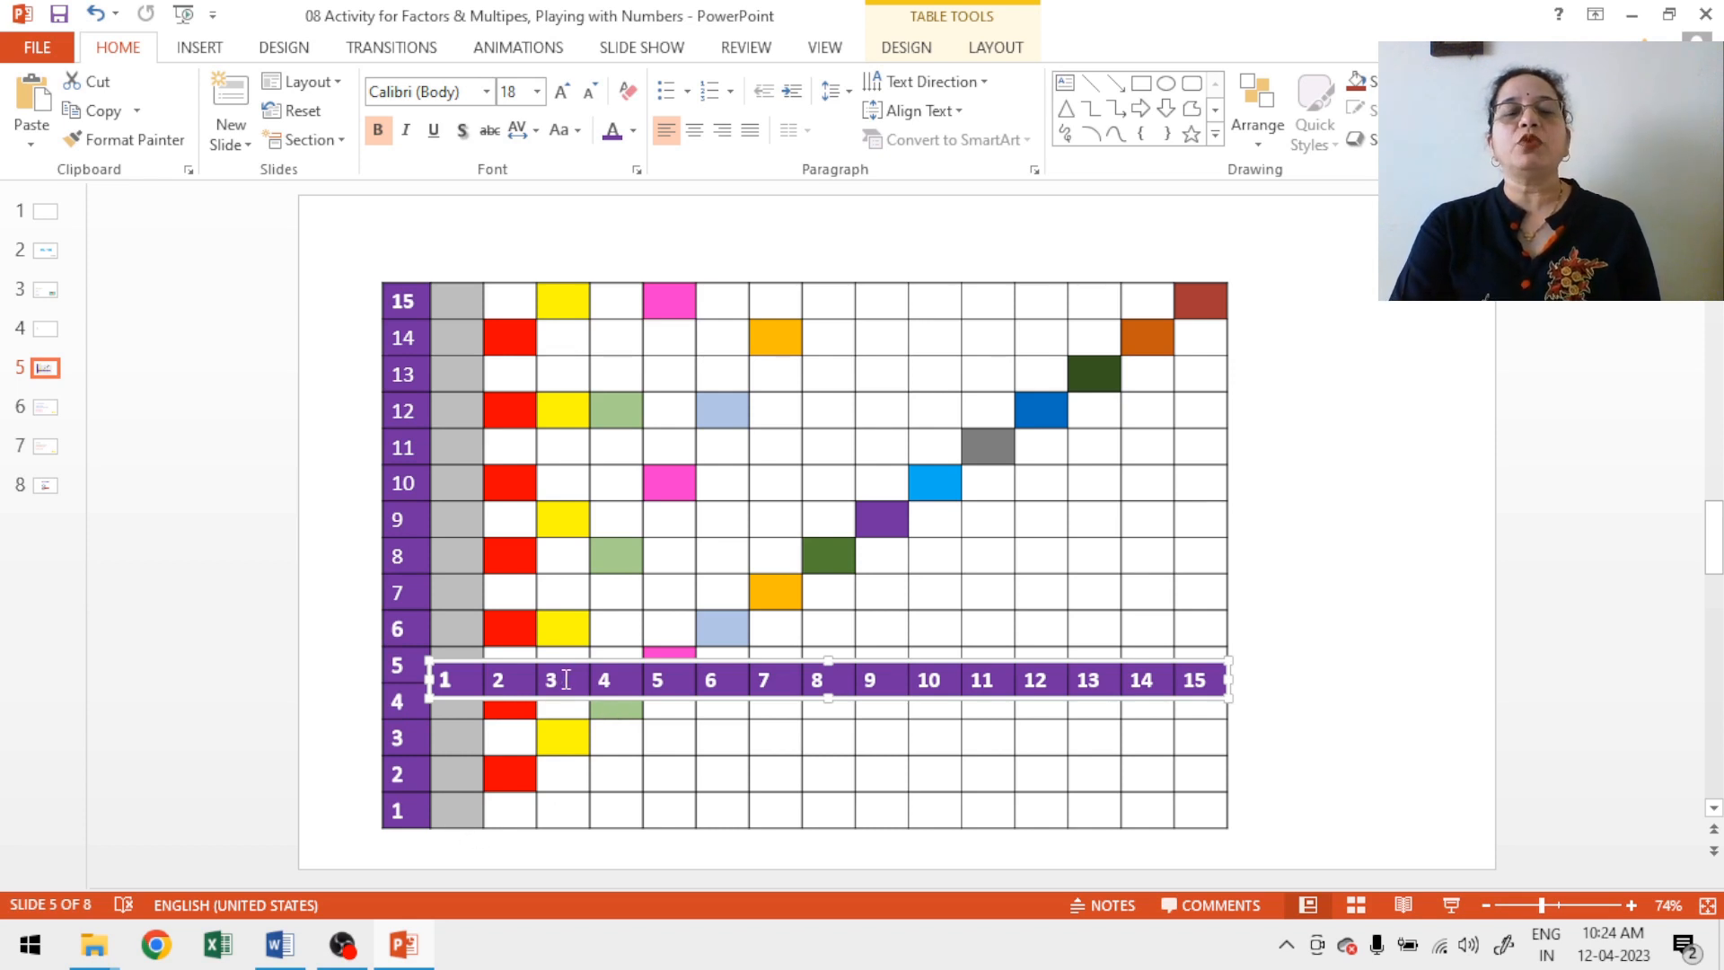
mouse_move(592, 672)
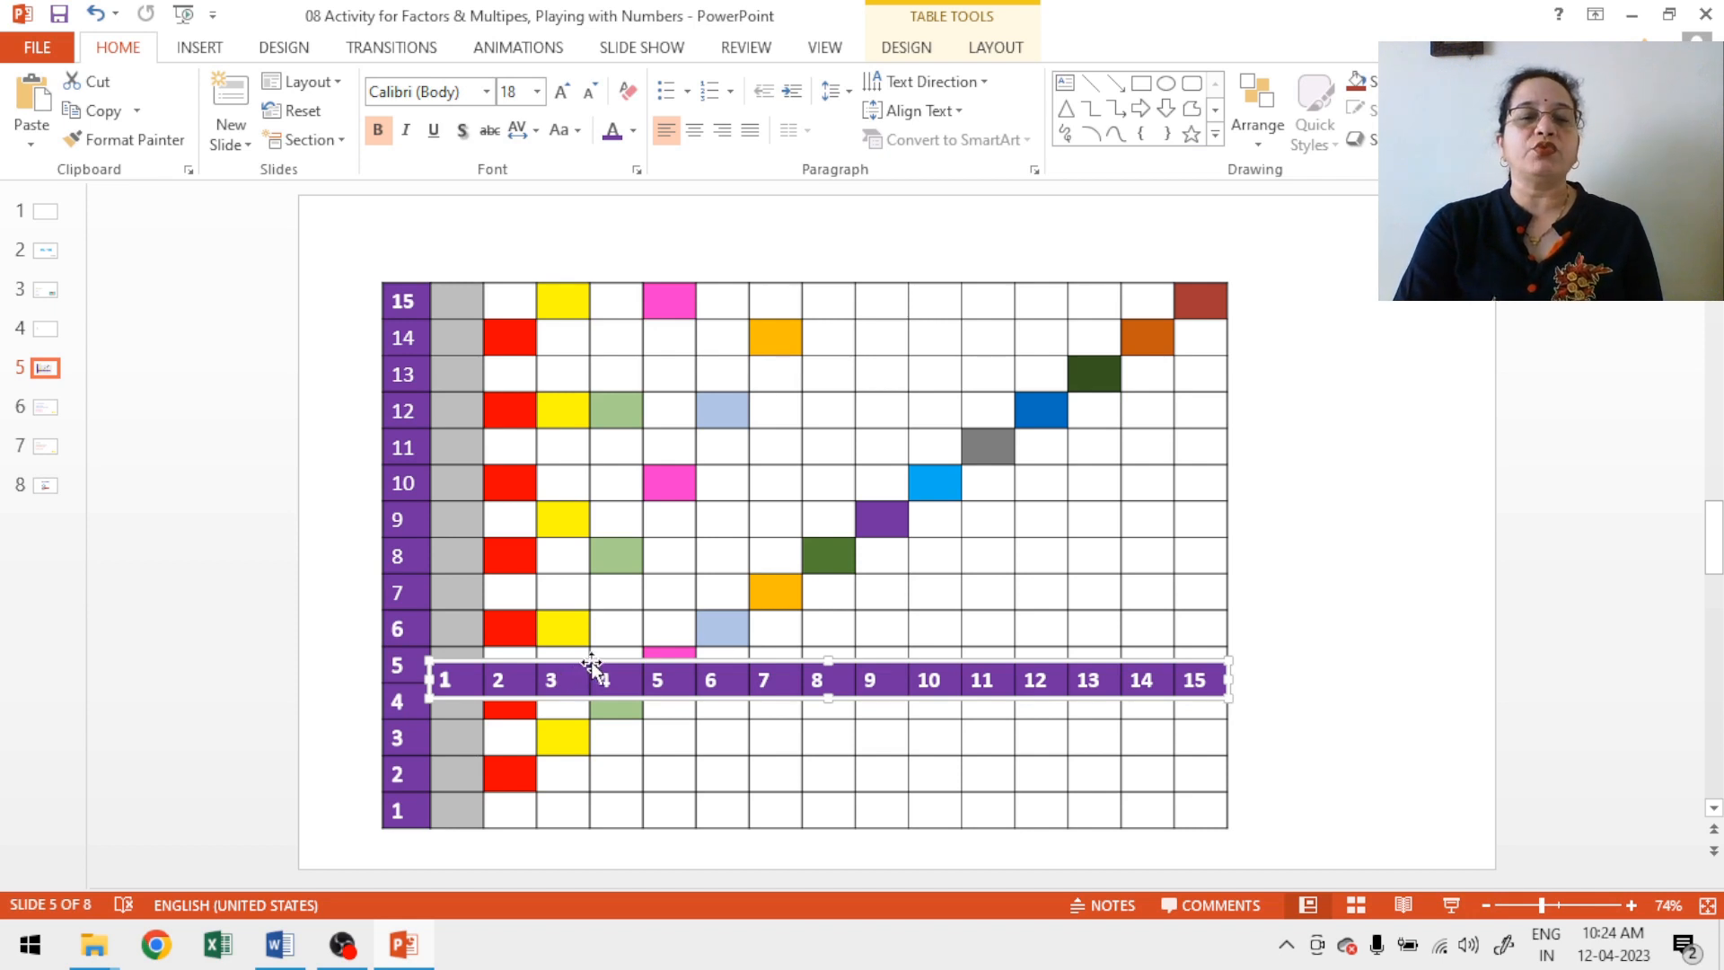
drag(594, 677, 594, 643)
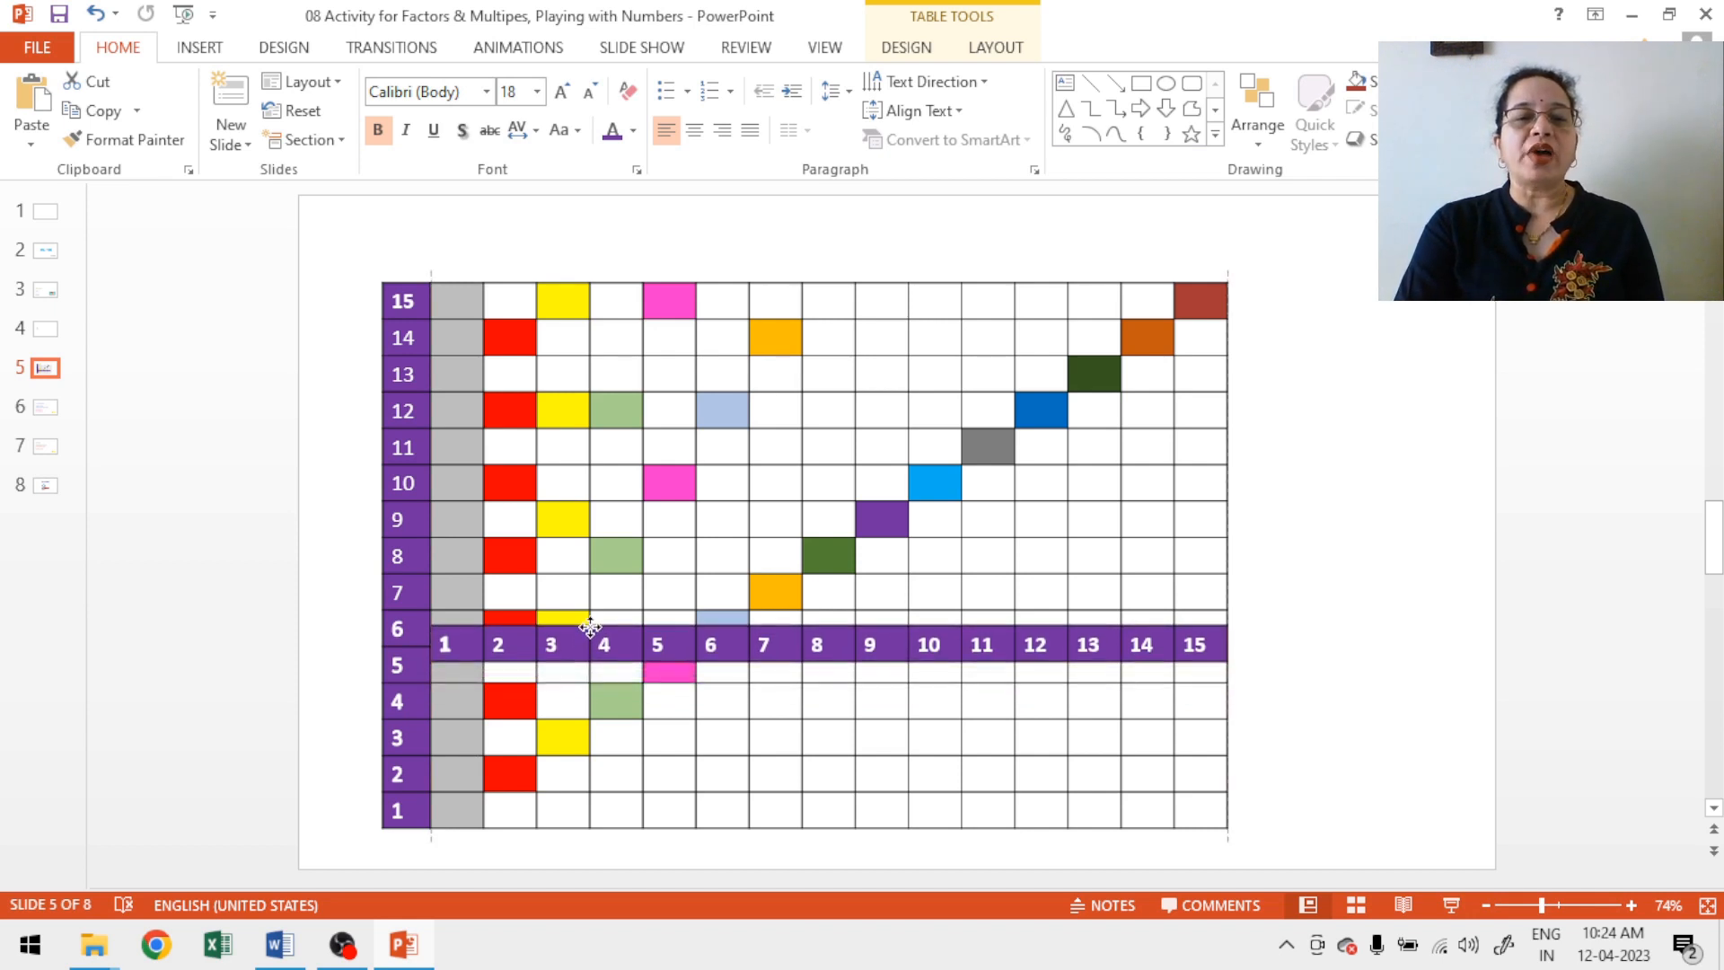
click(603, 643)
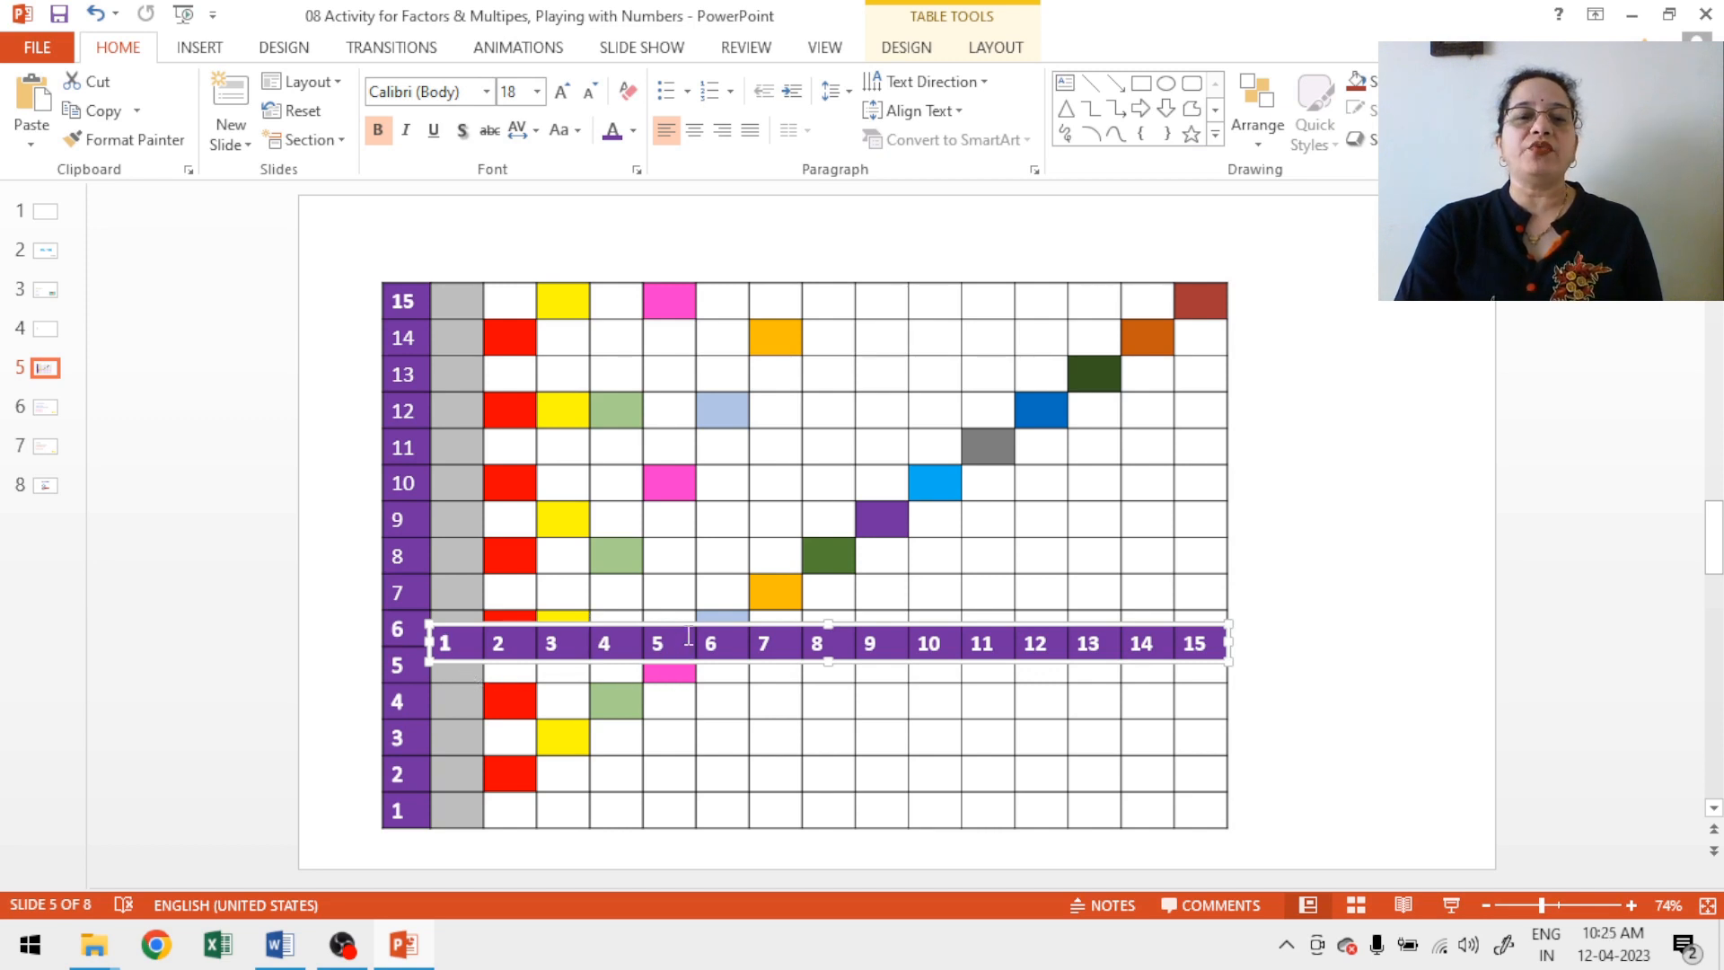
drag(825, 643, 824, 605)
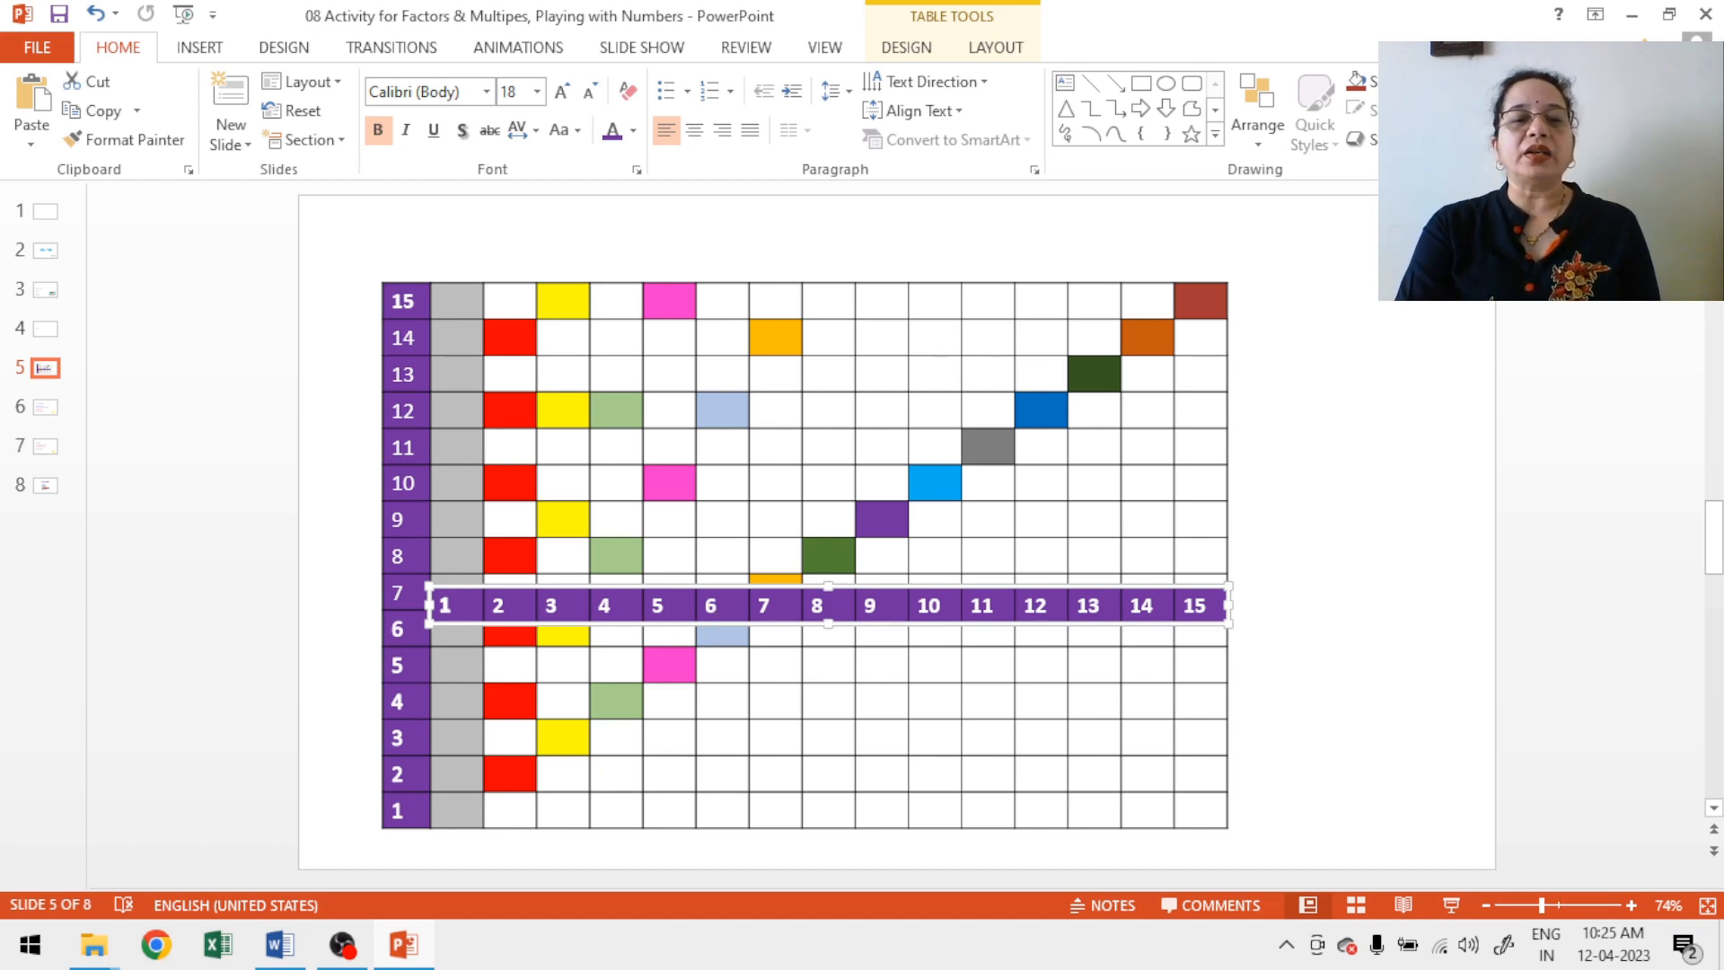
mouse_move(504, 642)
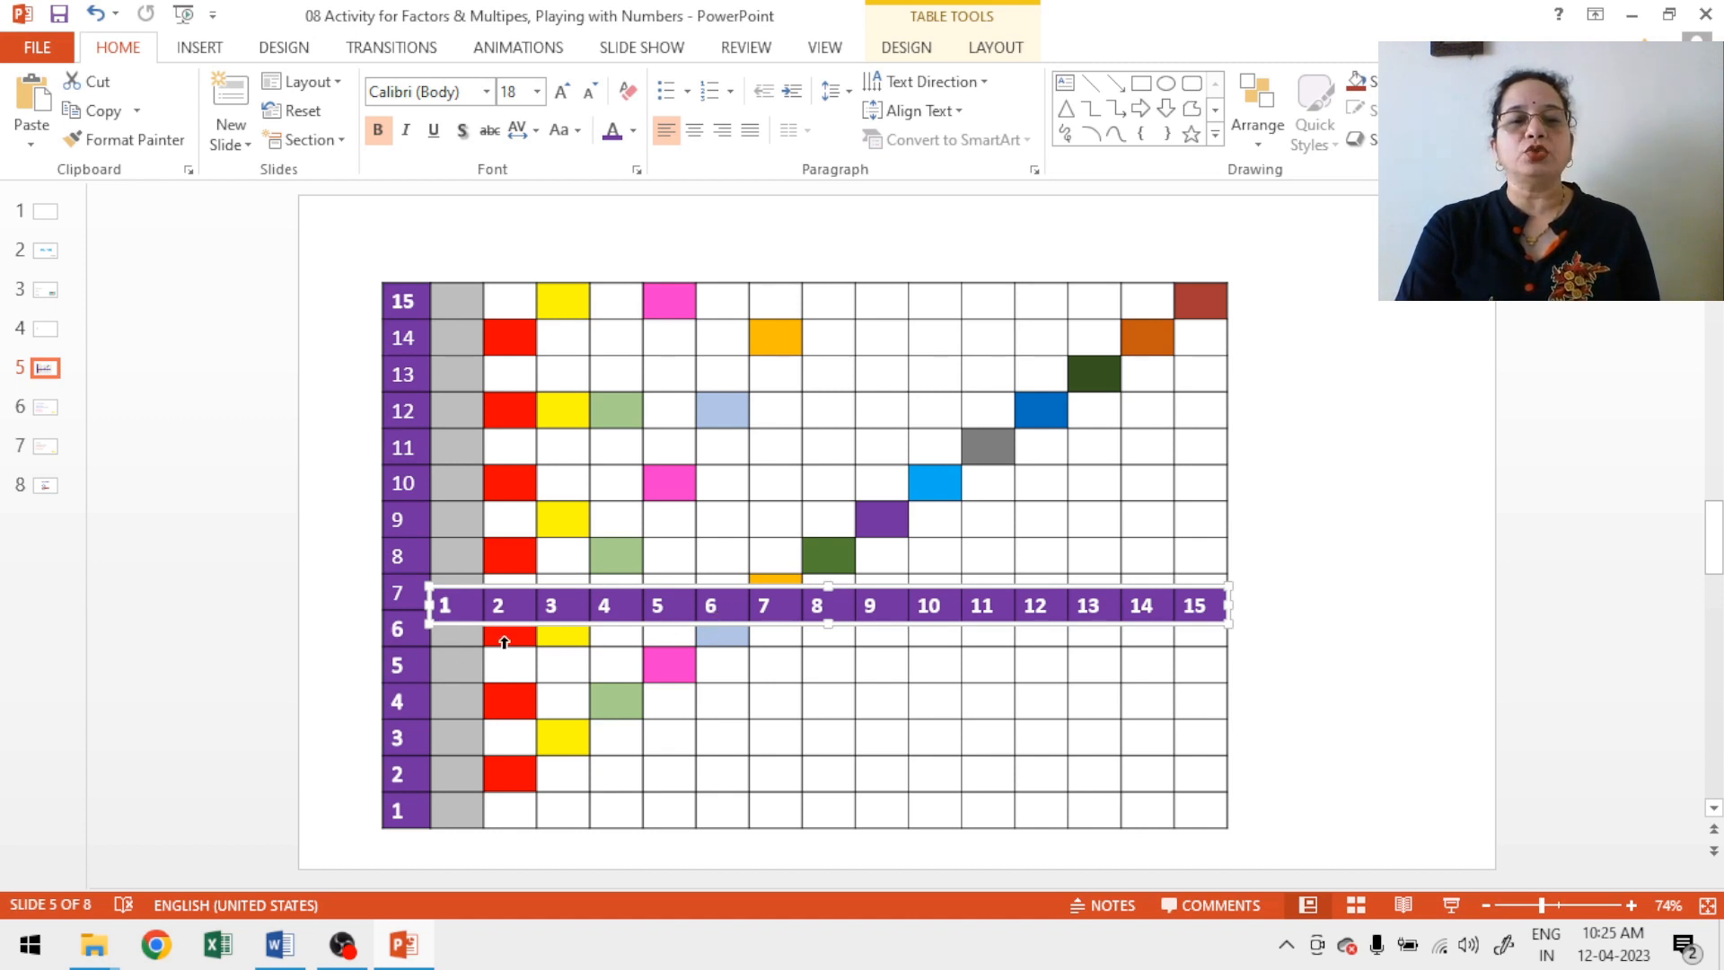
mouse_move(566, 640)
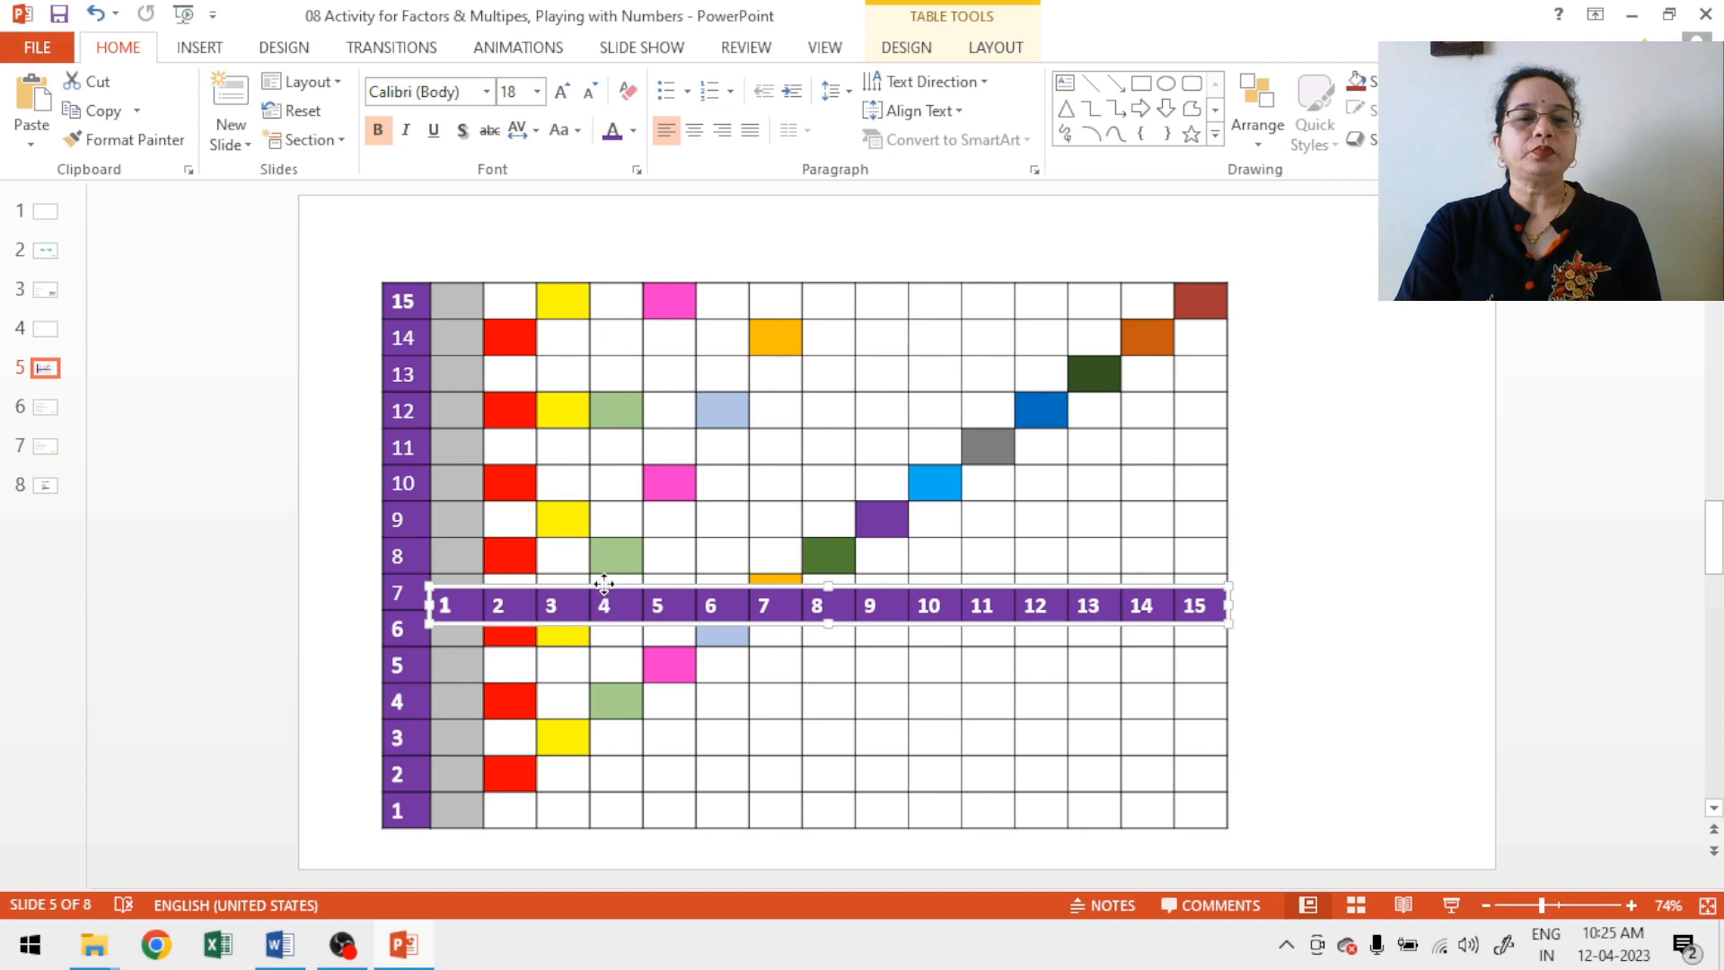
drag(604, 605, 604, 555)
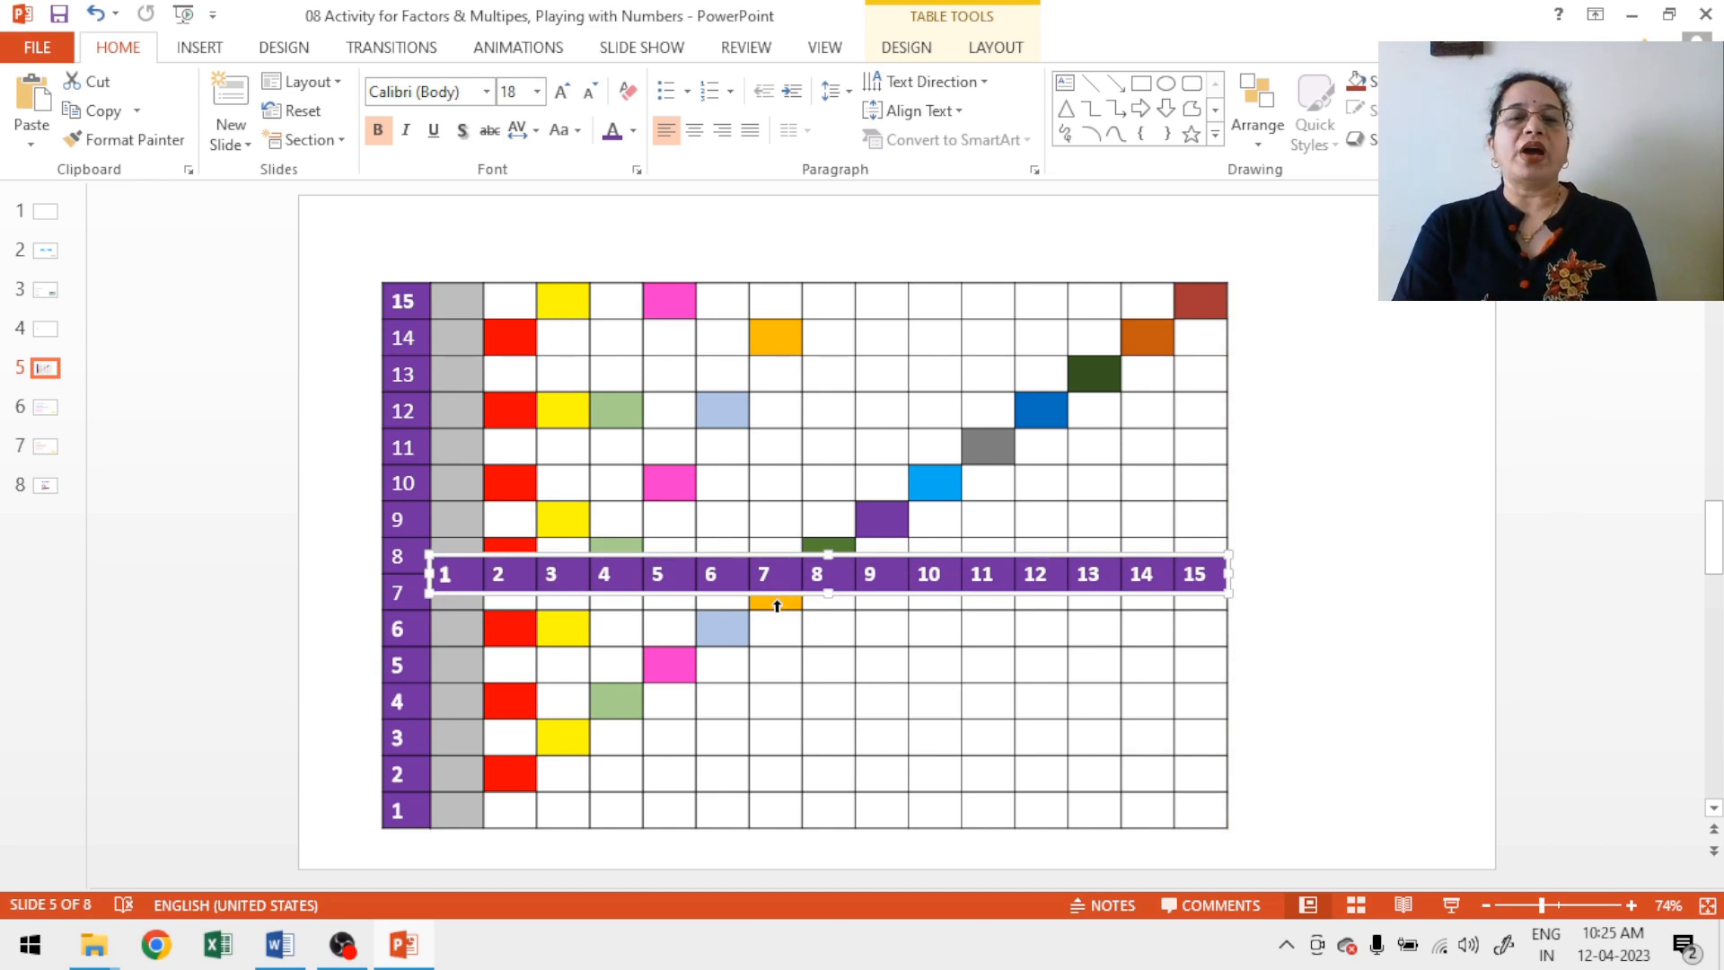
mouse_move(772, 574)
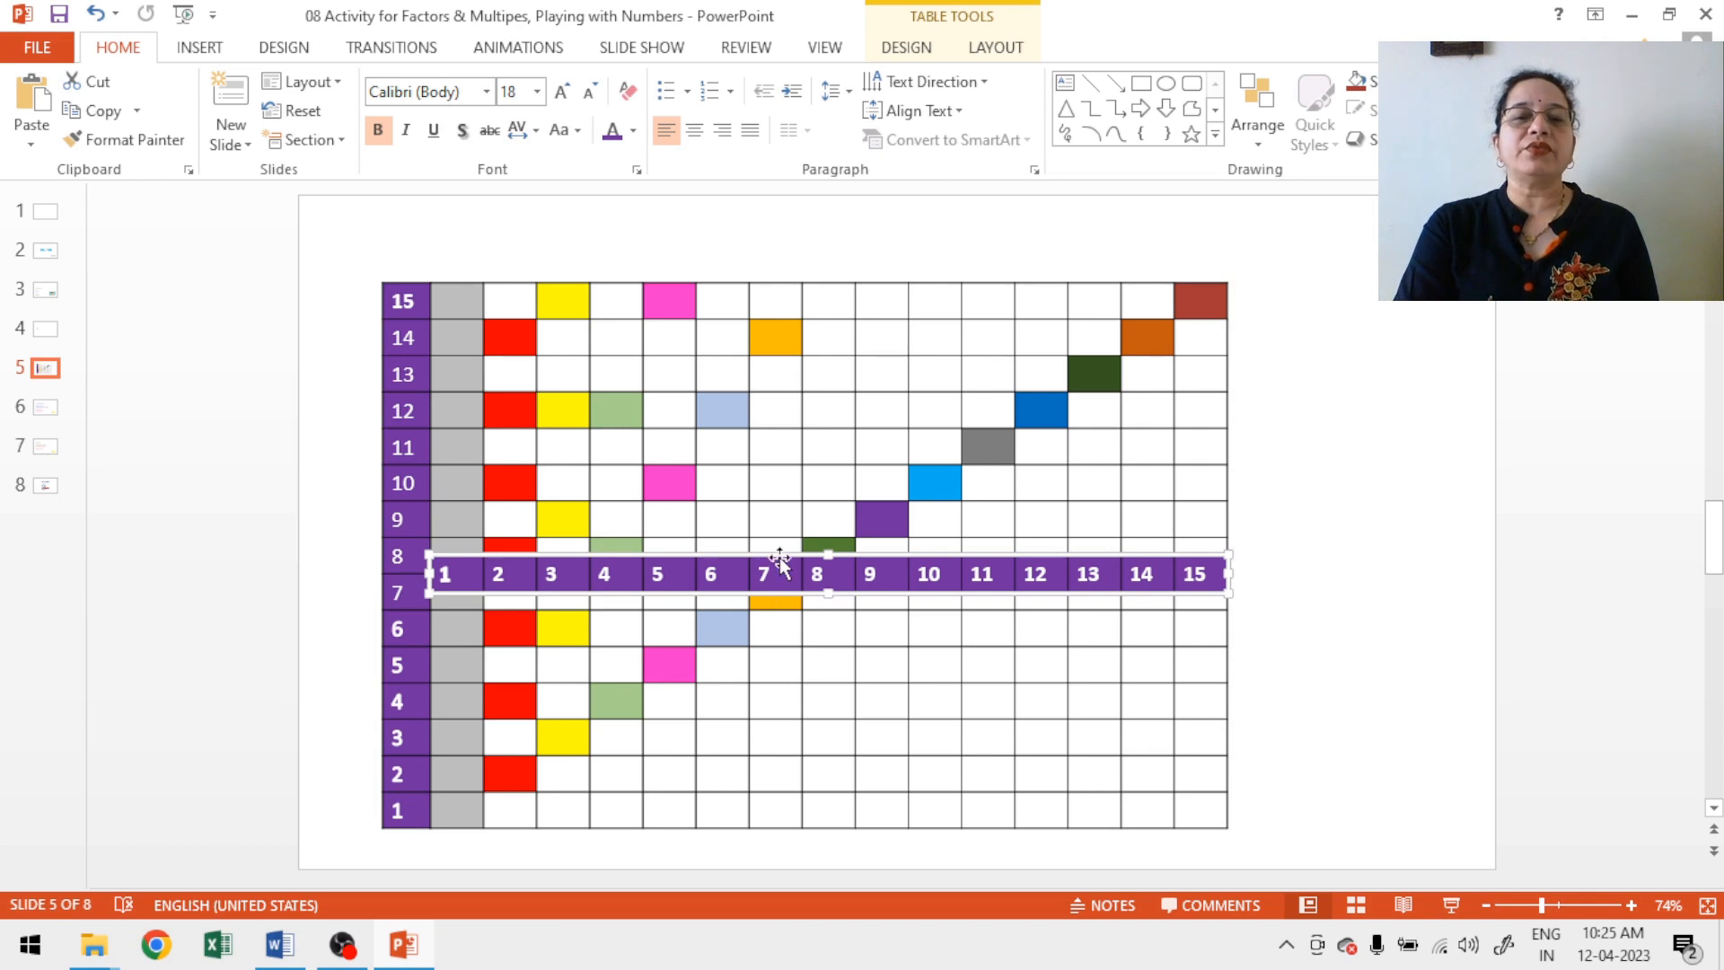
Step: Shift the number strip up another step onto rows 8–9
drag(771, 571, 777, 514)
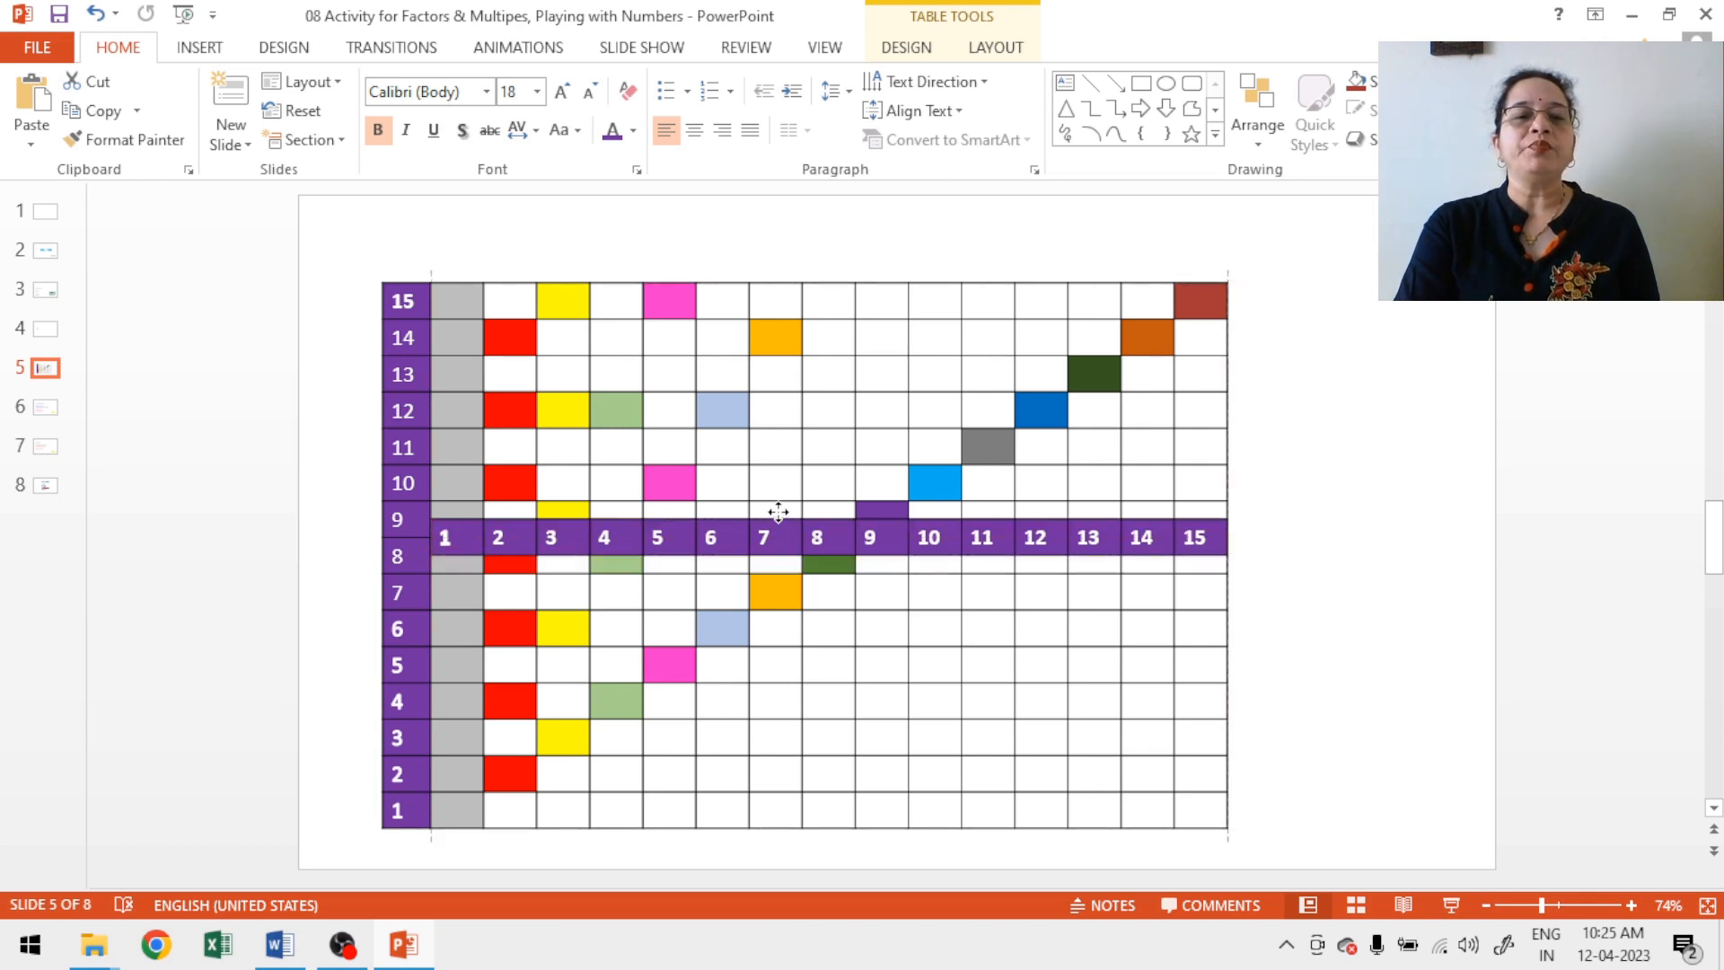
click(765, 537)
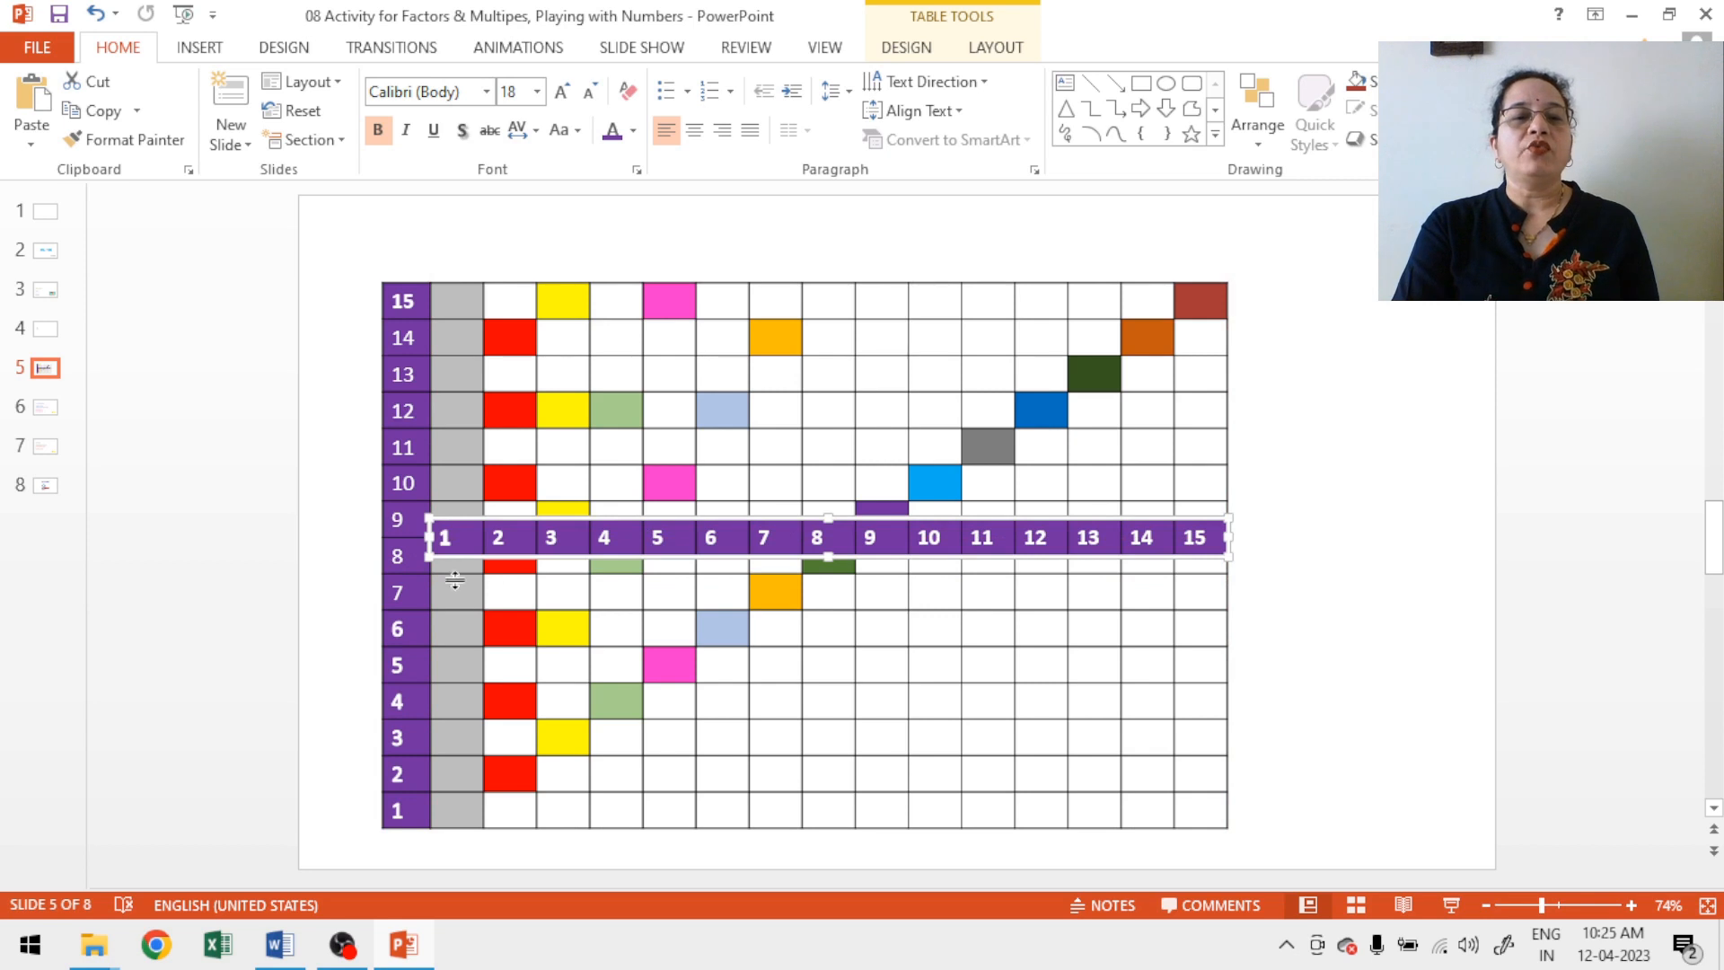
mouse_move(510, 568)
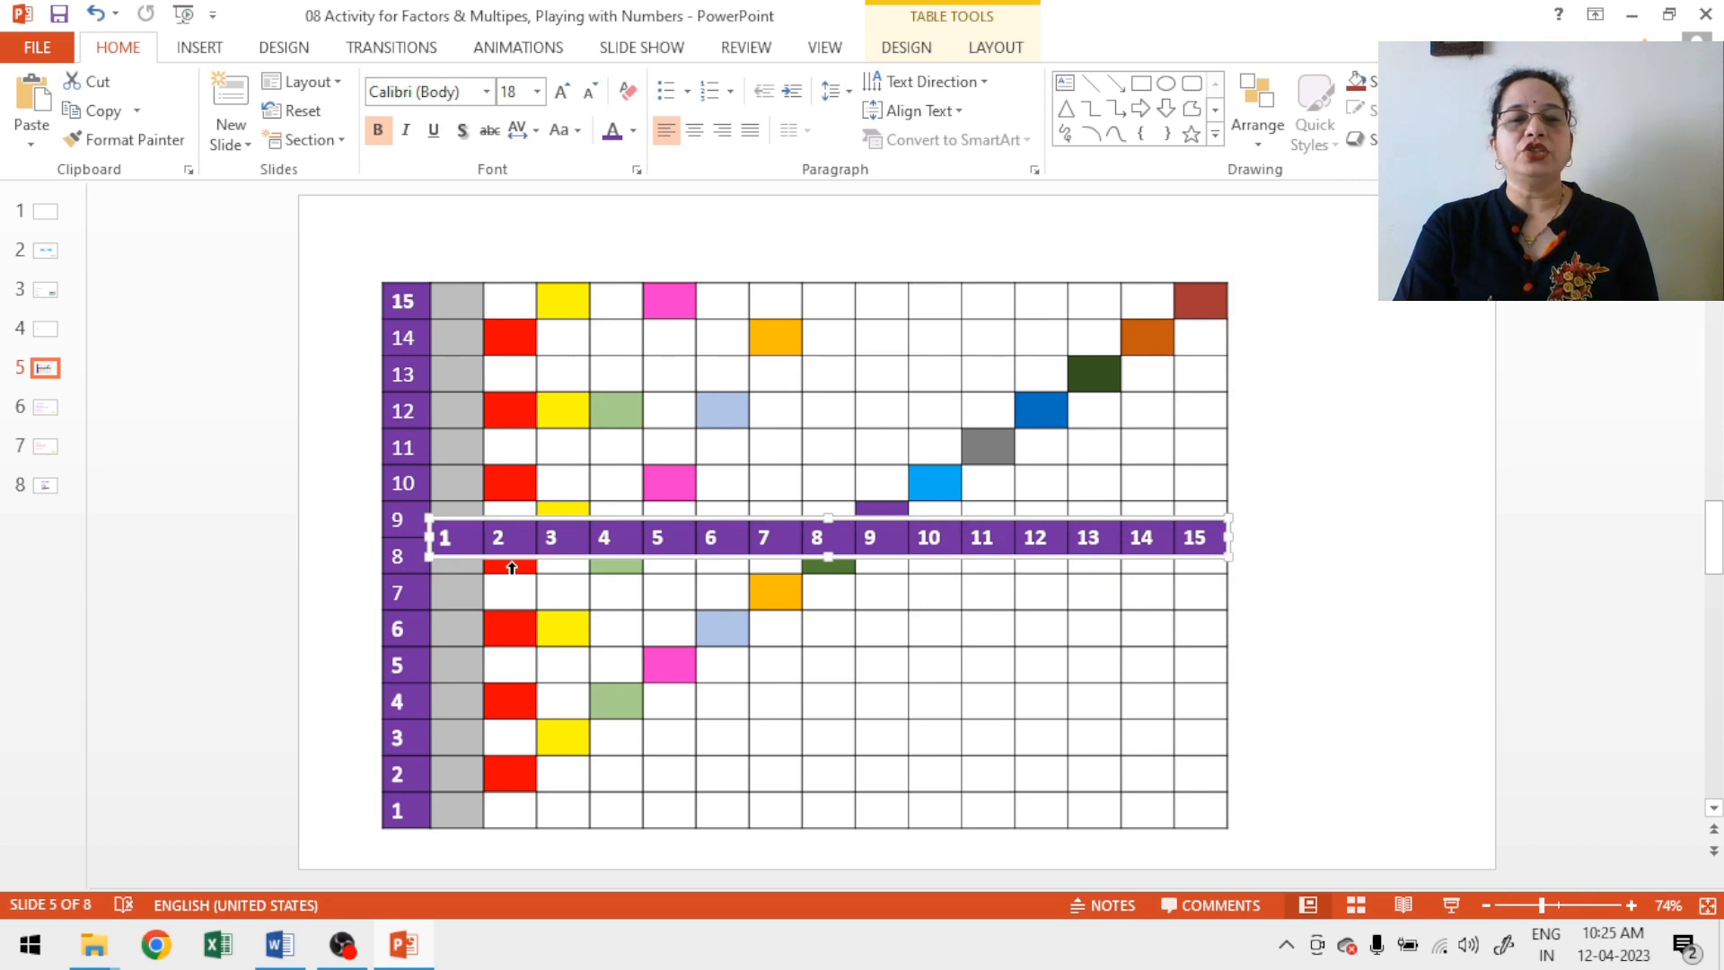
mouse_move(805, 568)
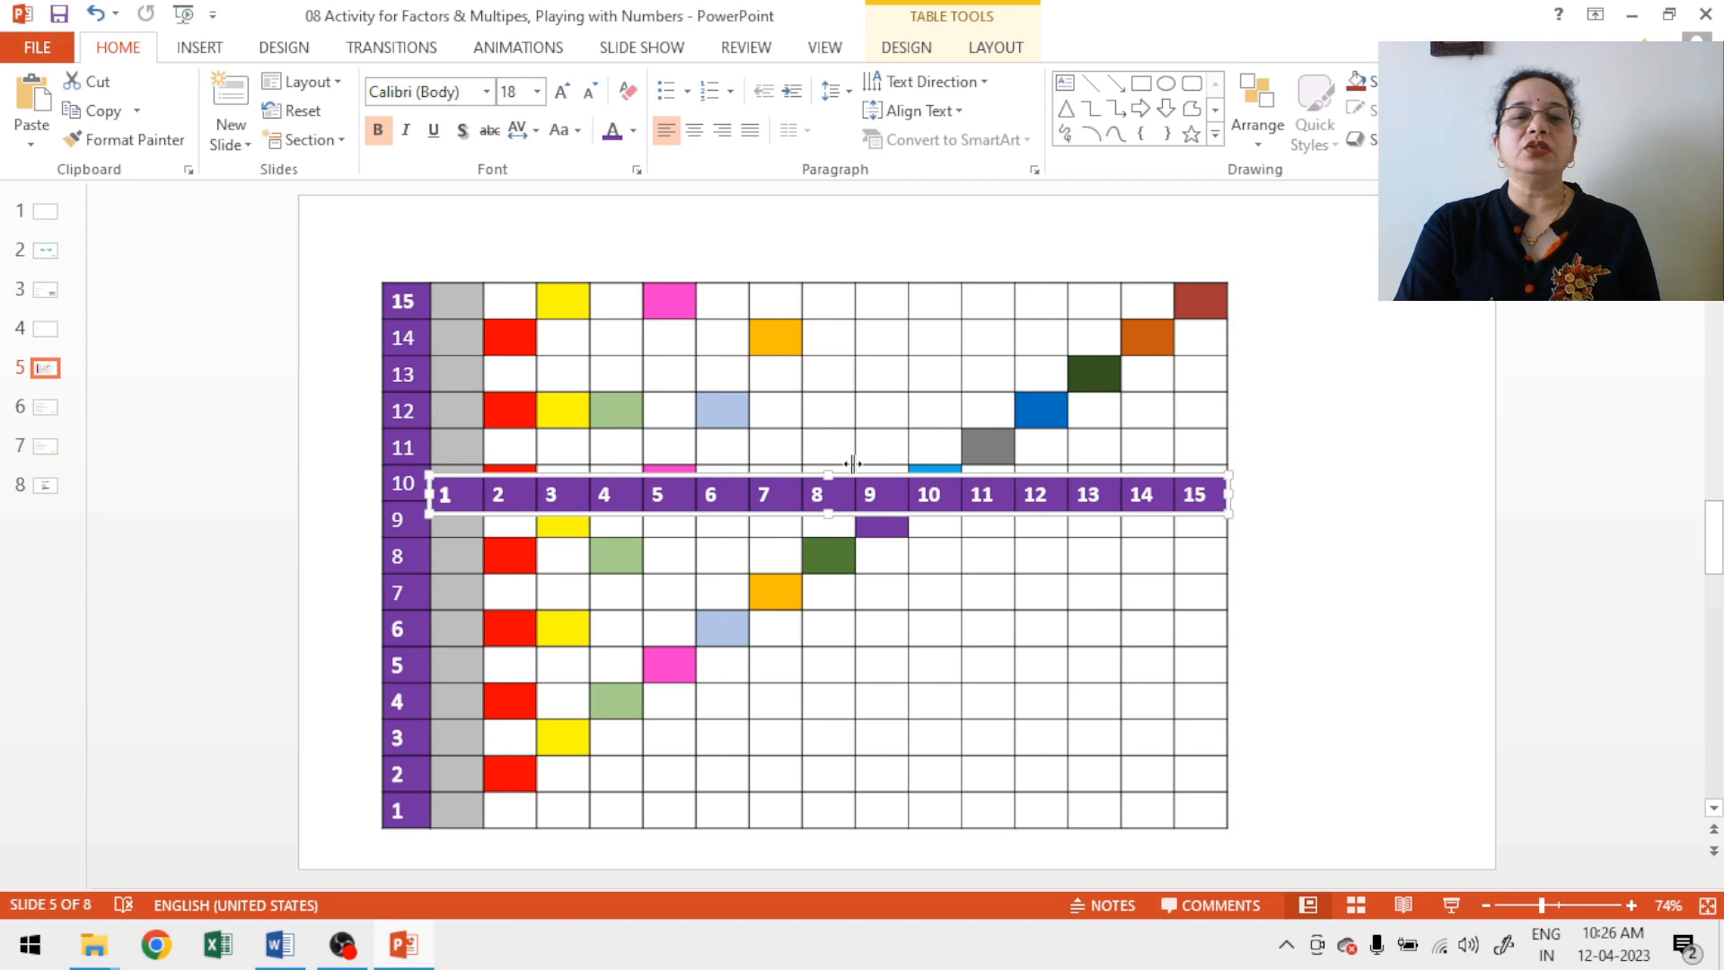
Step: Raise the number strip past row 10 so it sits over row 11
drag(824, 496, 824, 461)
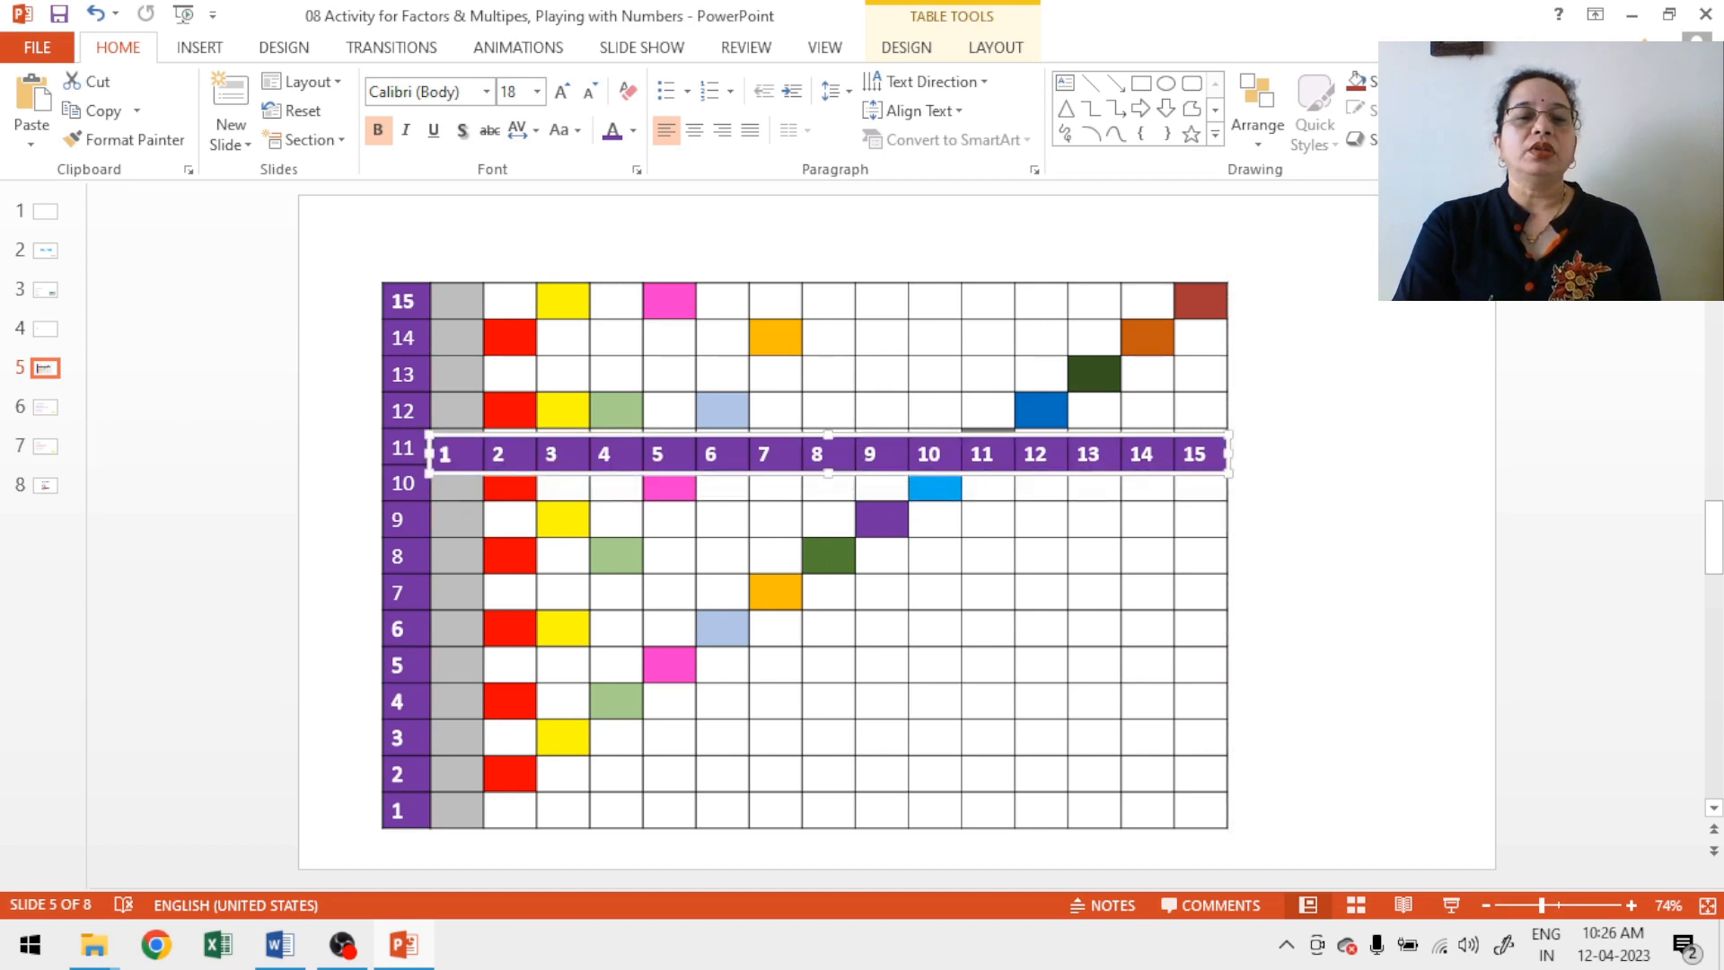
mouse_move(496, 489)
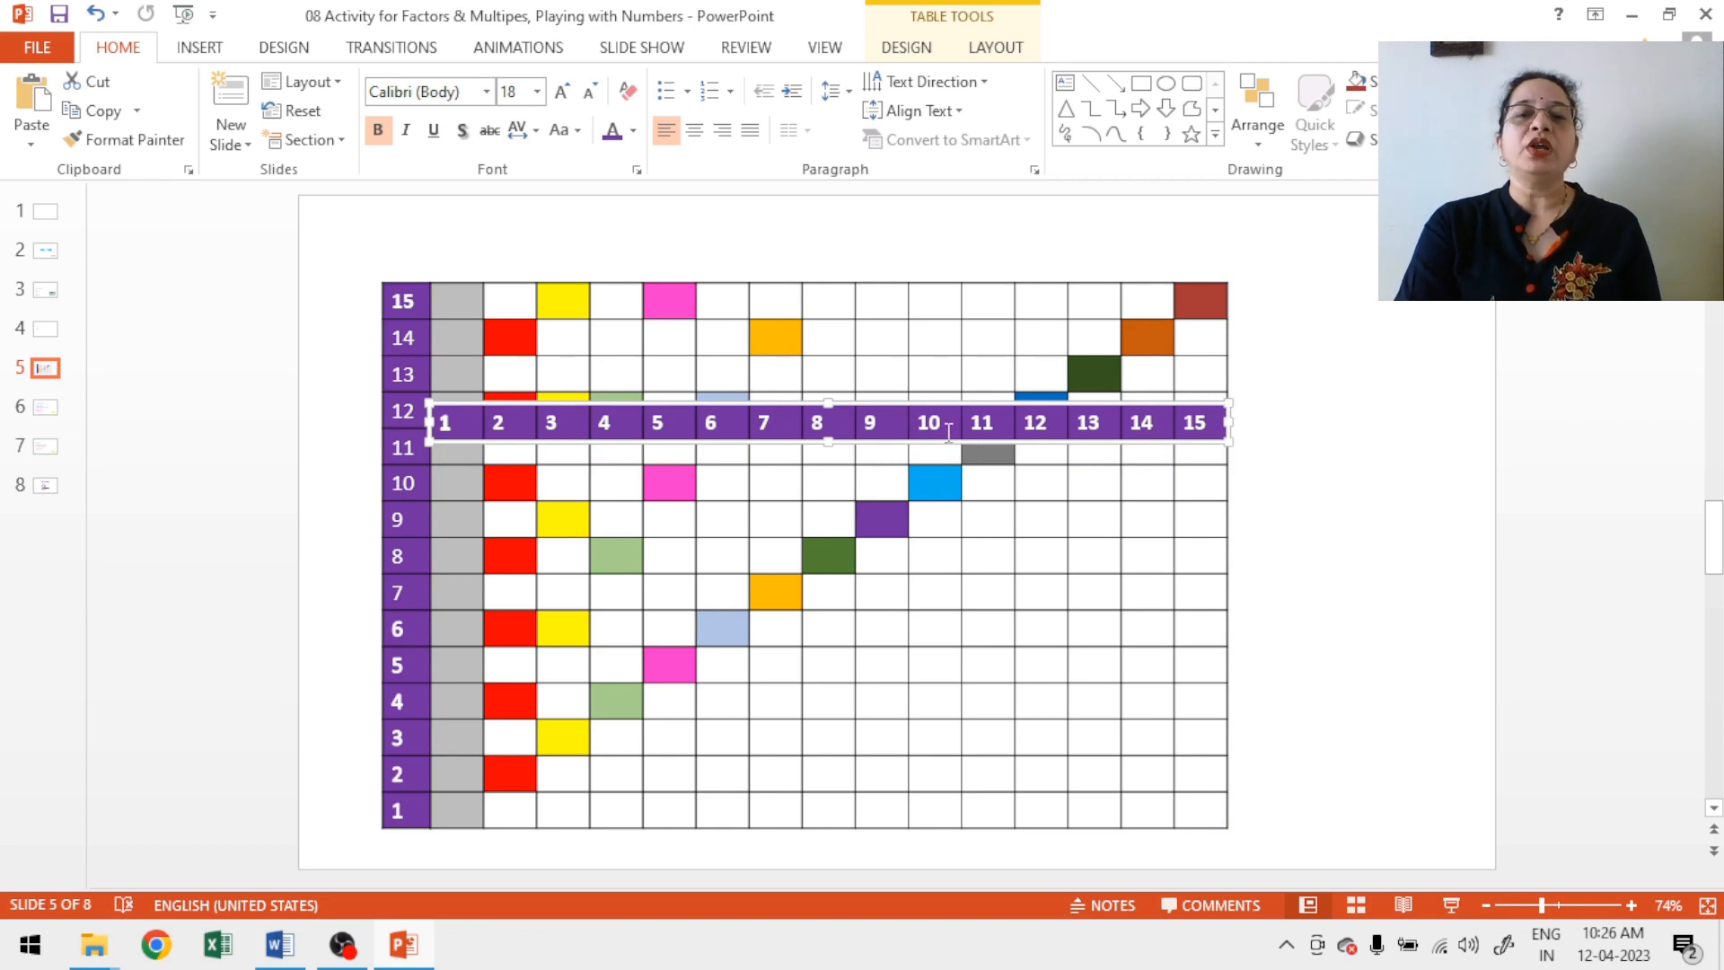
mouse_move(939, 406)
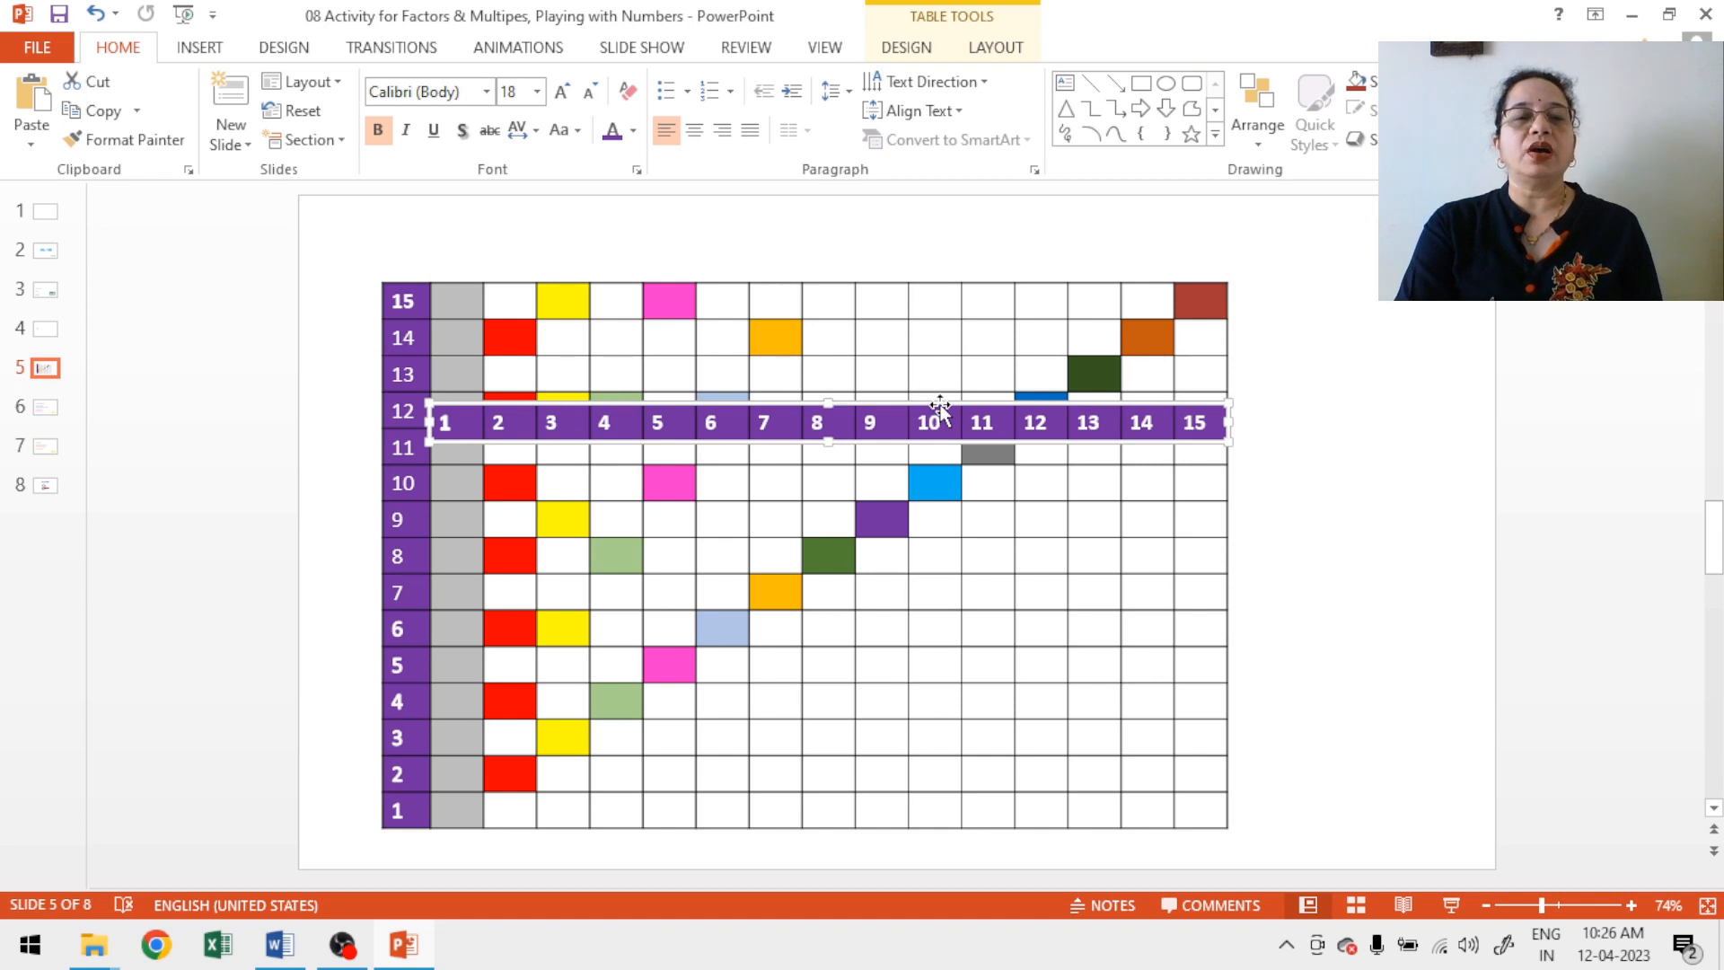
mouse_move(929, 413)
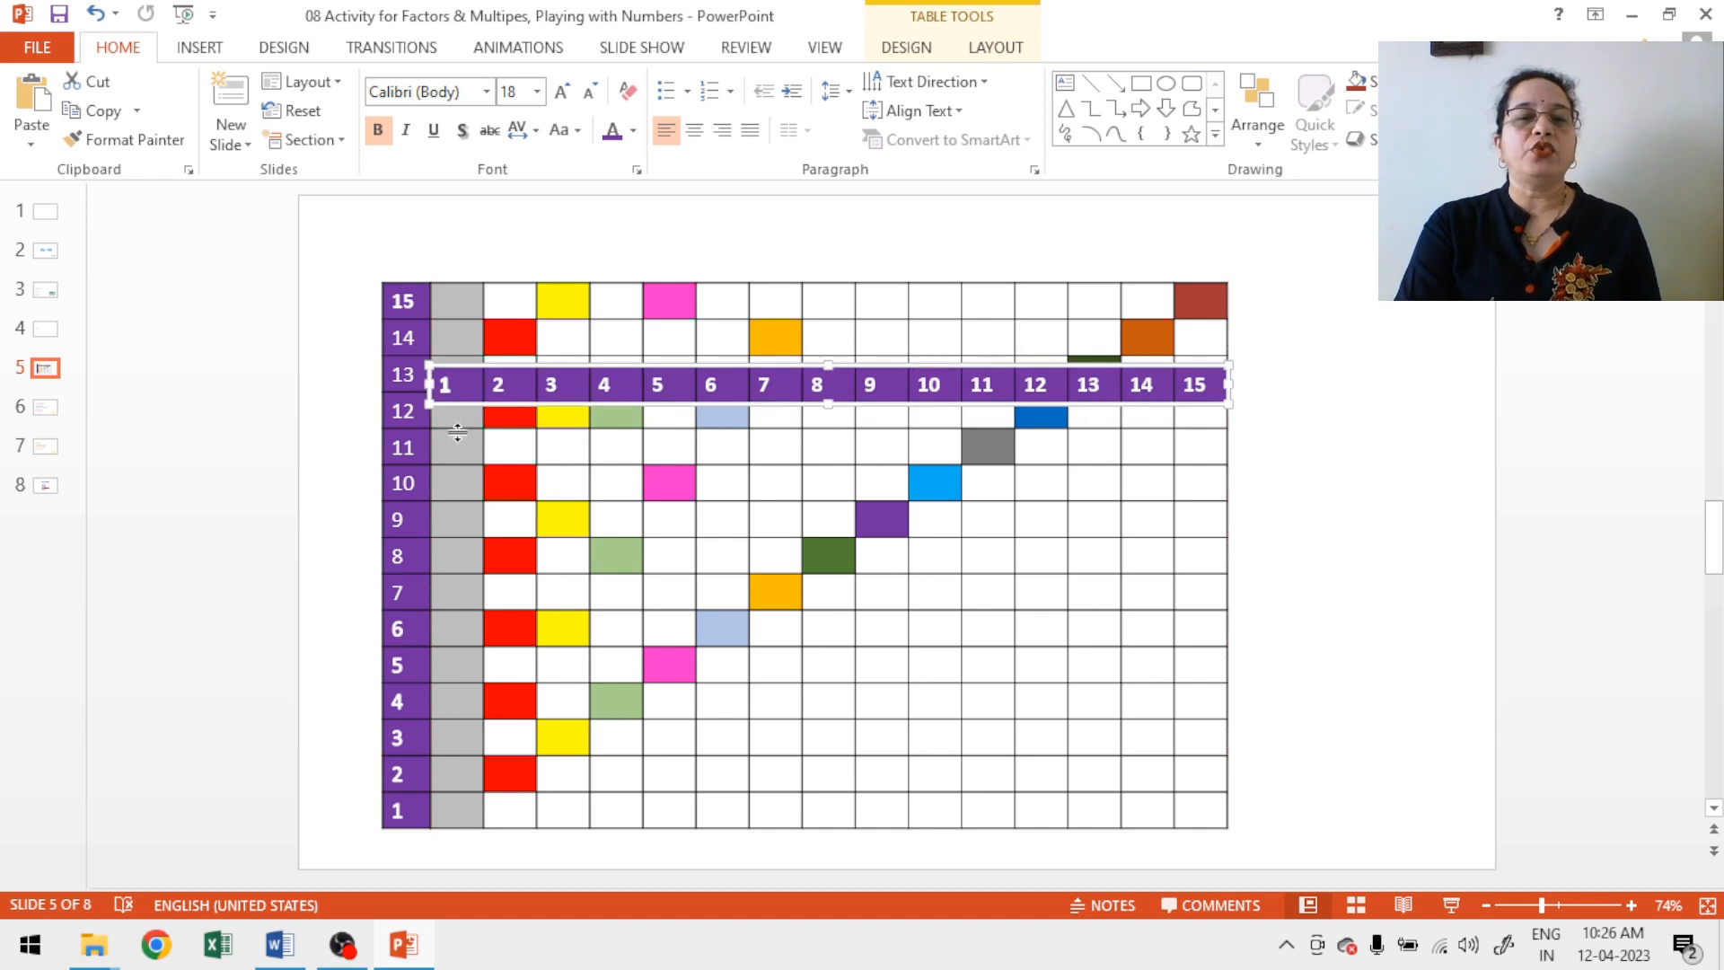
mouse_move(553, 422)
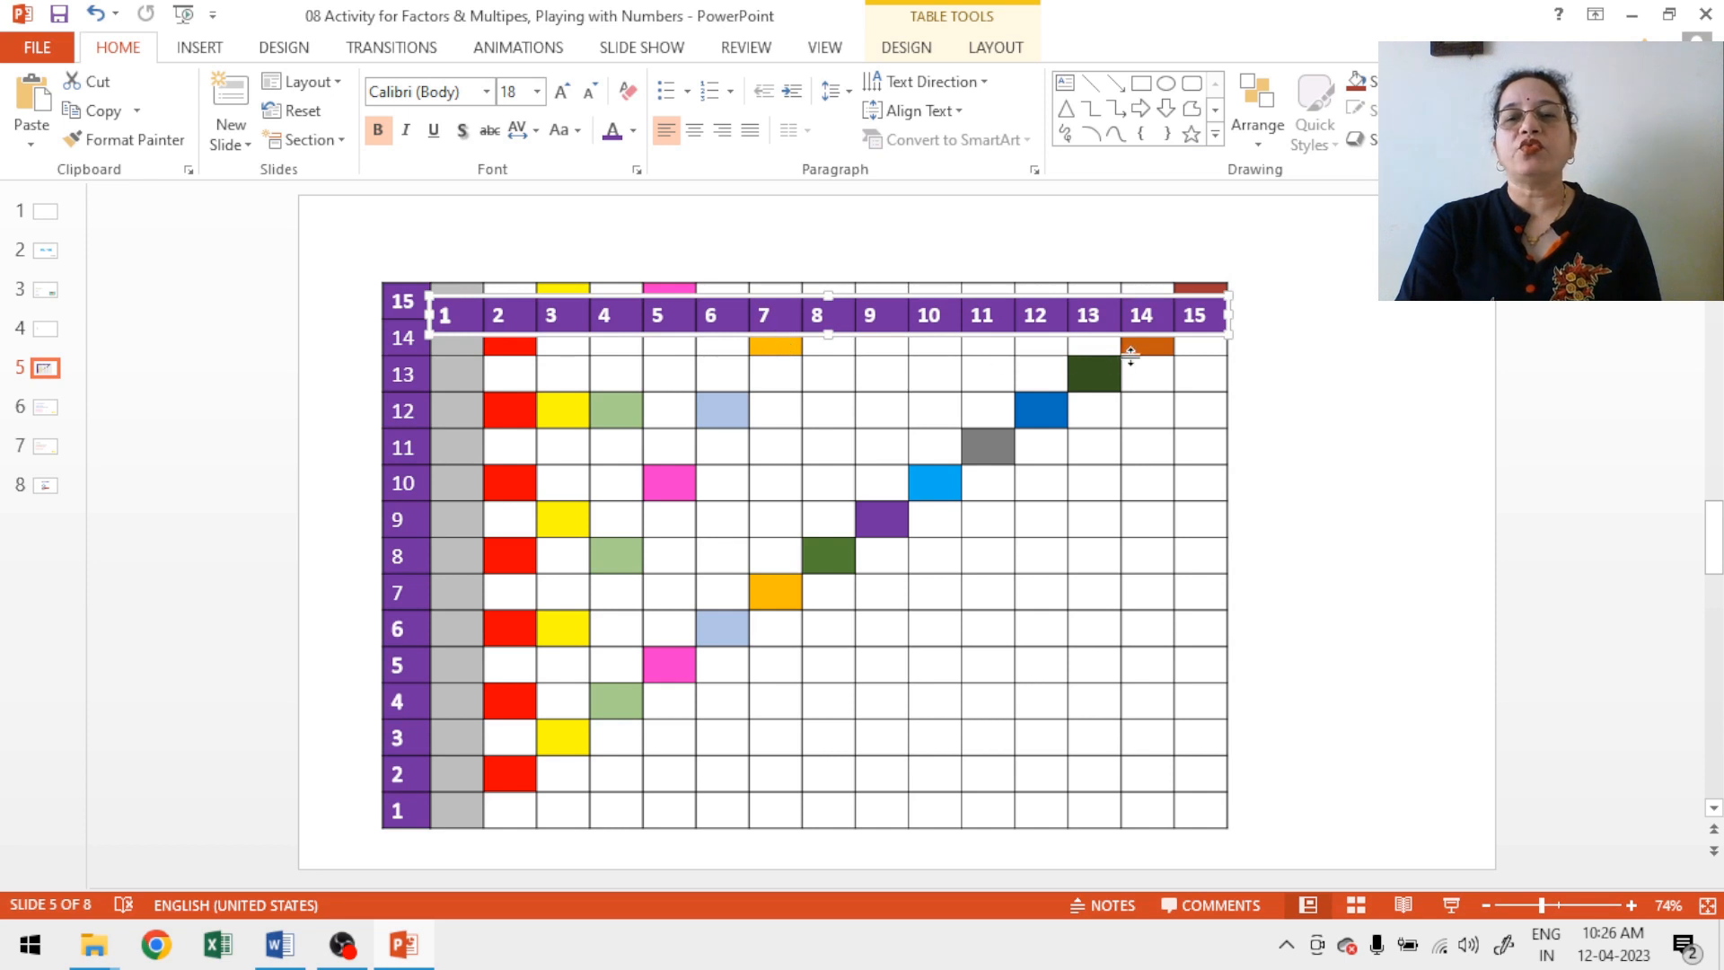
mouse_move(1139, 352)
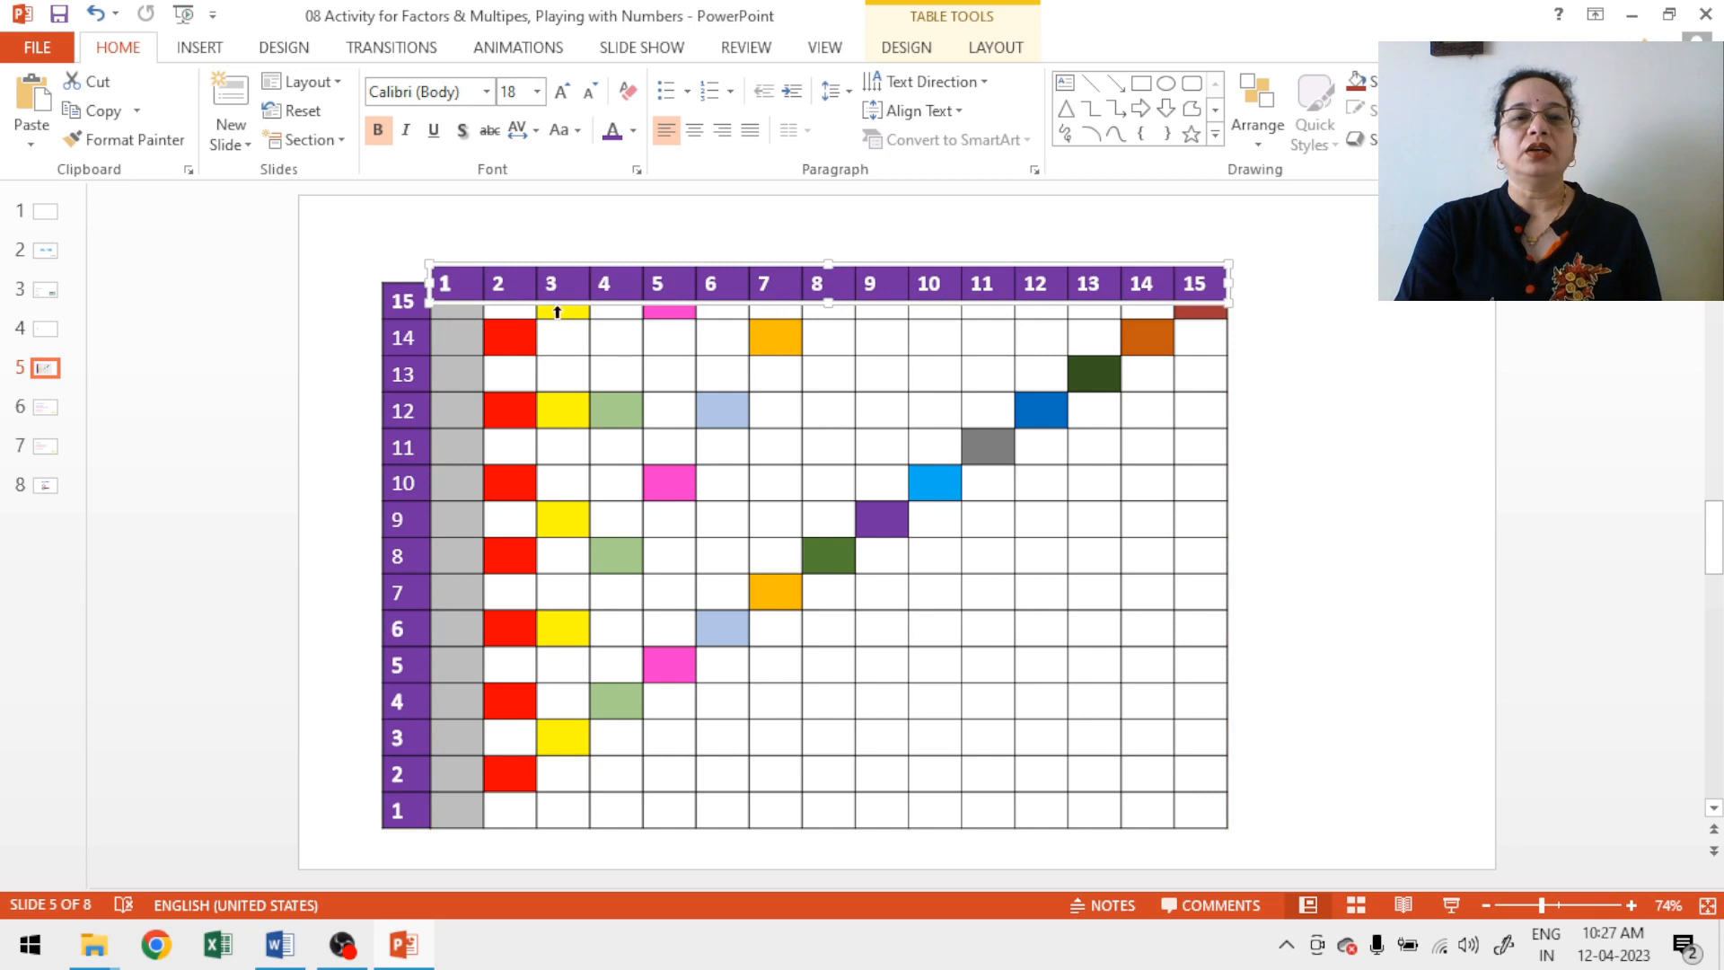
mouse_move(1149, 313)
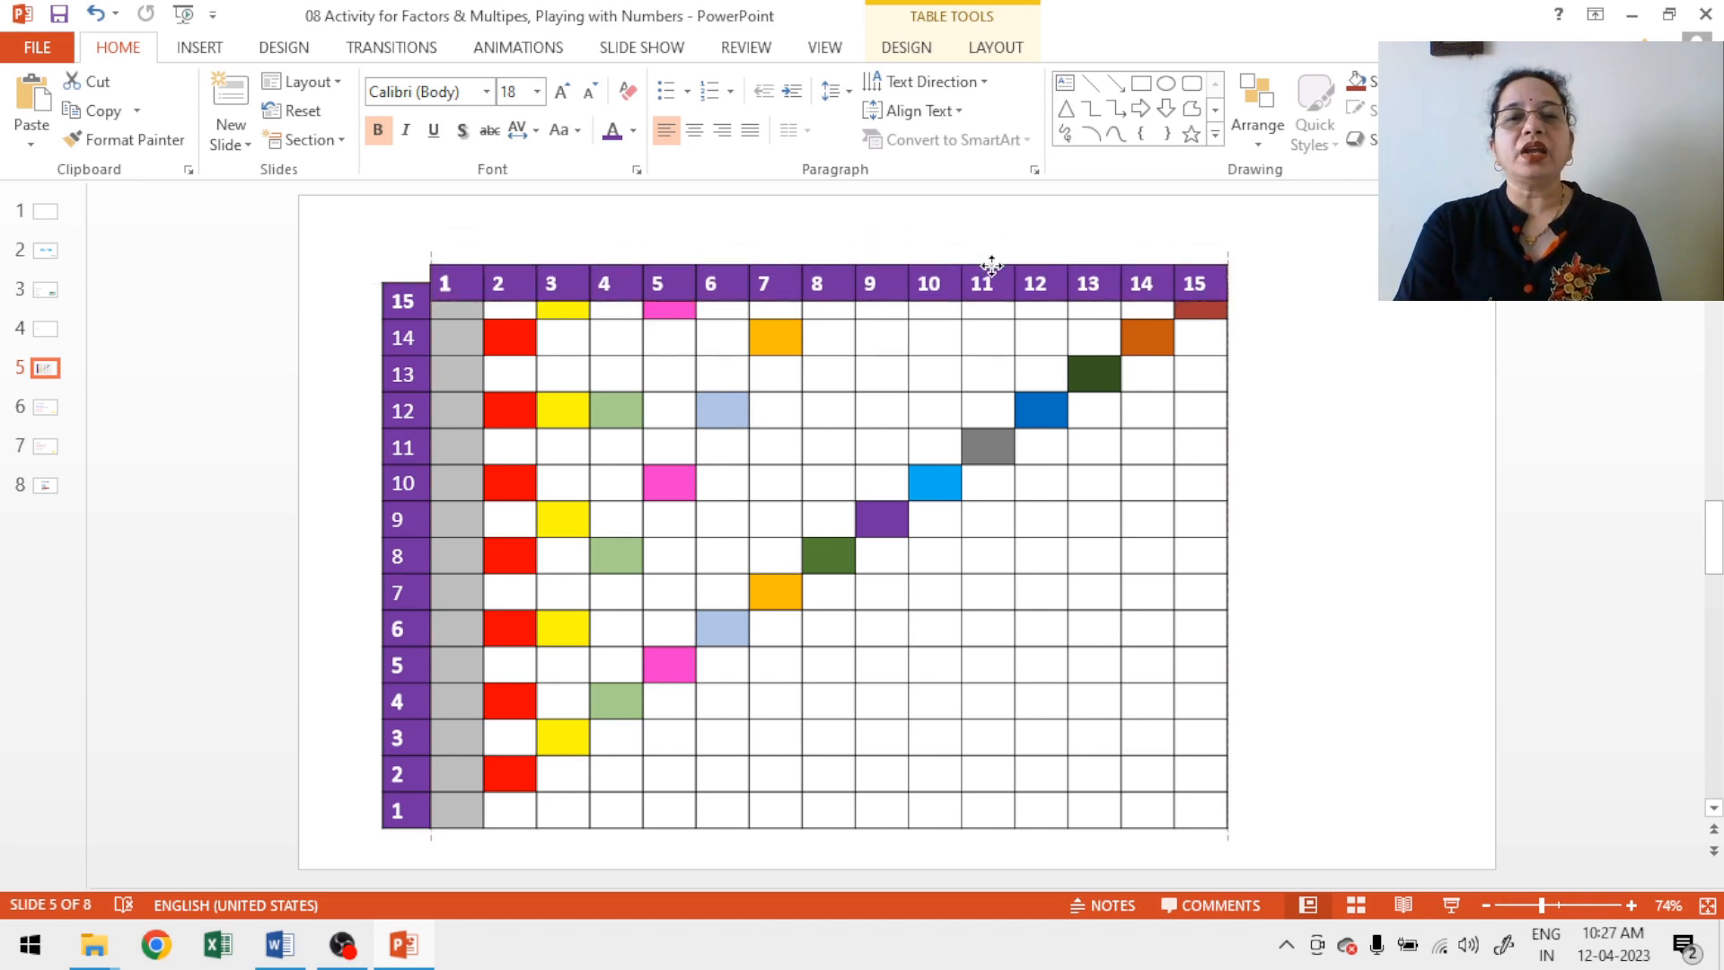
Step: Reposition the number strip just above row 15, leaving every grid square visible
drag(989, 282, 978, 564)
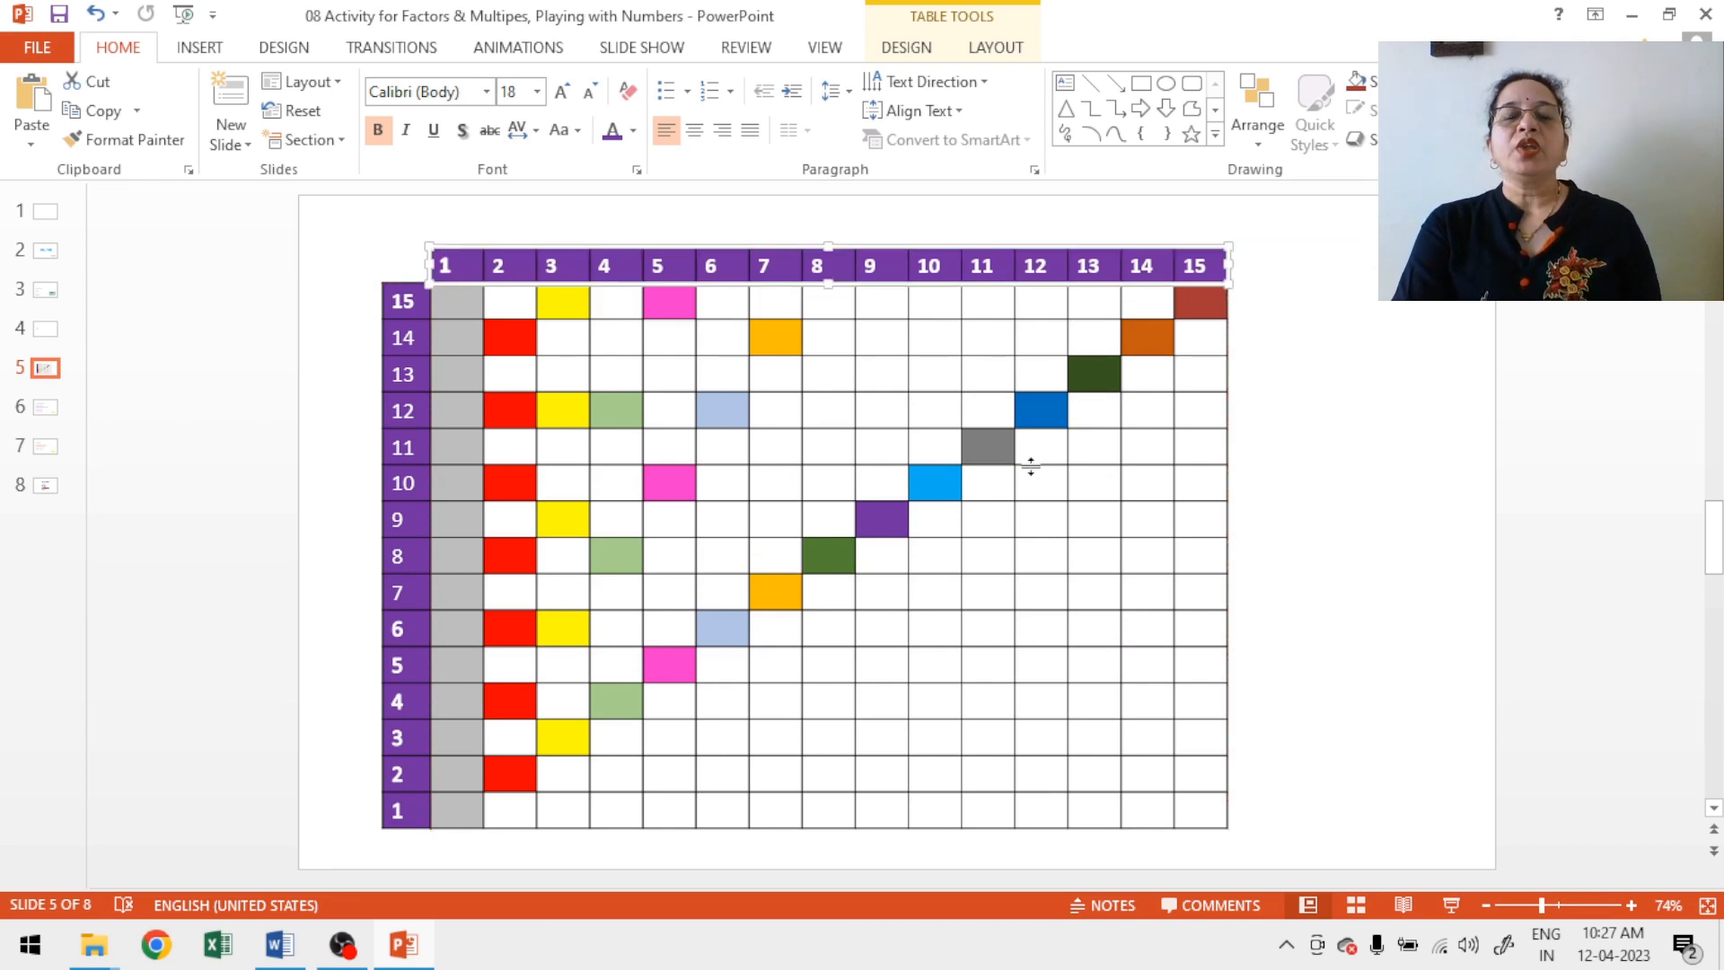
mouse_move(1101, 568)
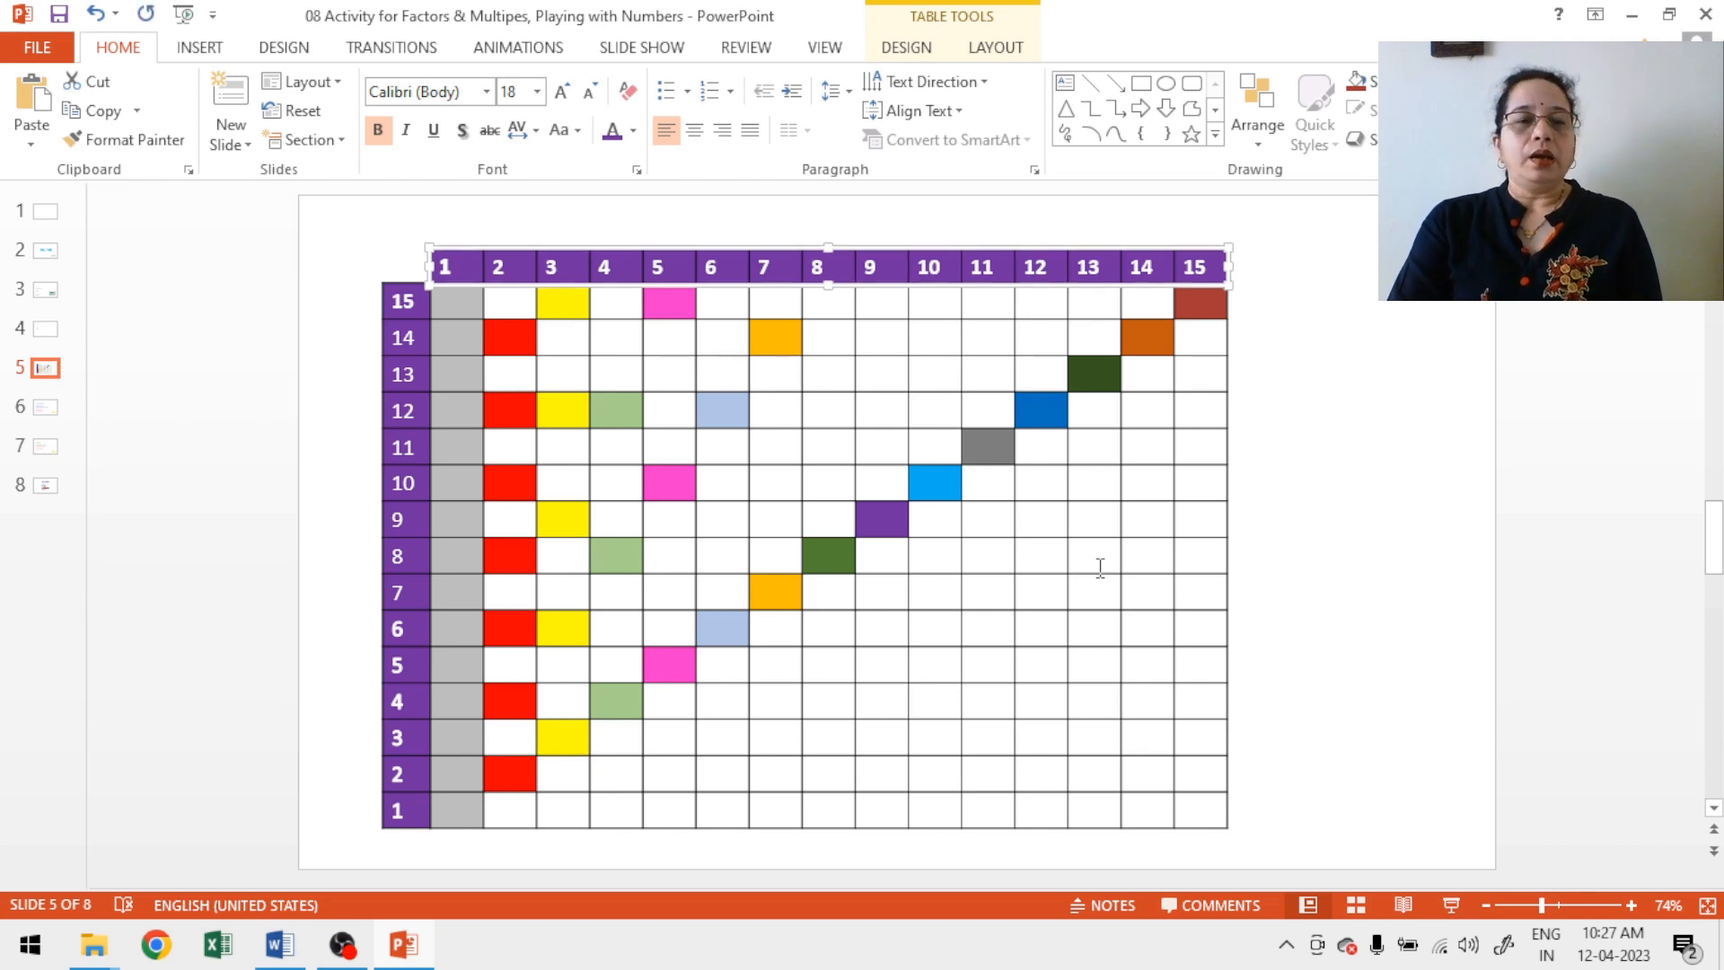
mouse_move(1001, 645)
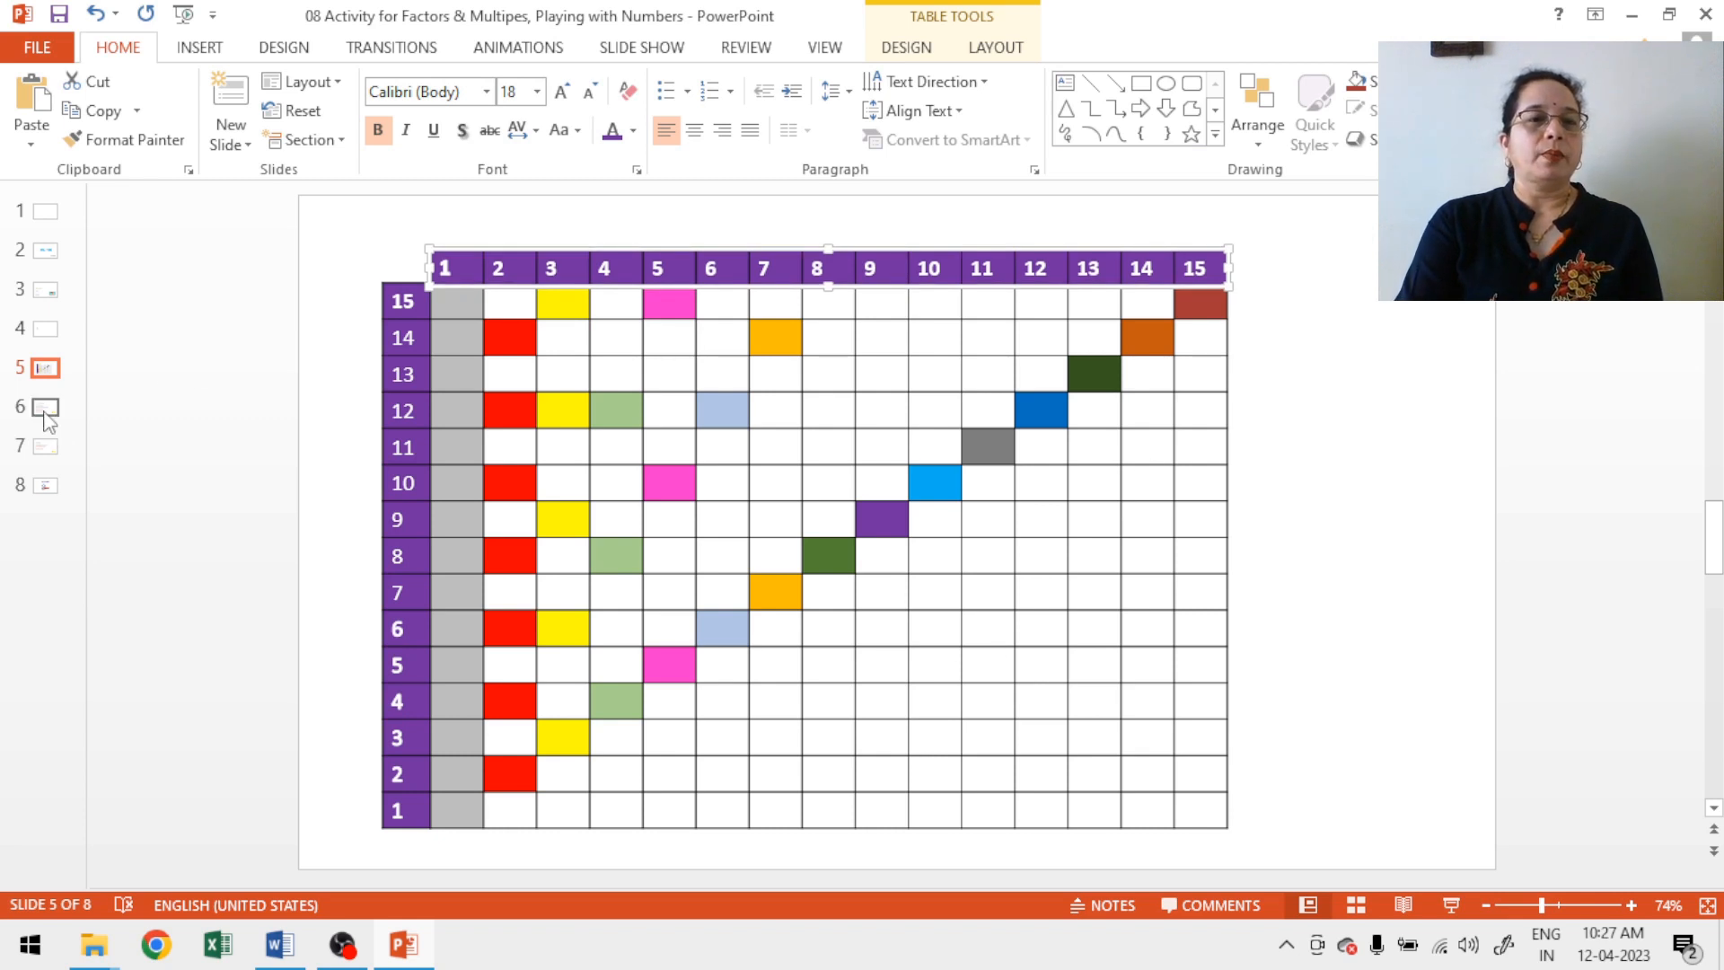
Step: Show slide 6 listing other activity topics 1 to 20
click(41, 406)
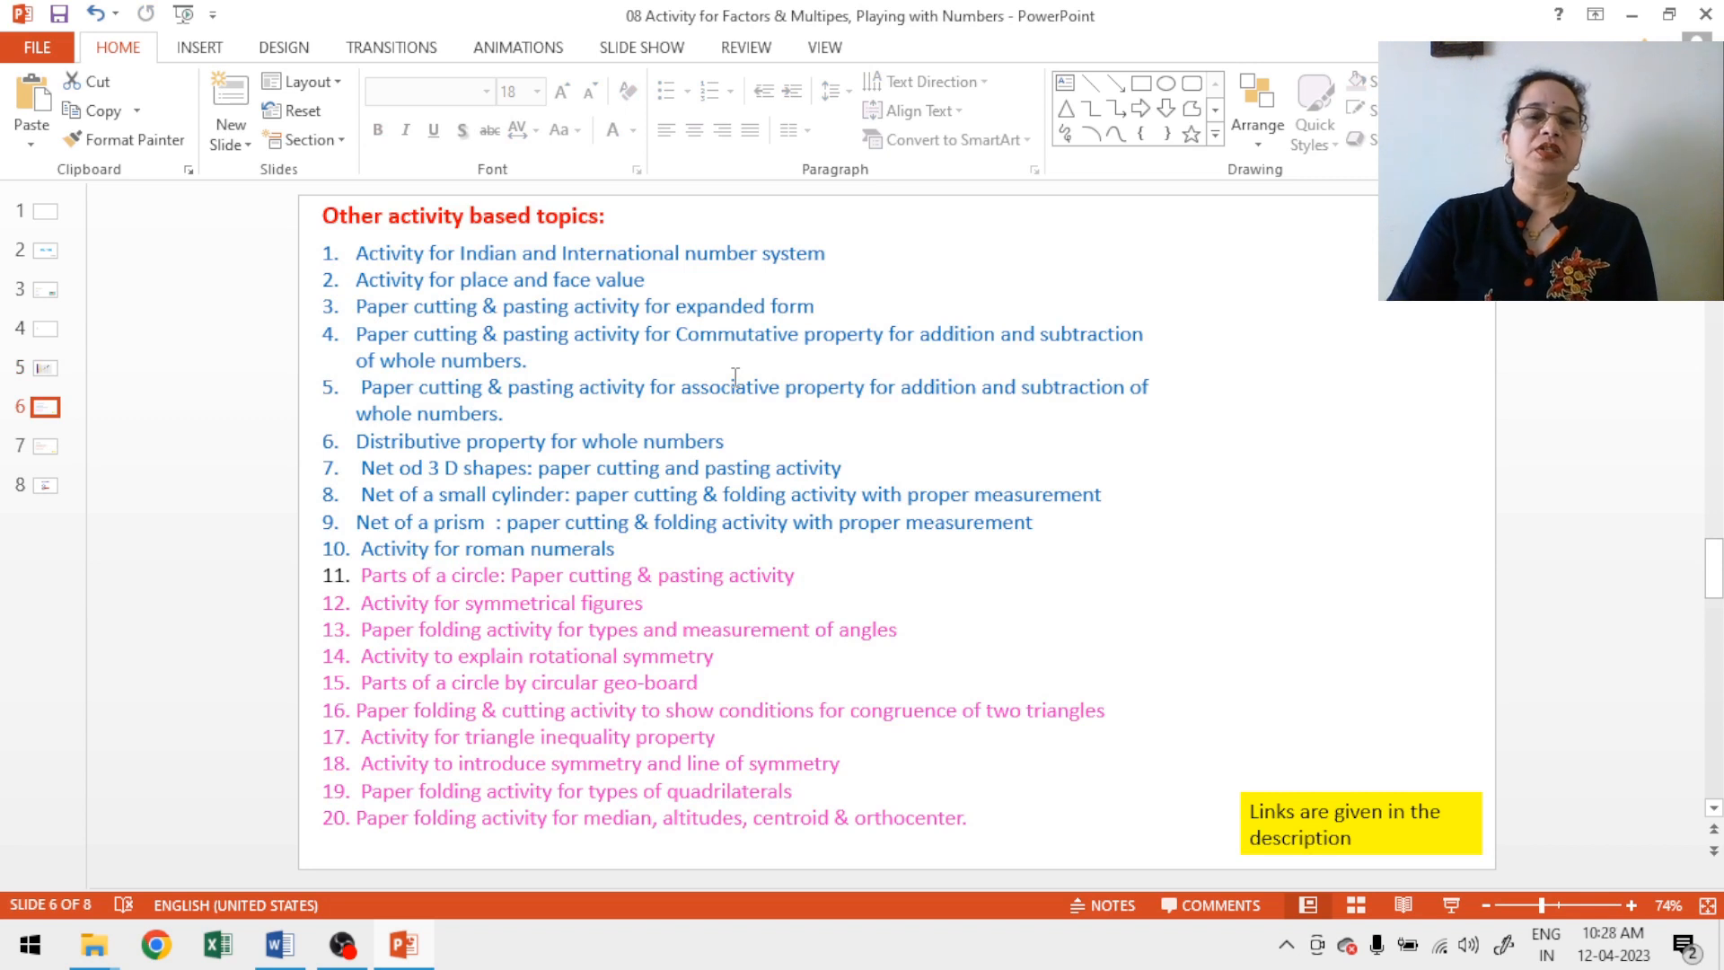
mouse_move(1214, 313)
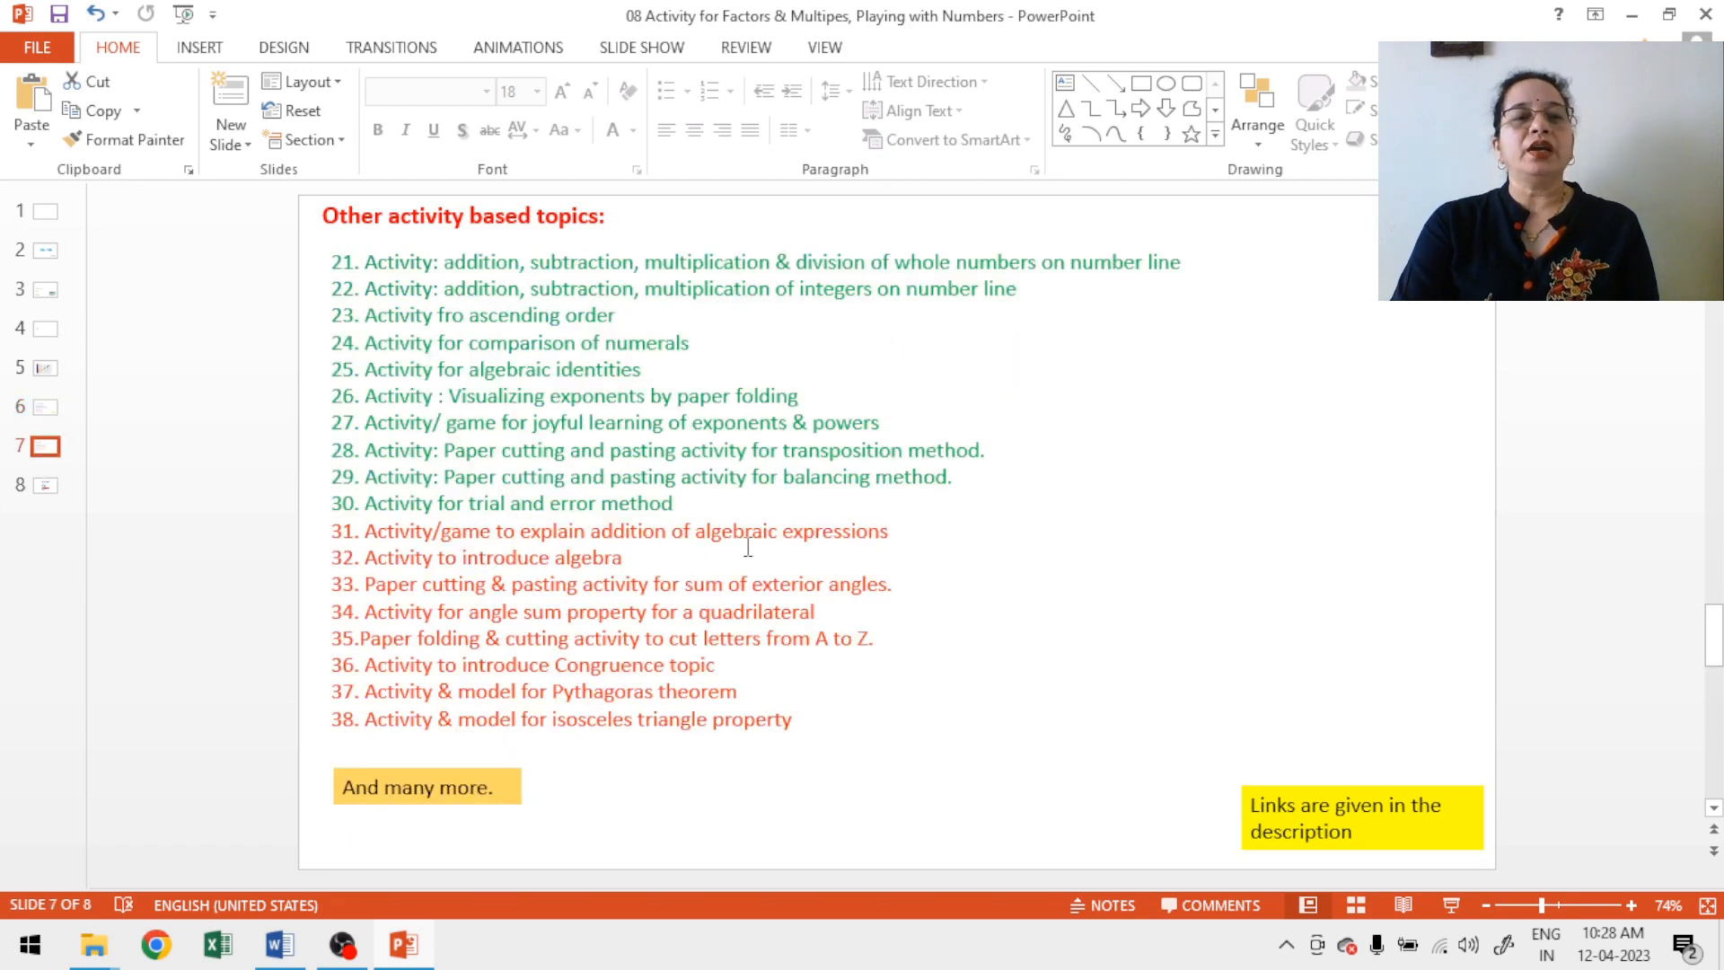
mouse_move(1123, 592)
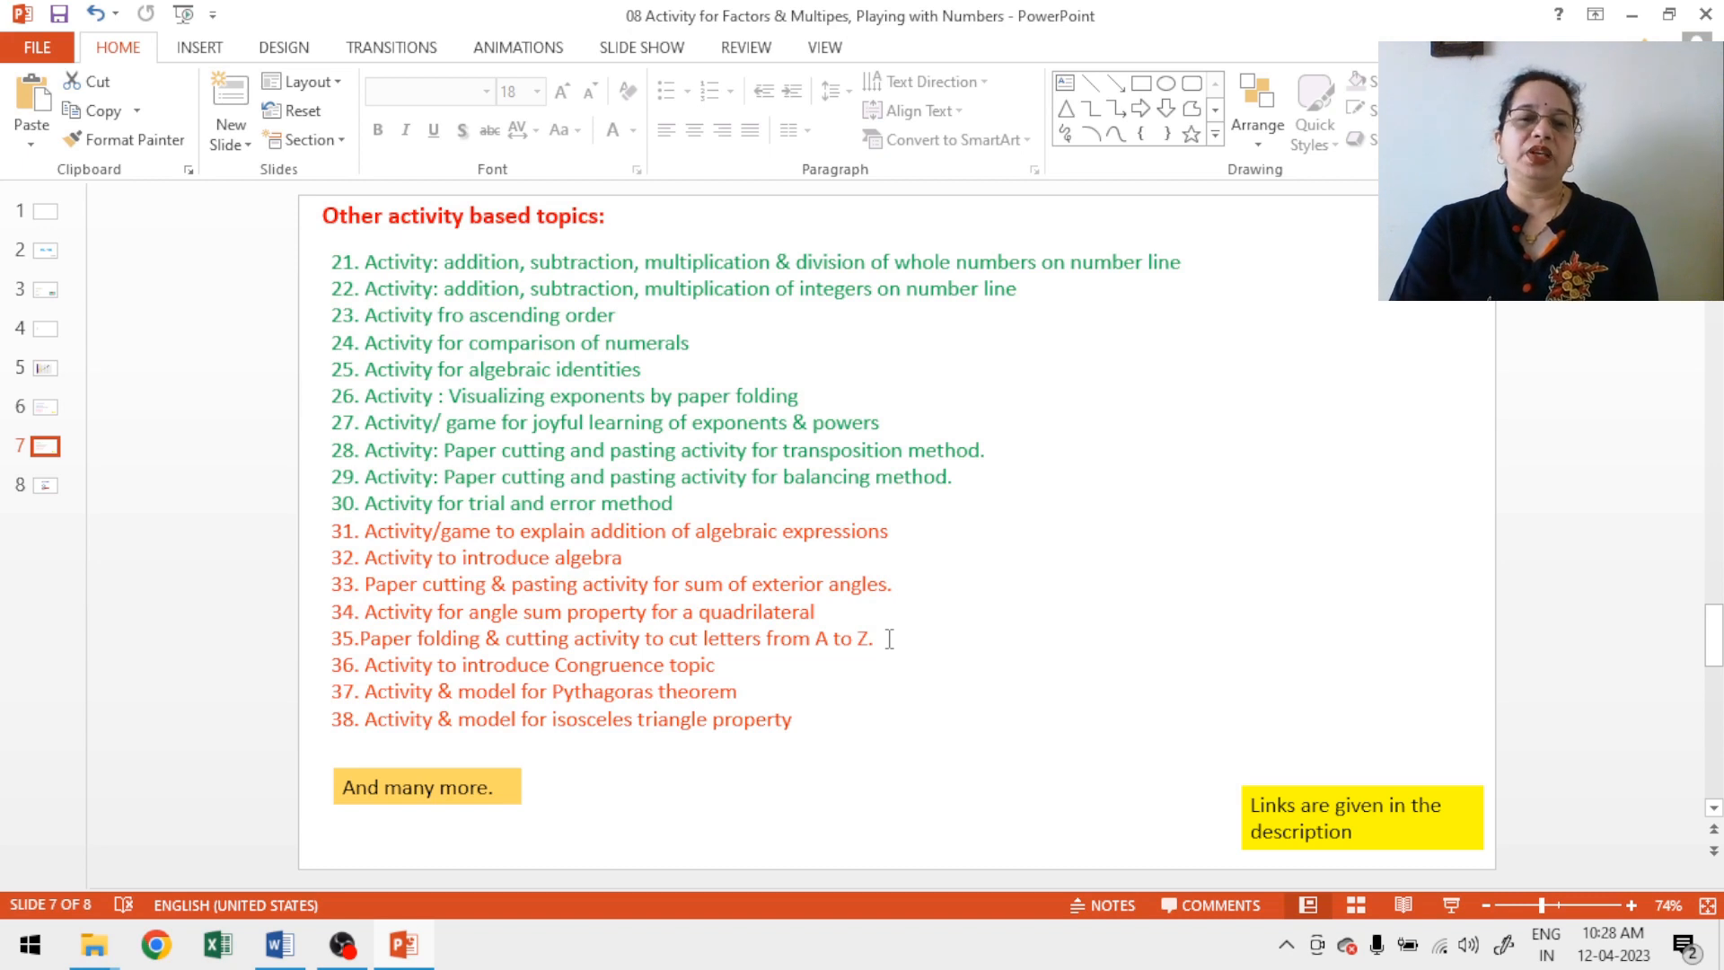
mouse_move(774, 668)
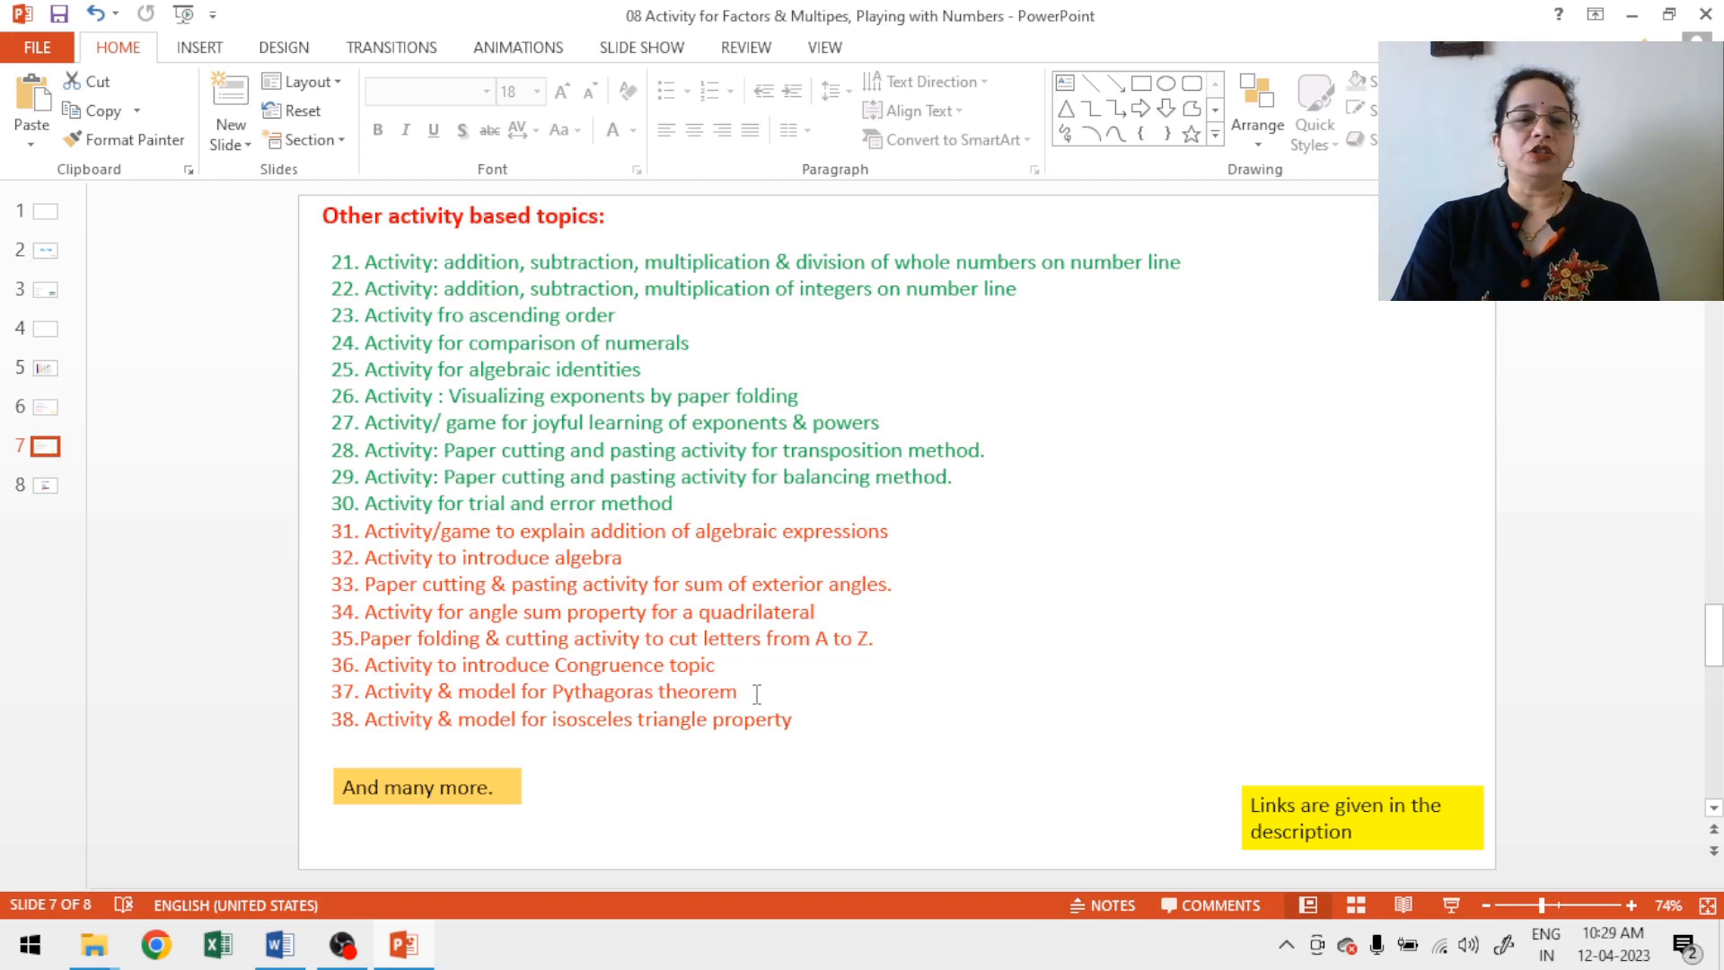
mouse_move(826, 720)
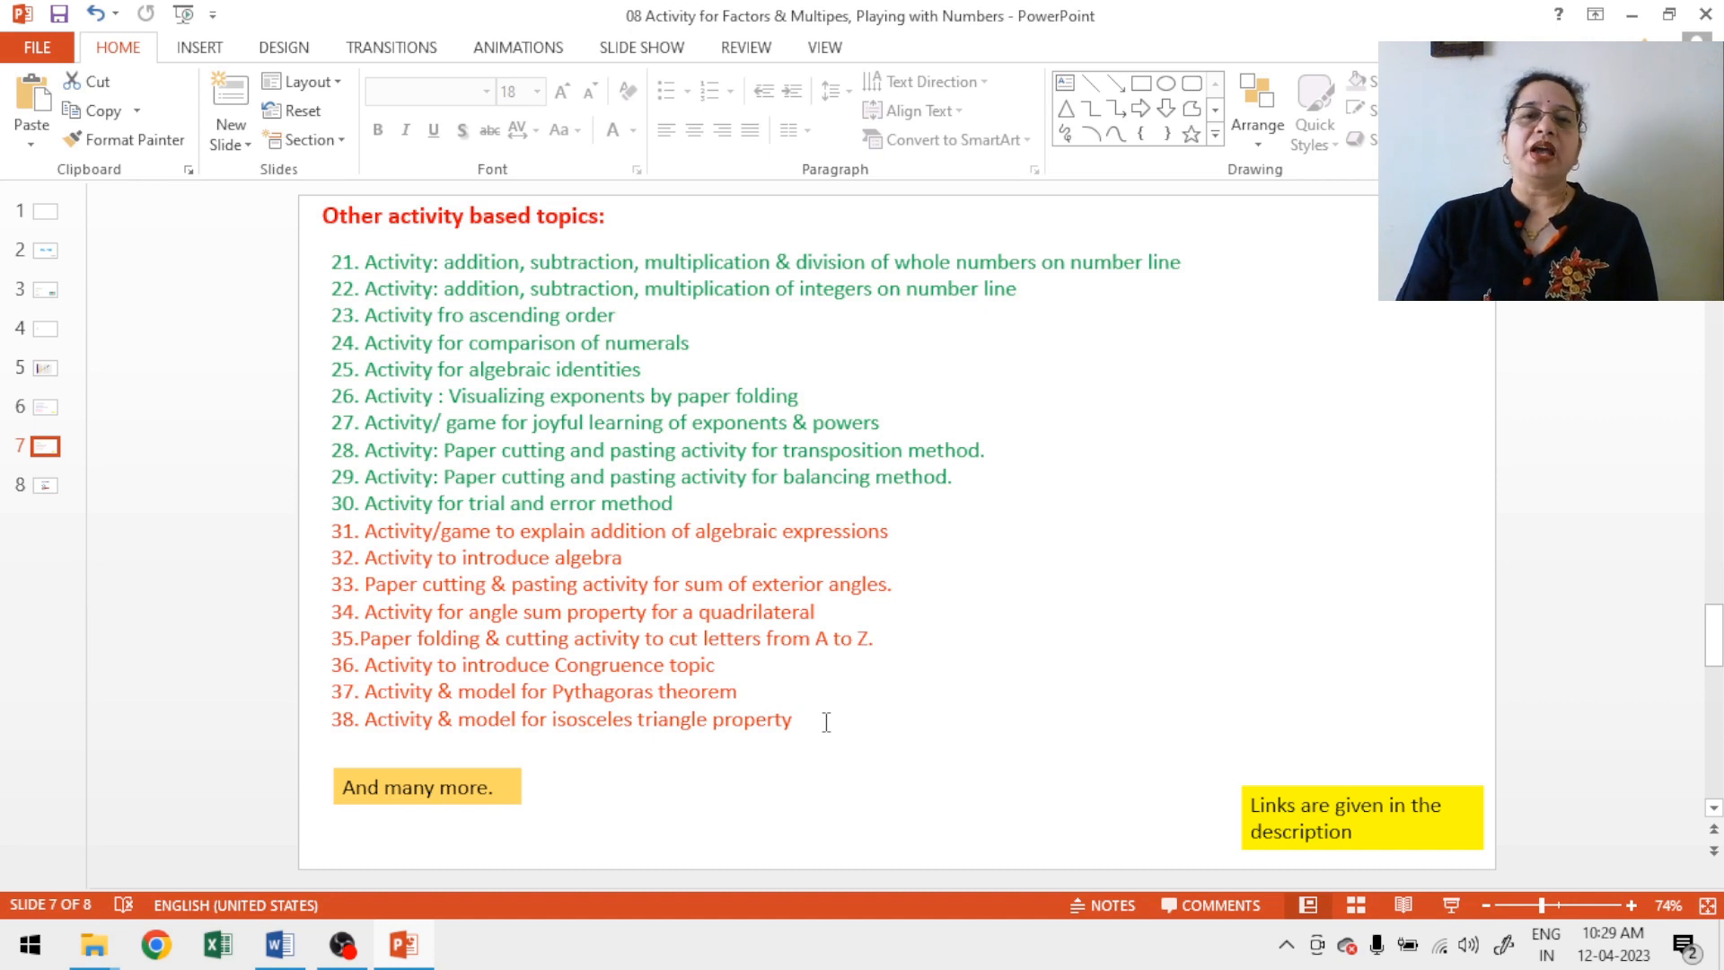
mouse_move(54, 657)
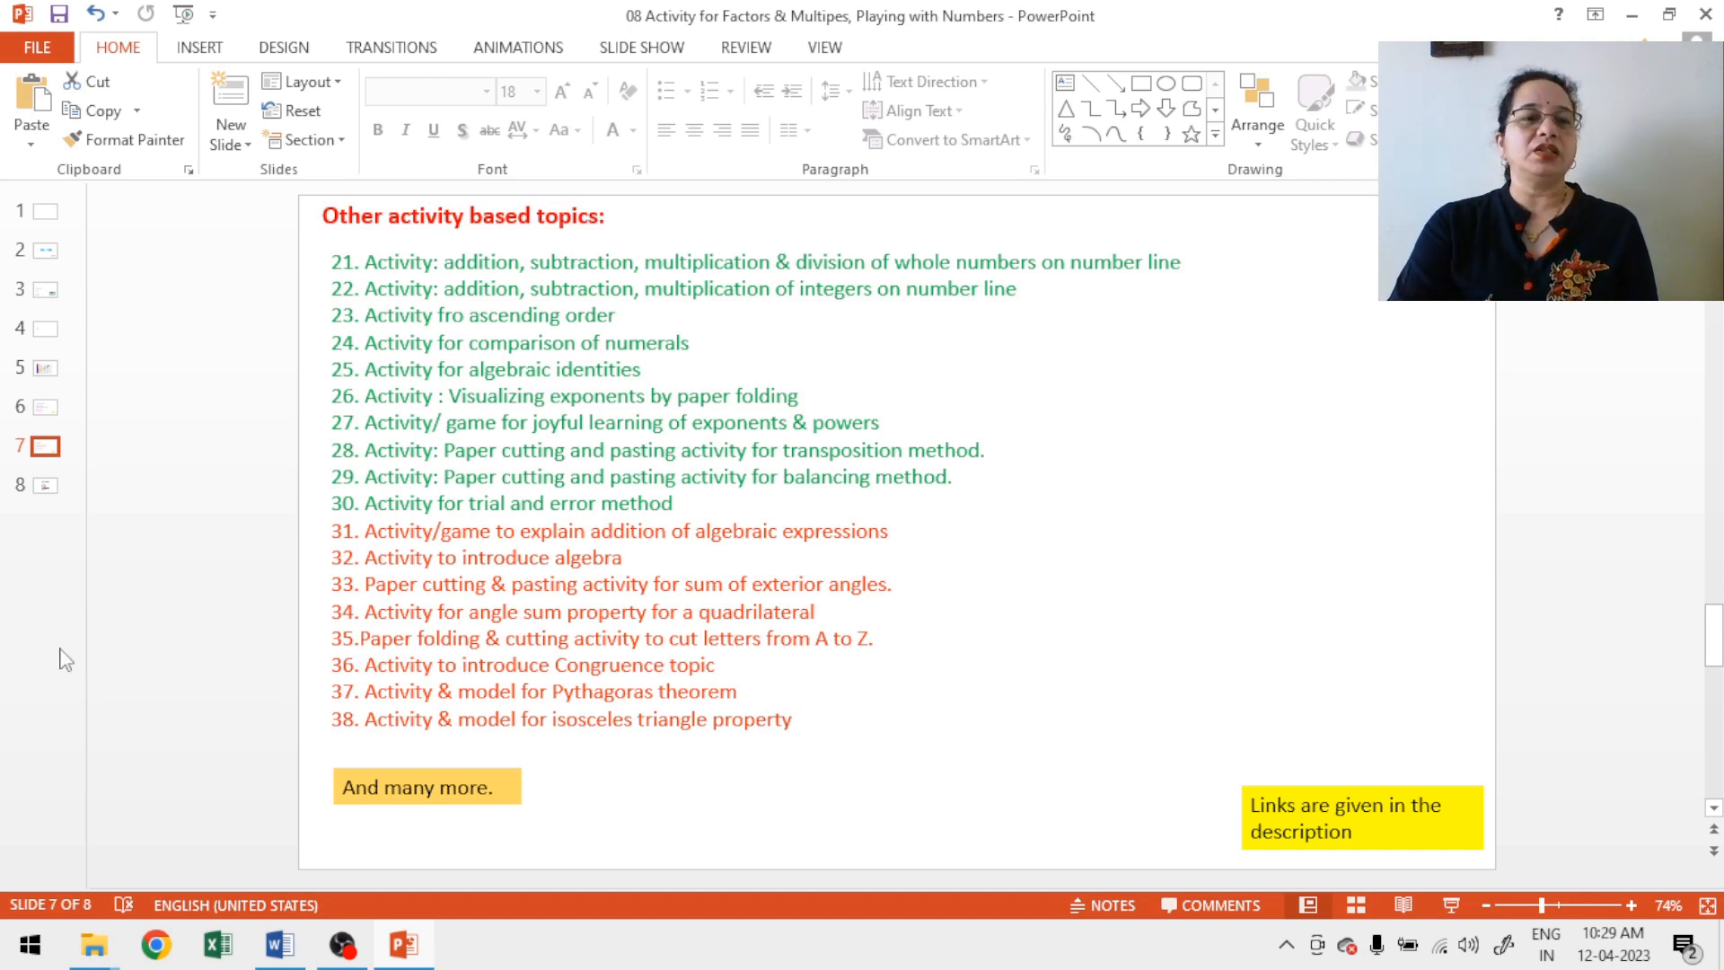
Step: Show the closing Thank You slide 8 with like, share and subscribe graphics
click(43, 485)
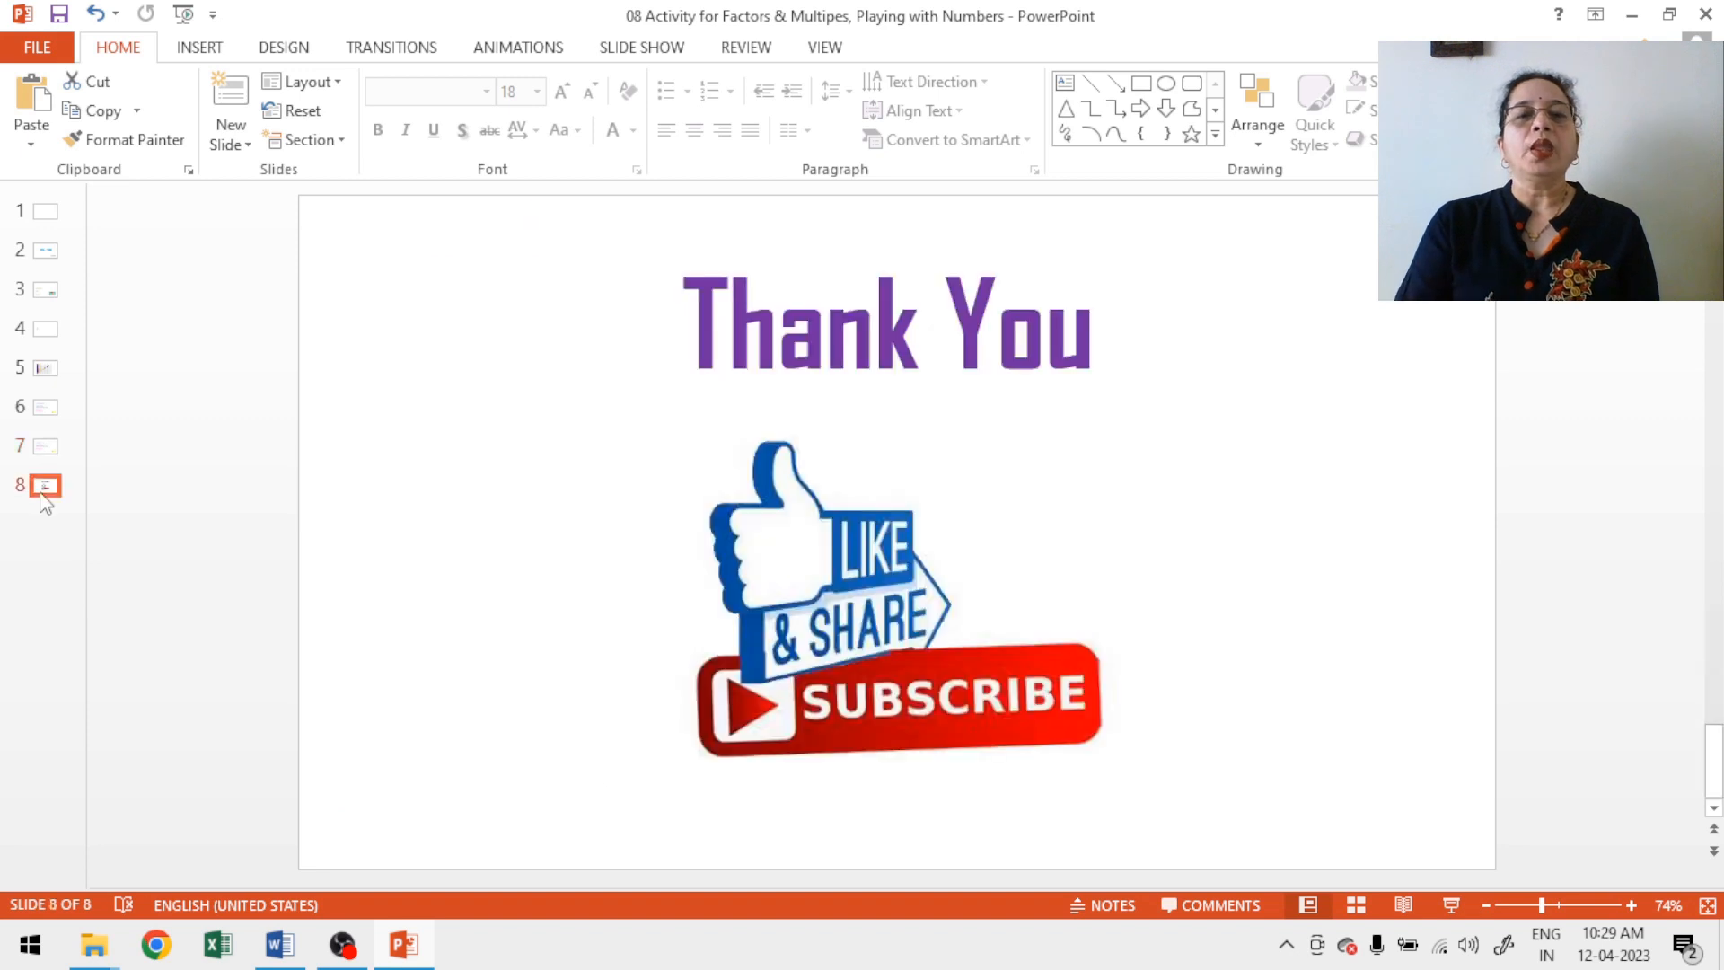